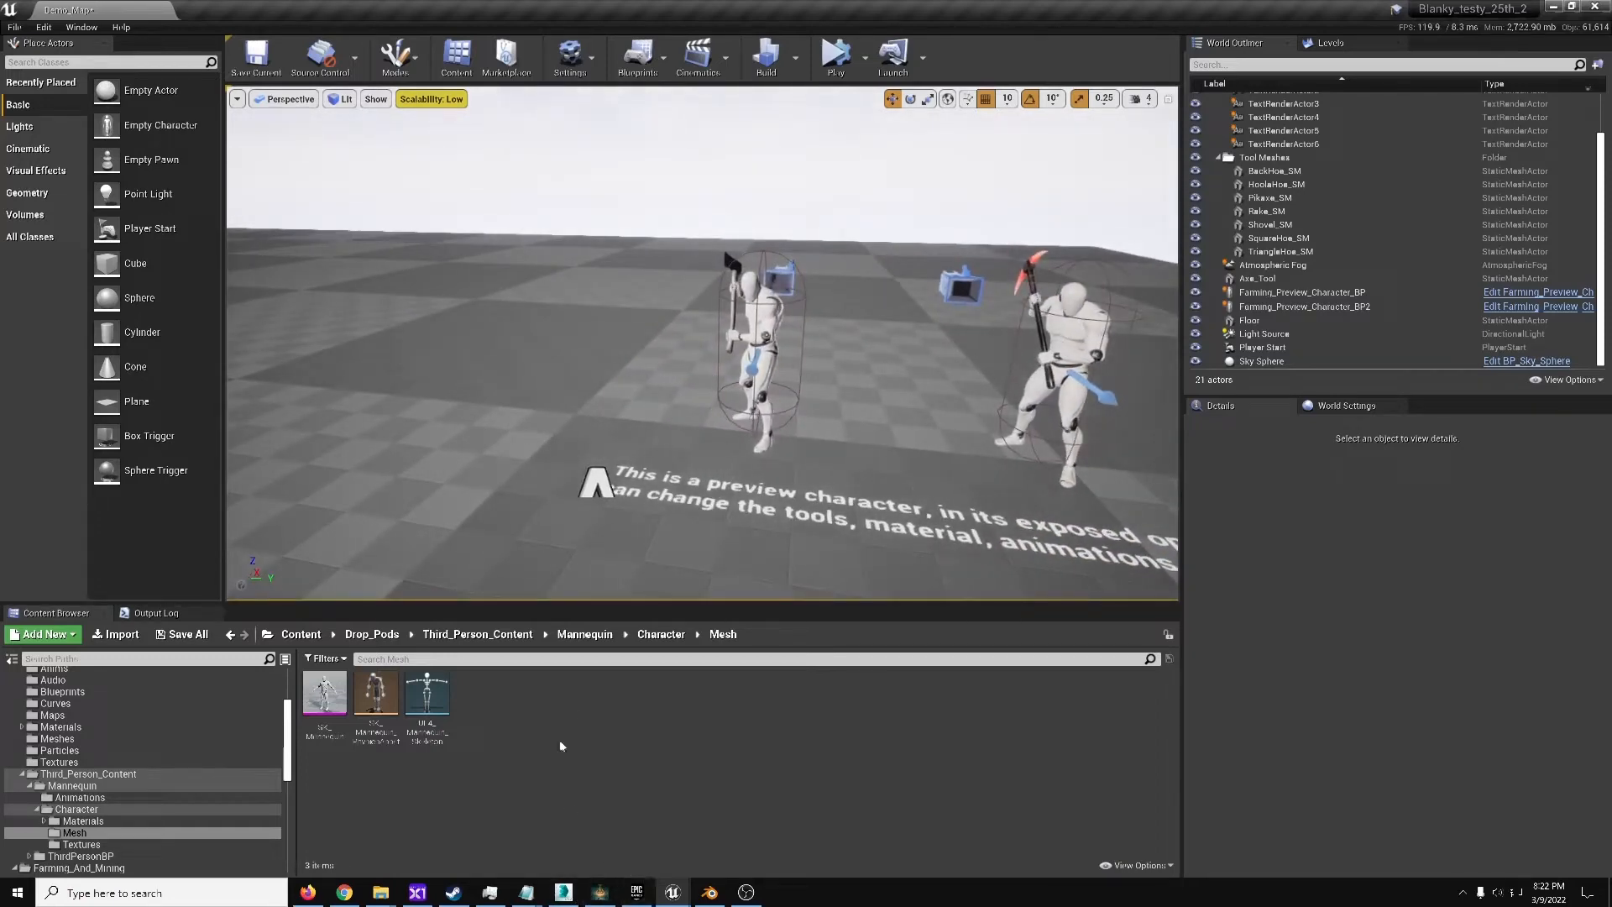
# Export SK_Mannequin to the Desktop as SK_Mannequin_Export.FBX via Asset Actions > Export
pyautogui.click(322, 695)
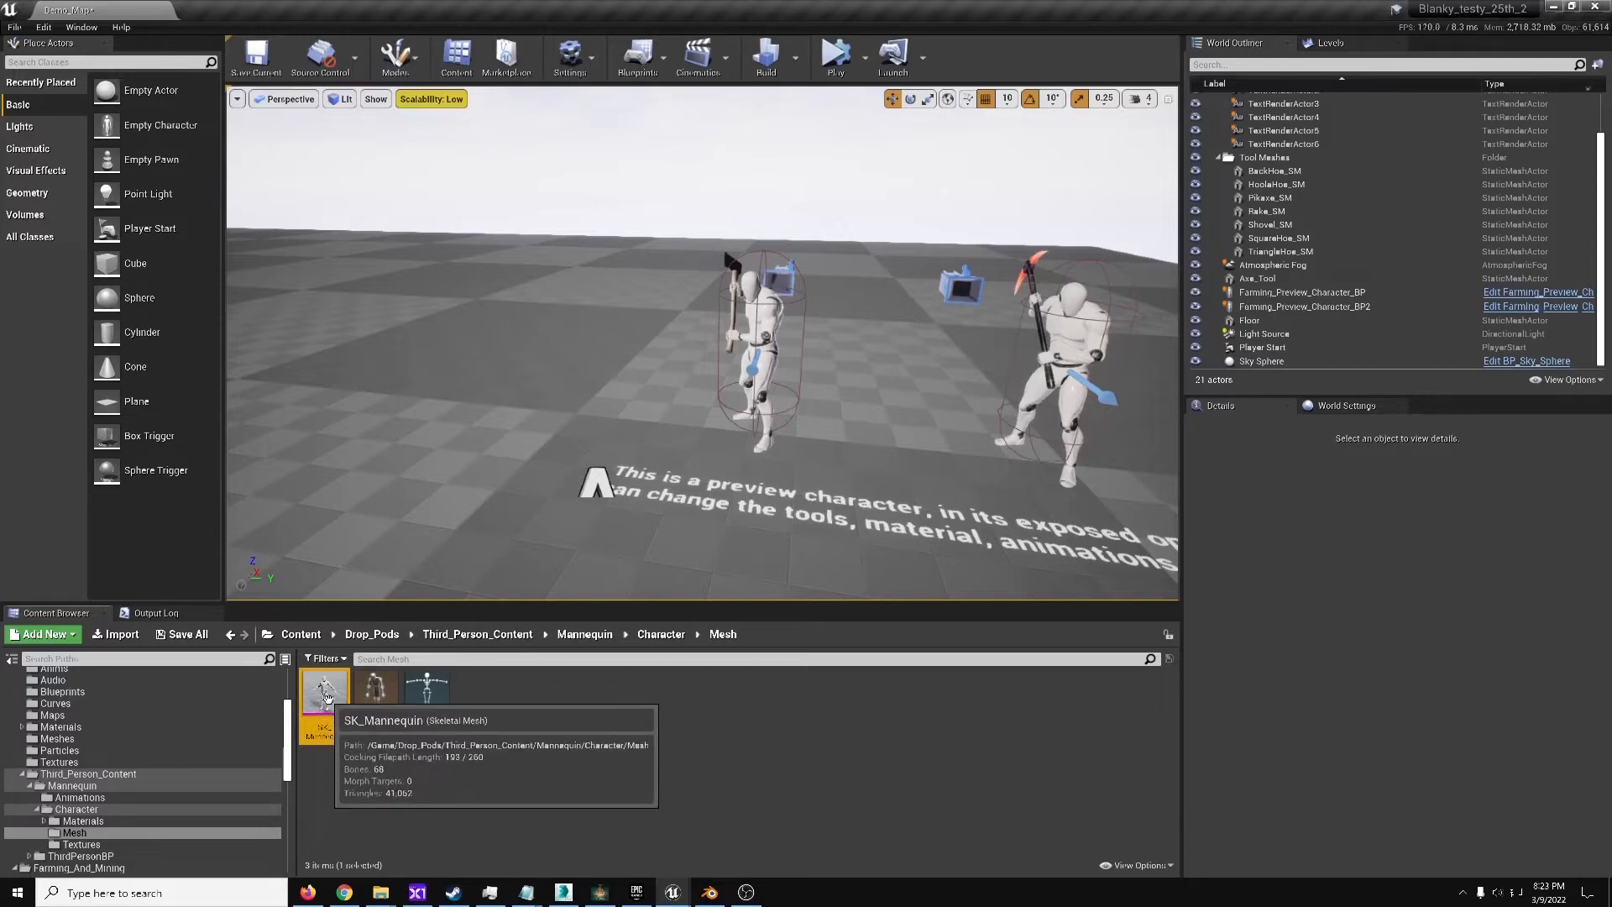
pyautogui.moveTo(656, 725)
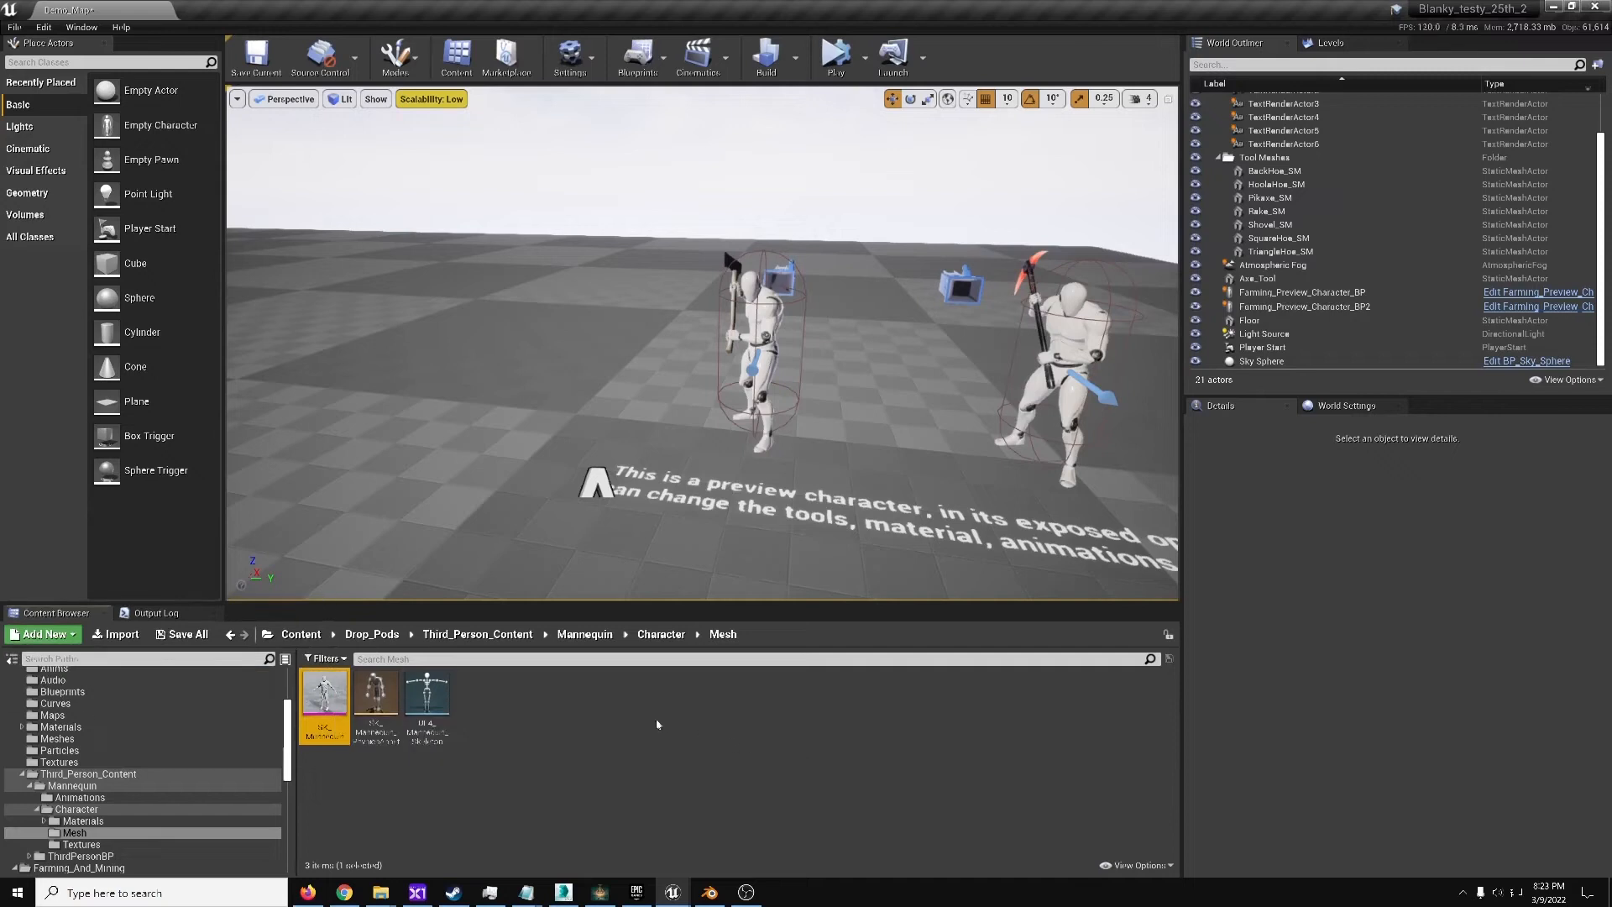
pyautogui.moveTo(322, 689)
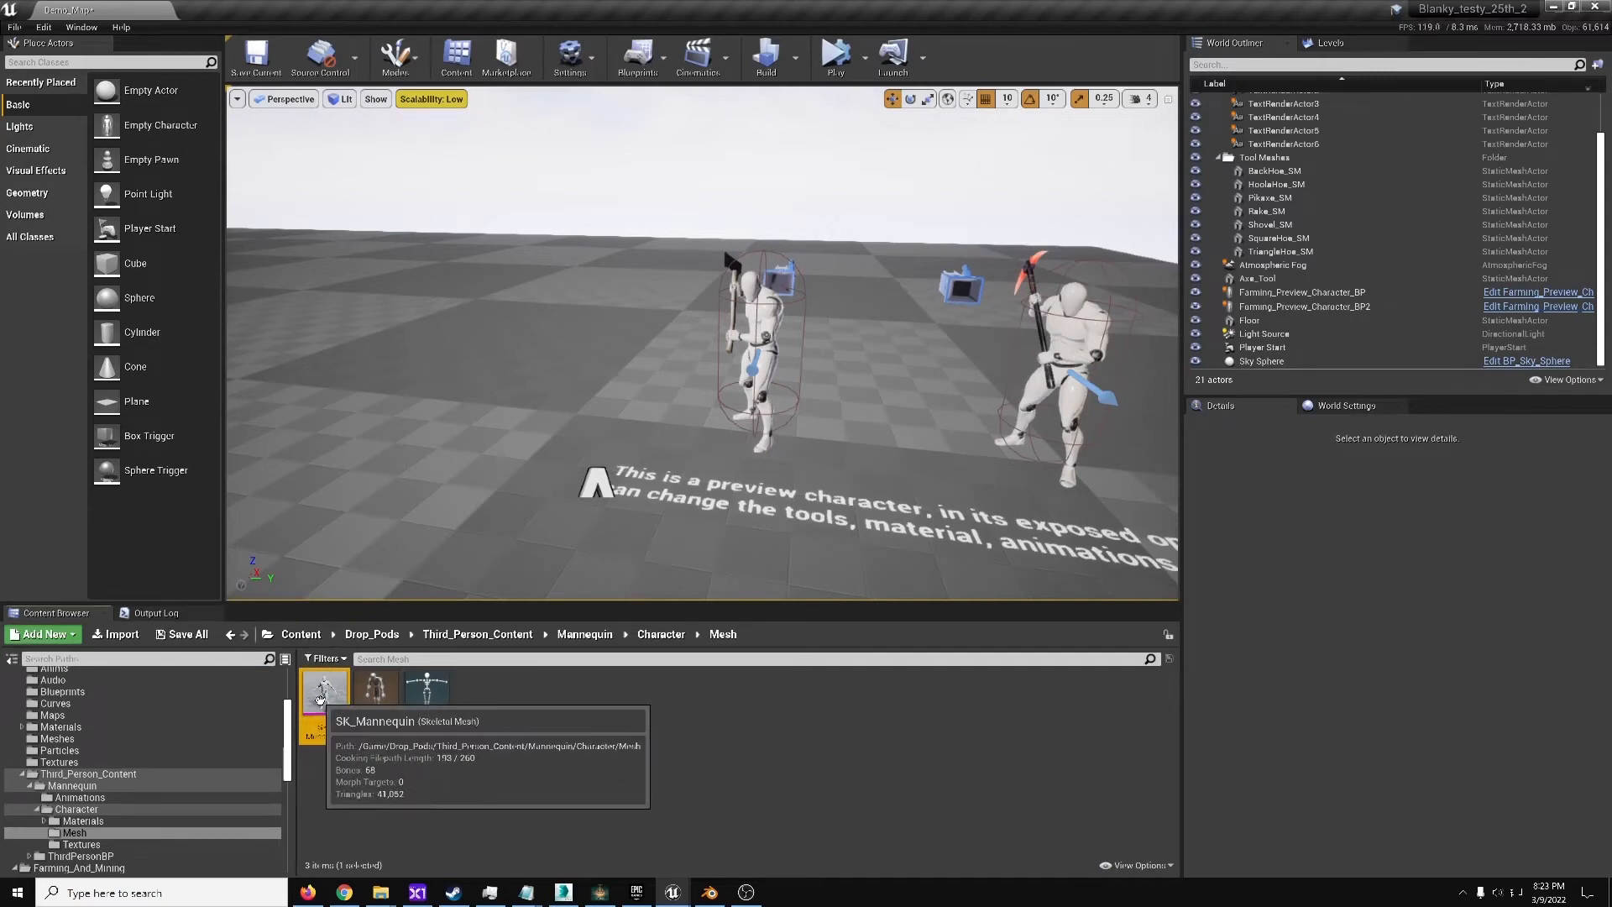
pyautogui.rightClick(324, 695)
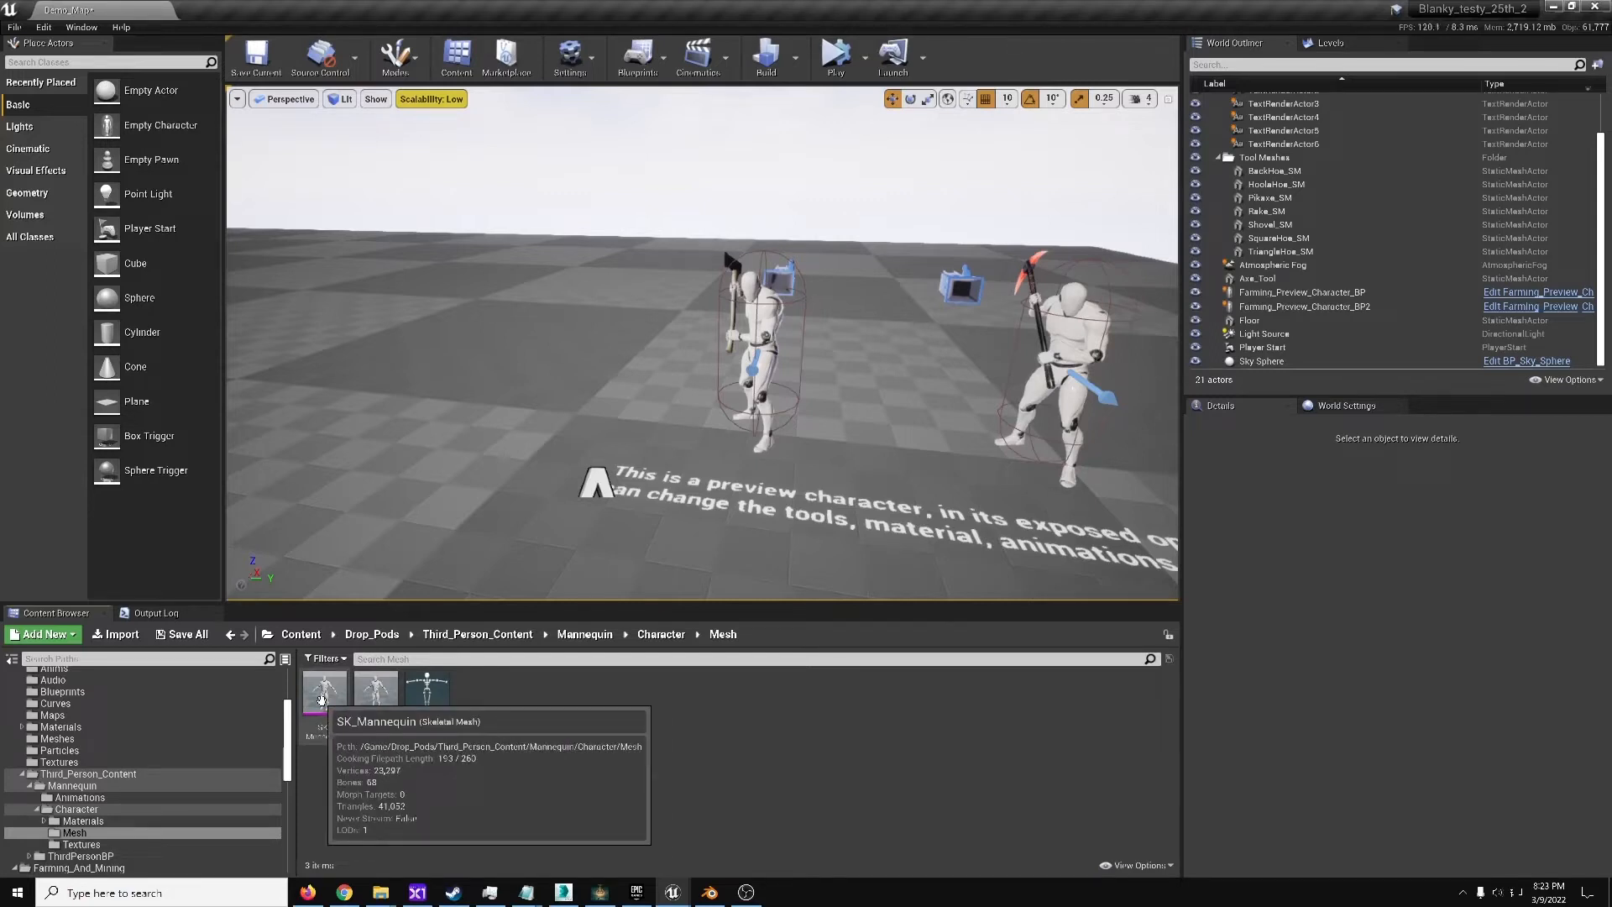
pyautogui.click(324, 687)
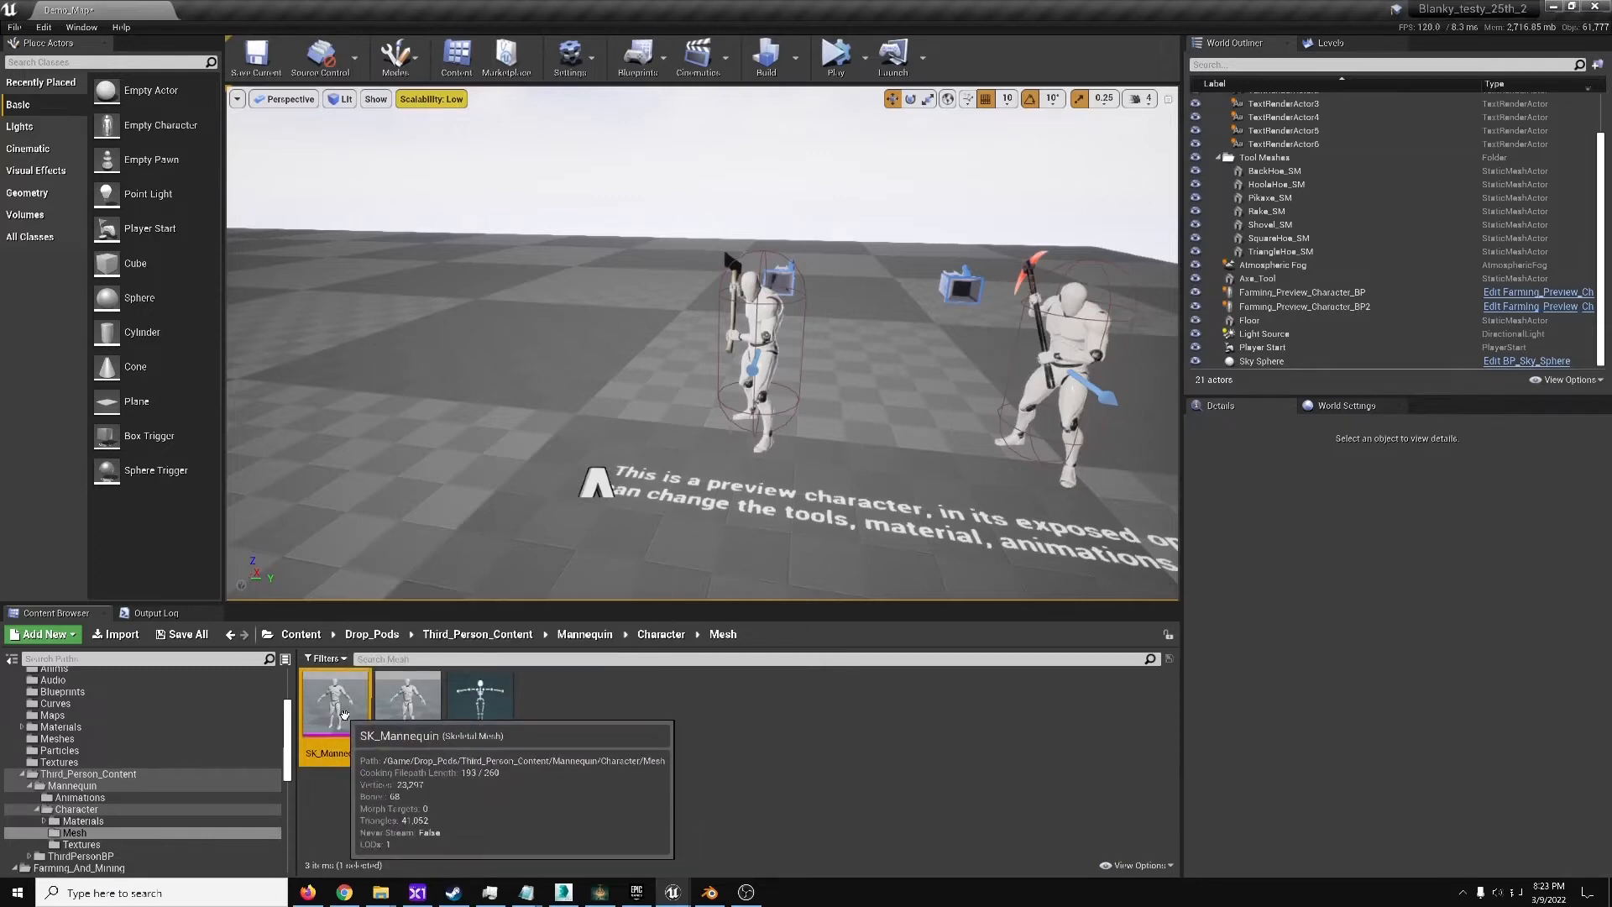
pyautogui.rightClick(335, 700)
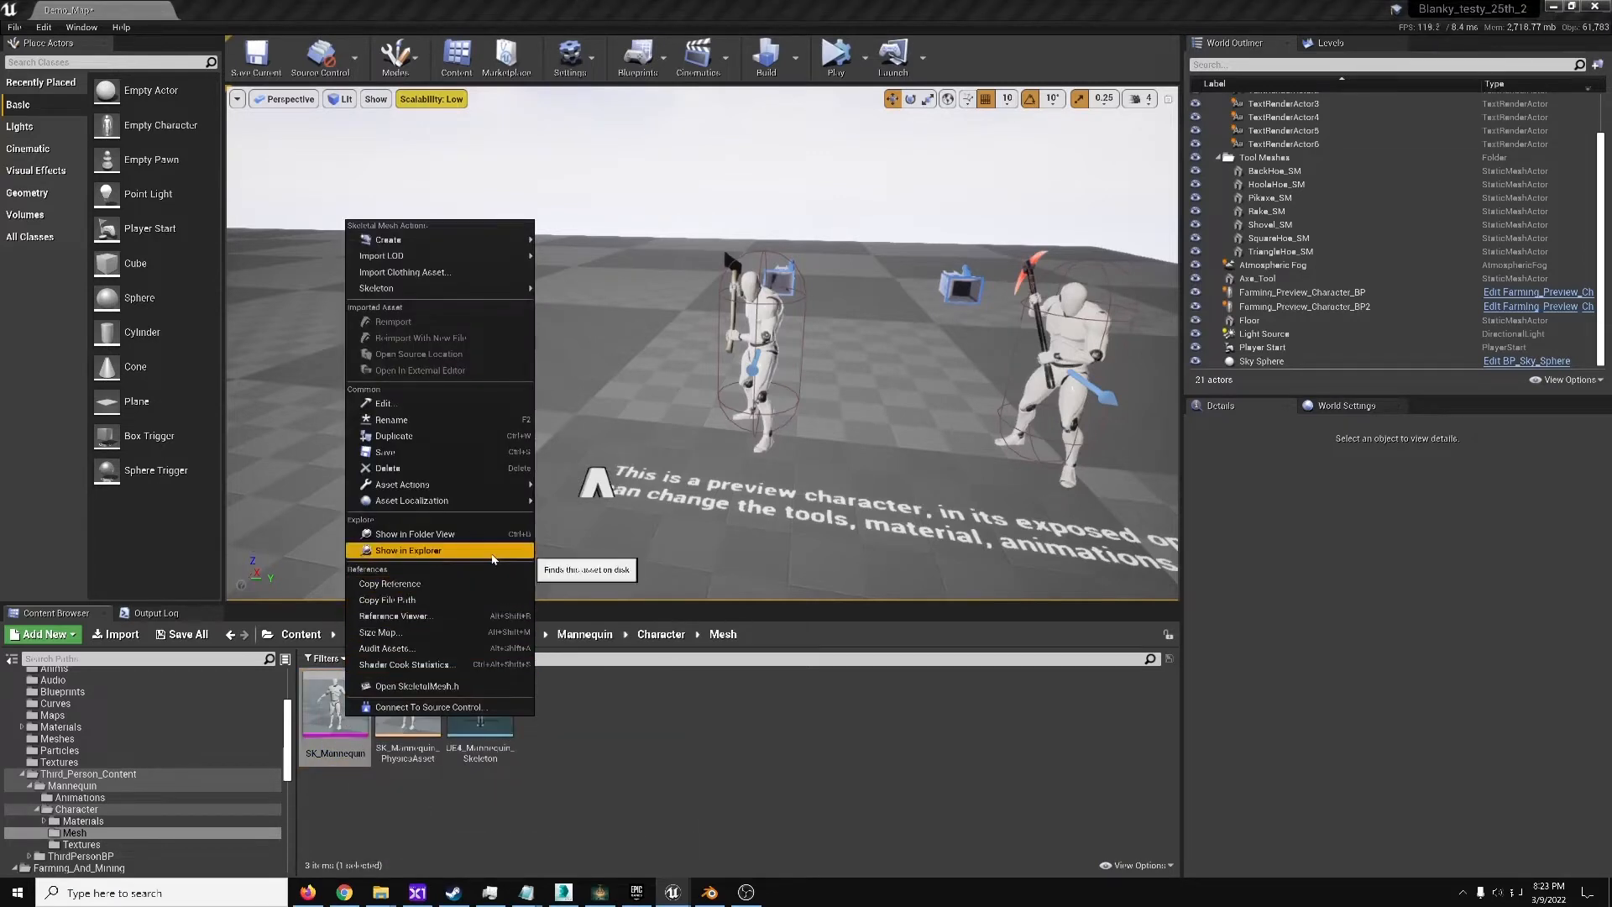
pyautogui.moveTo(402, 484)
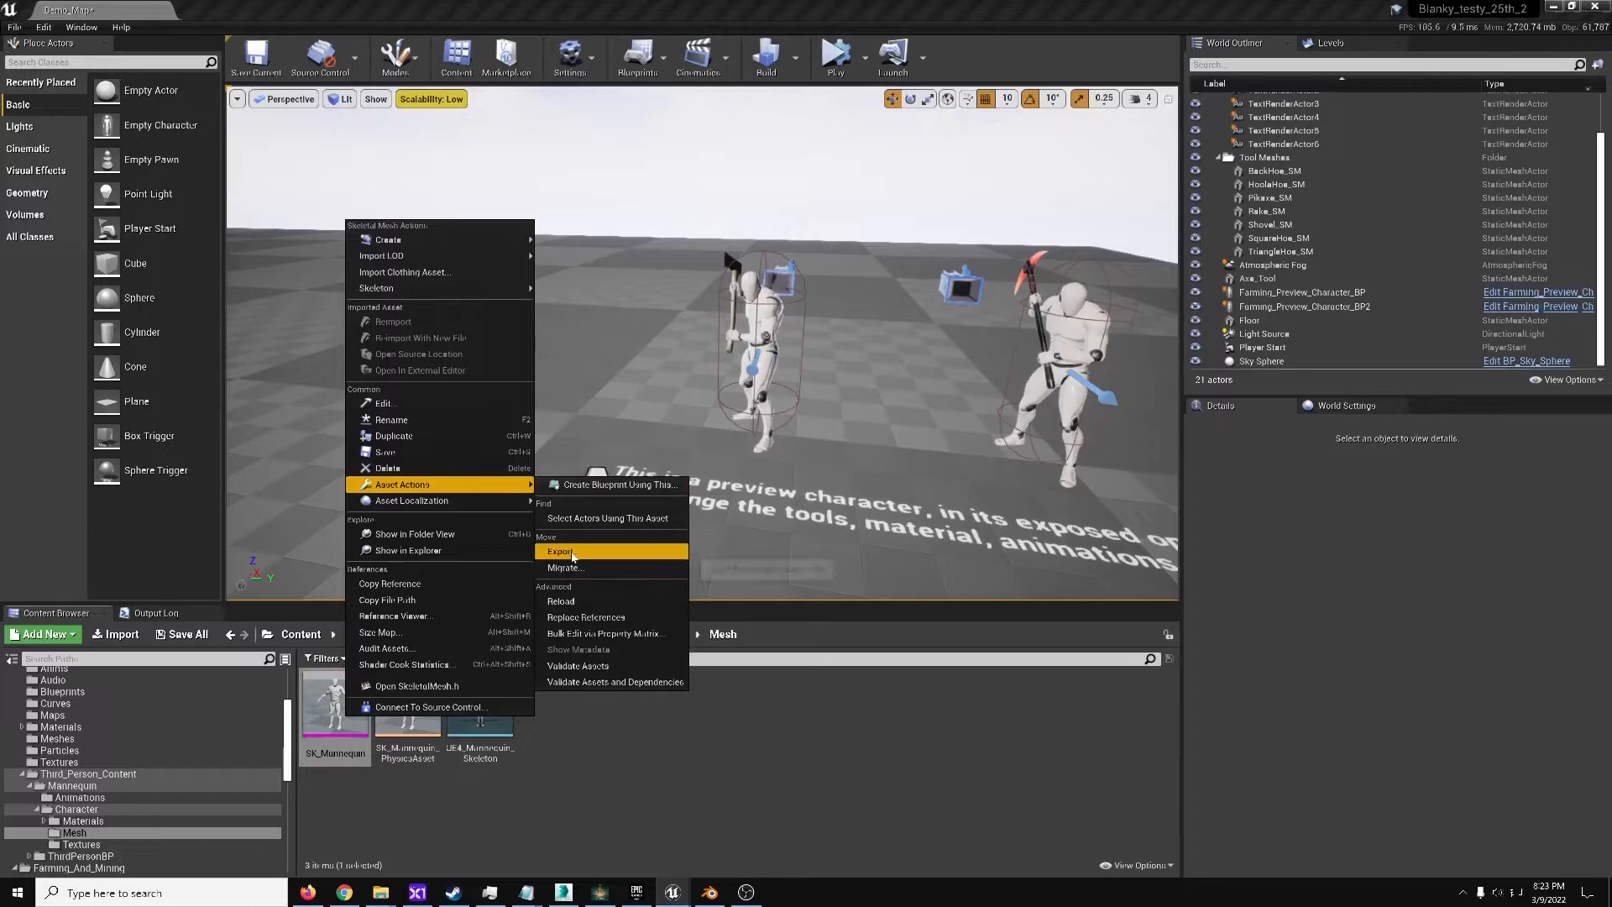
pyautogui.click(559, 553)
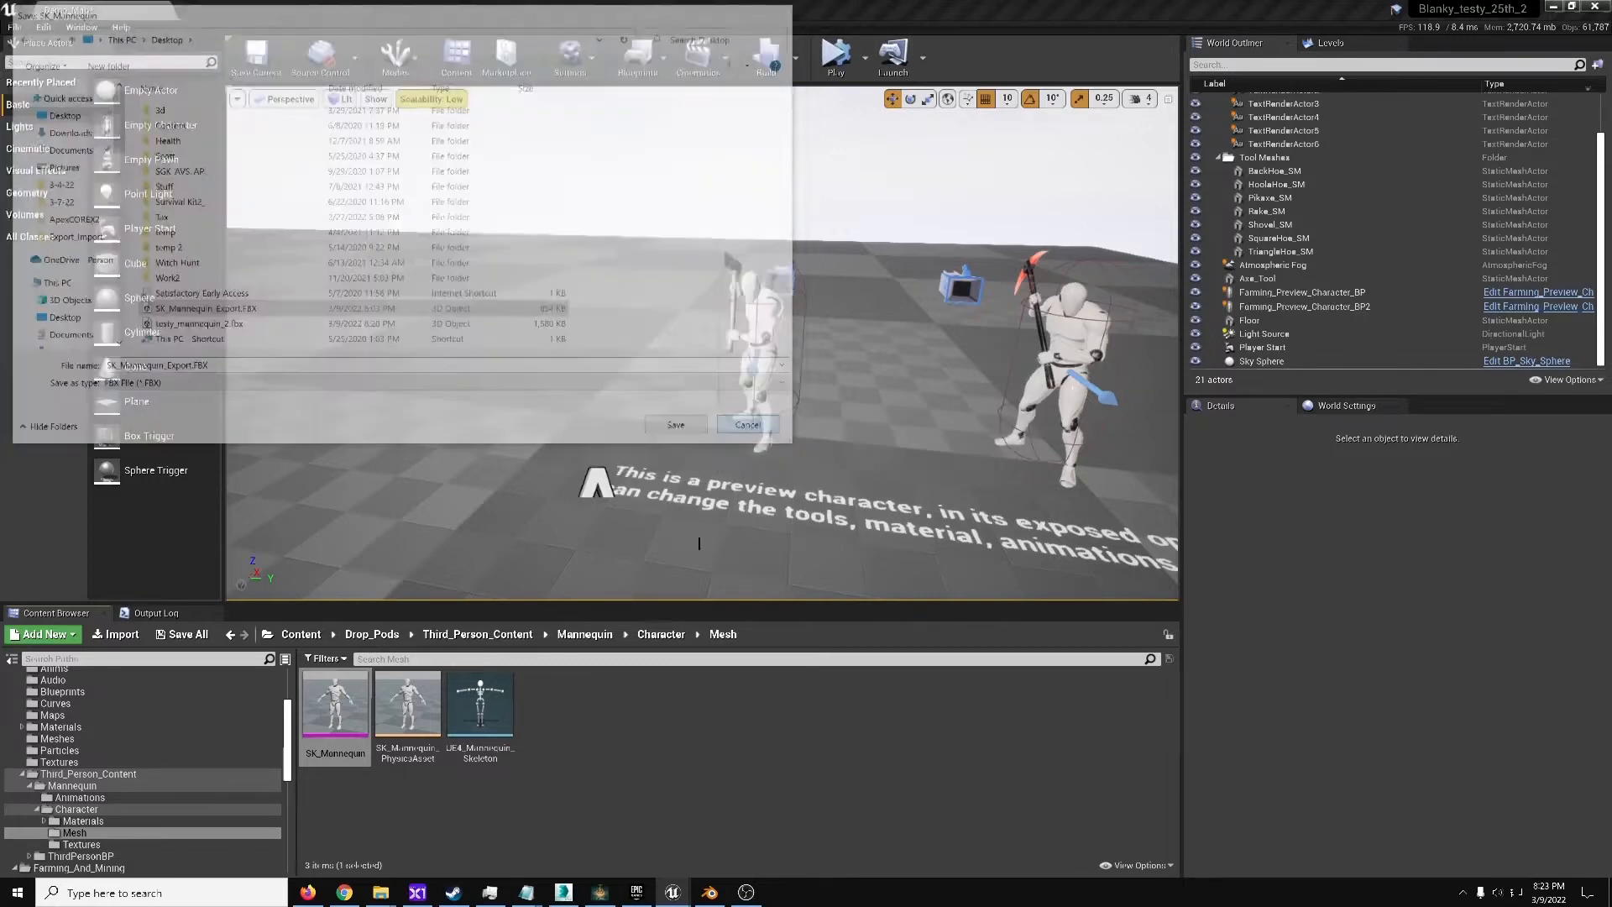
pyautogui.click(745, 425)
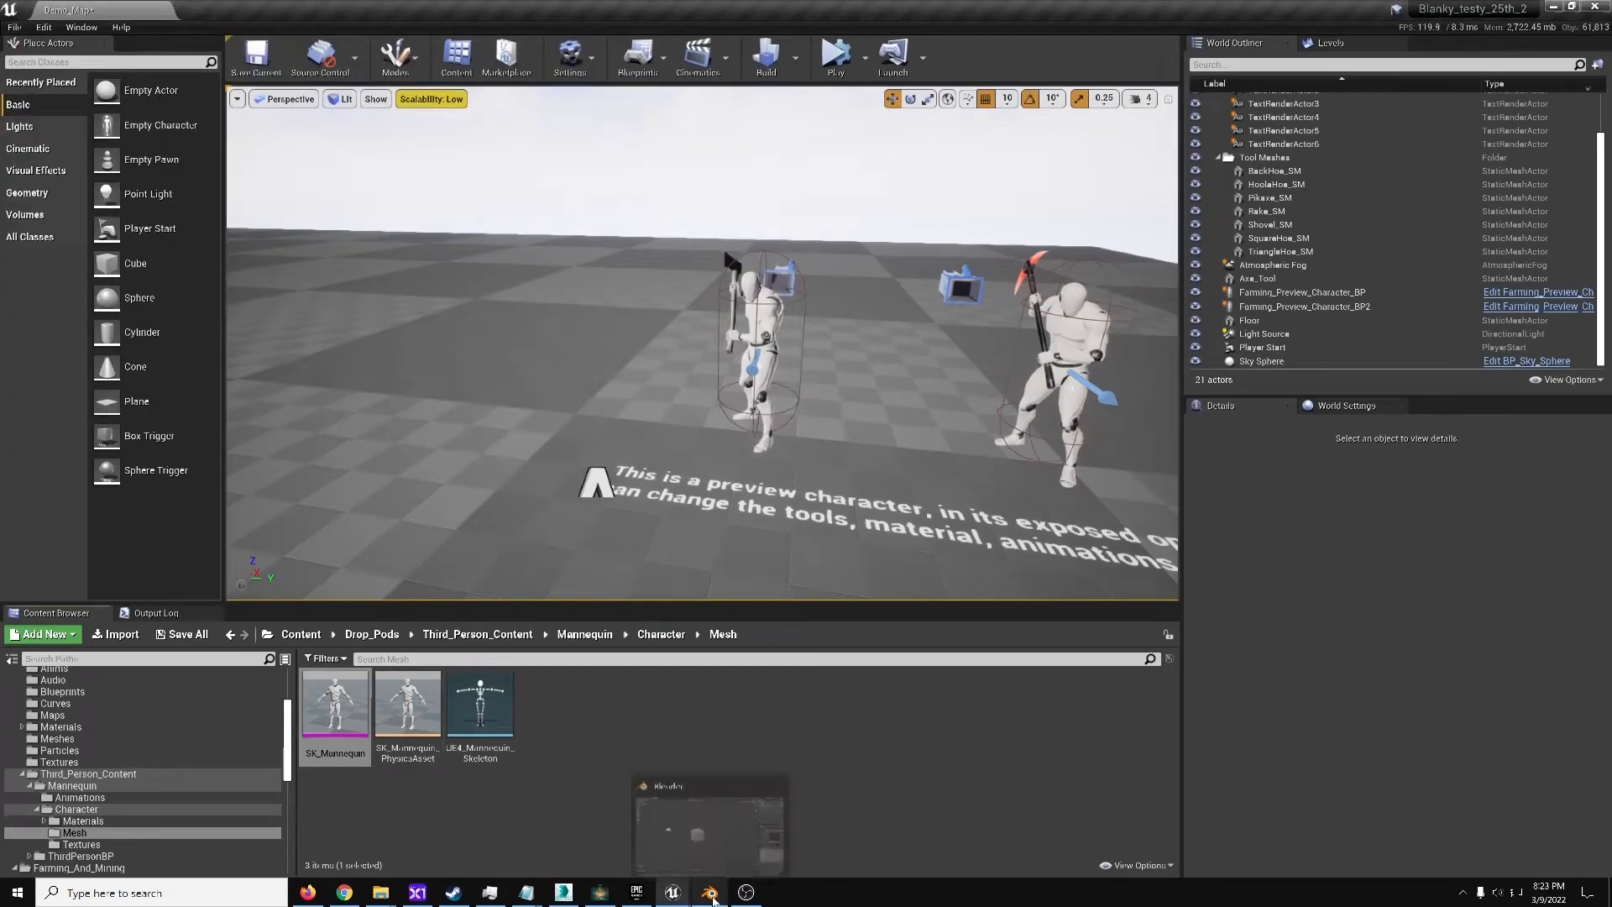
# In Blender, import the mannequin FBX from the Desktop via File > Import > FBX
pyautogui.click(706, 891)
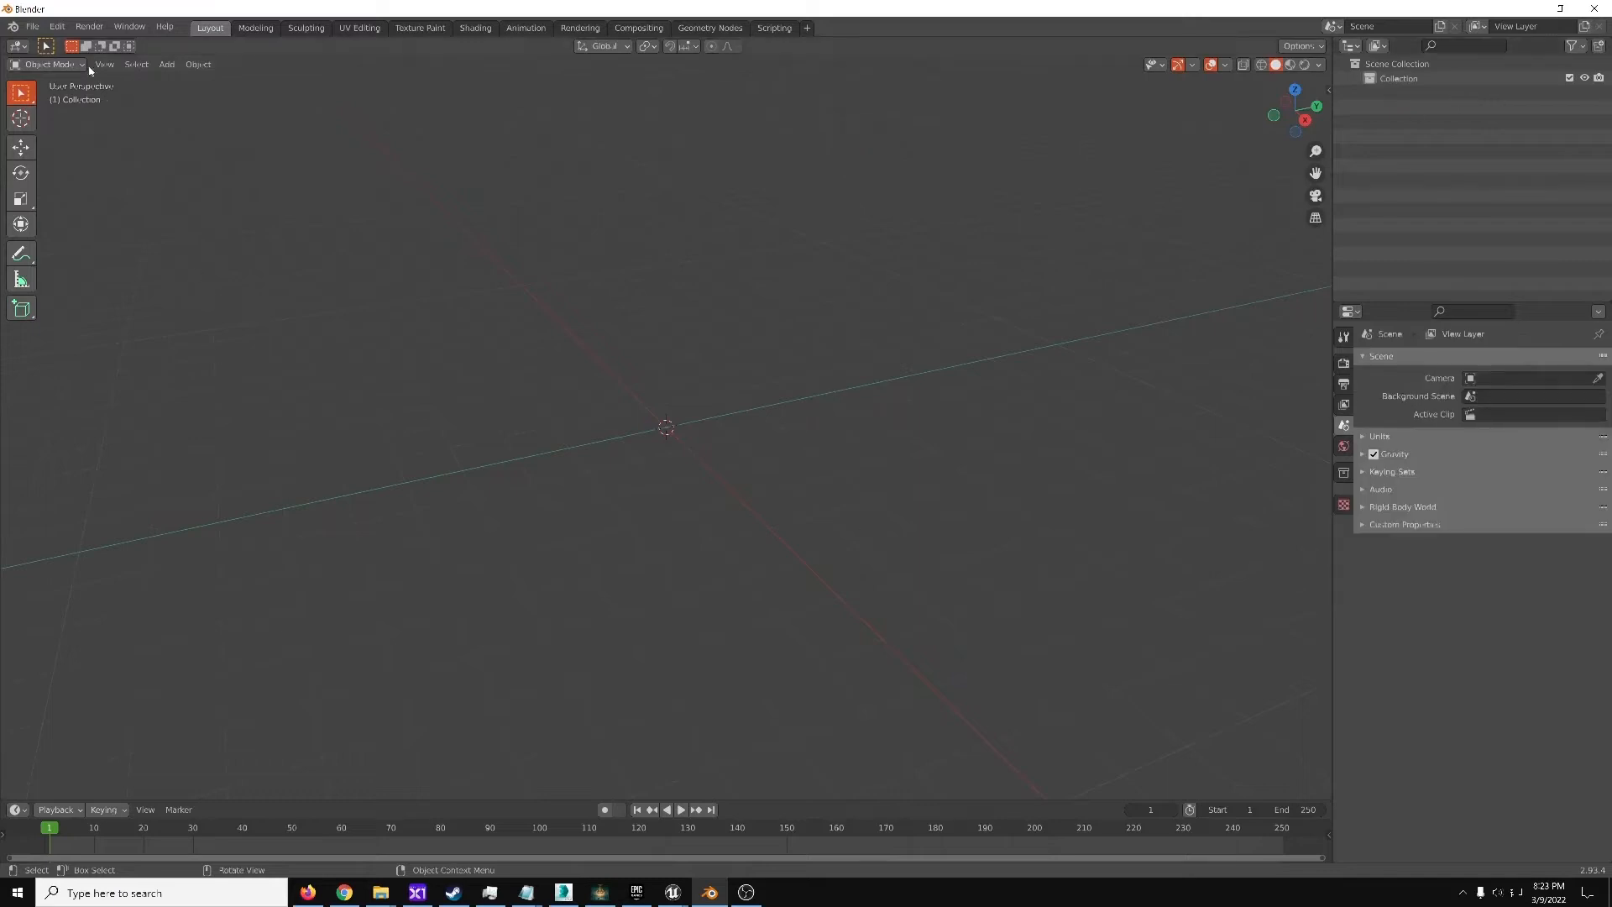
pyautogui.click(32, 26)
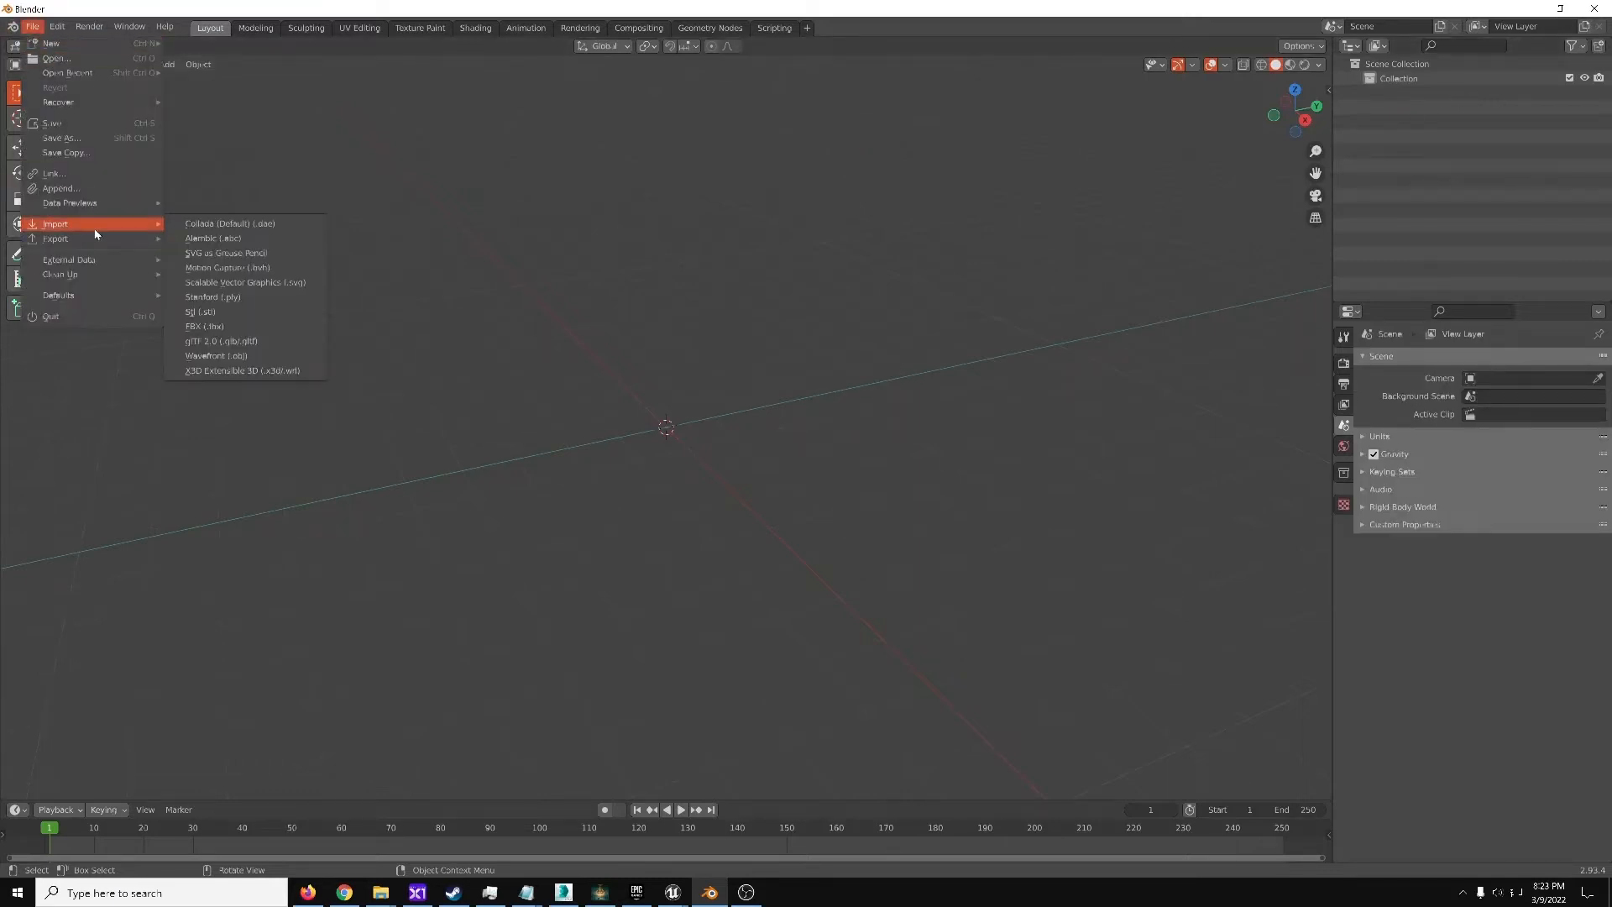
pyautogui.moveTo(237, 326)
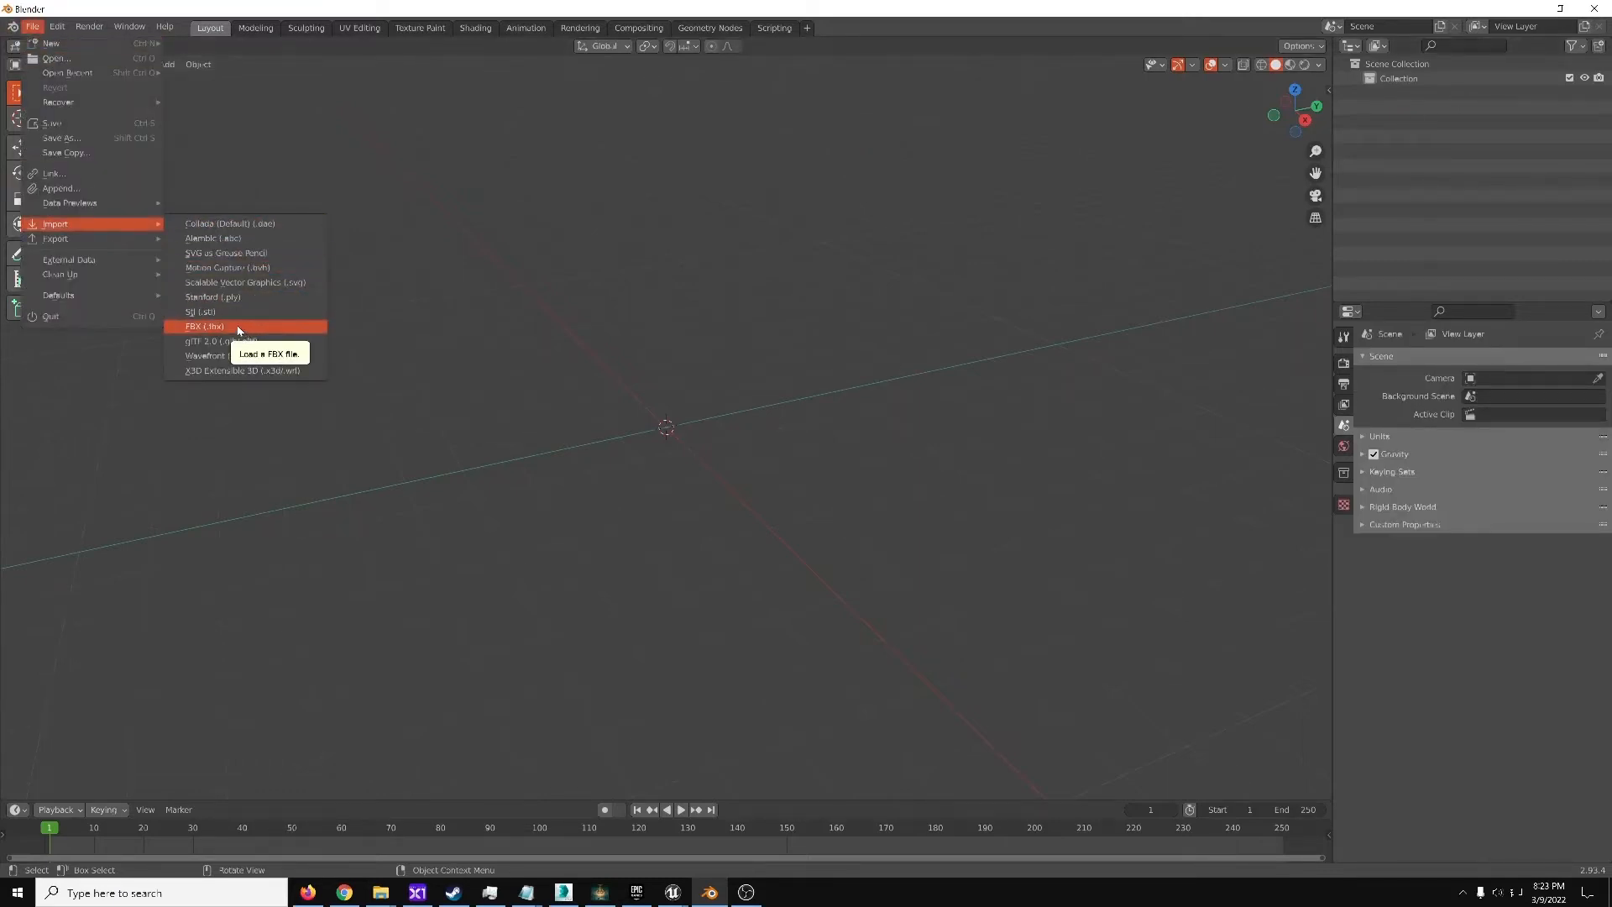
pyautogui.click(202, 326)
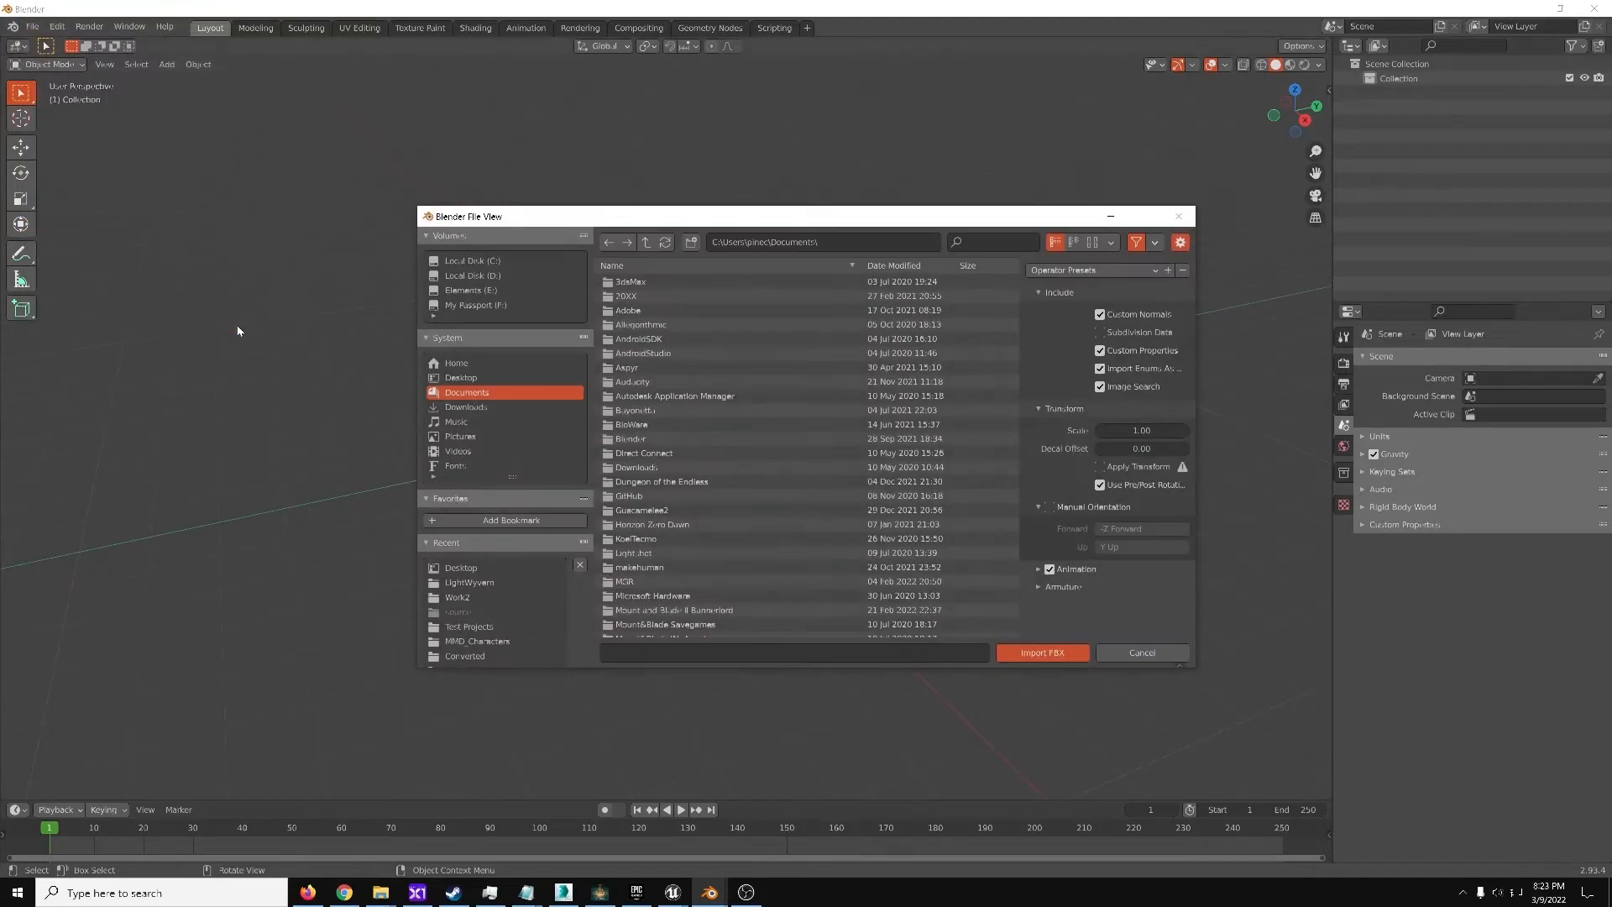
pyautogui.click(461, 377)
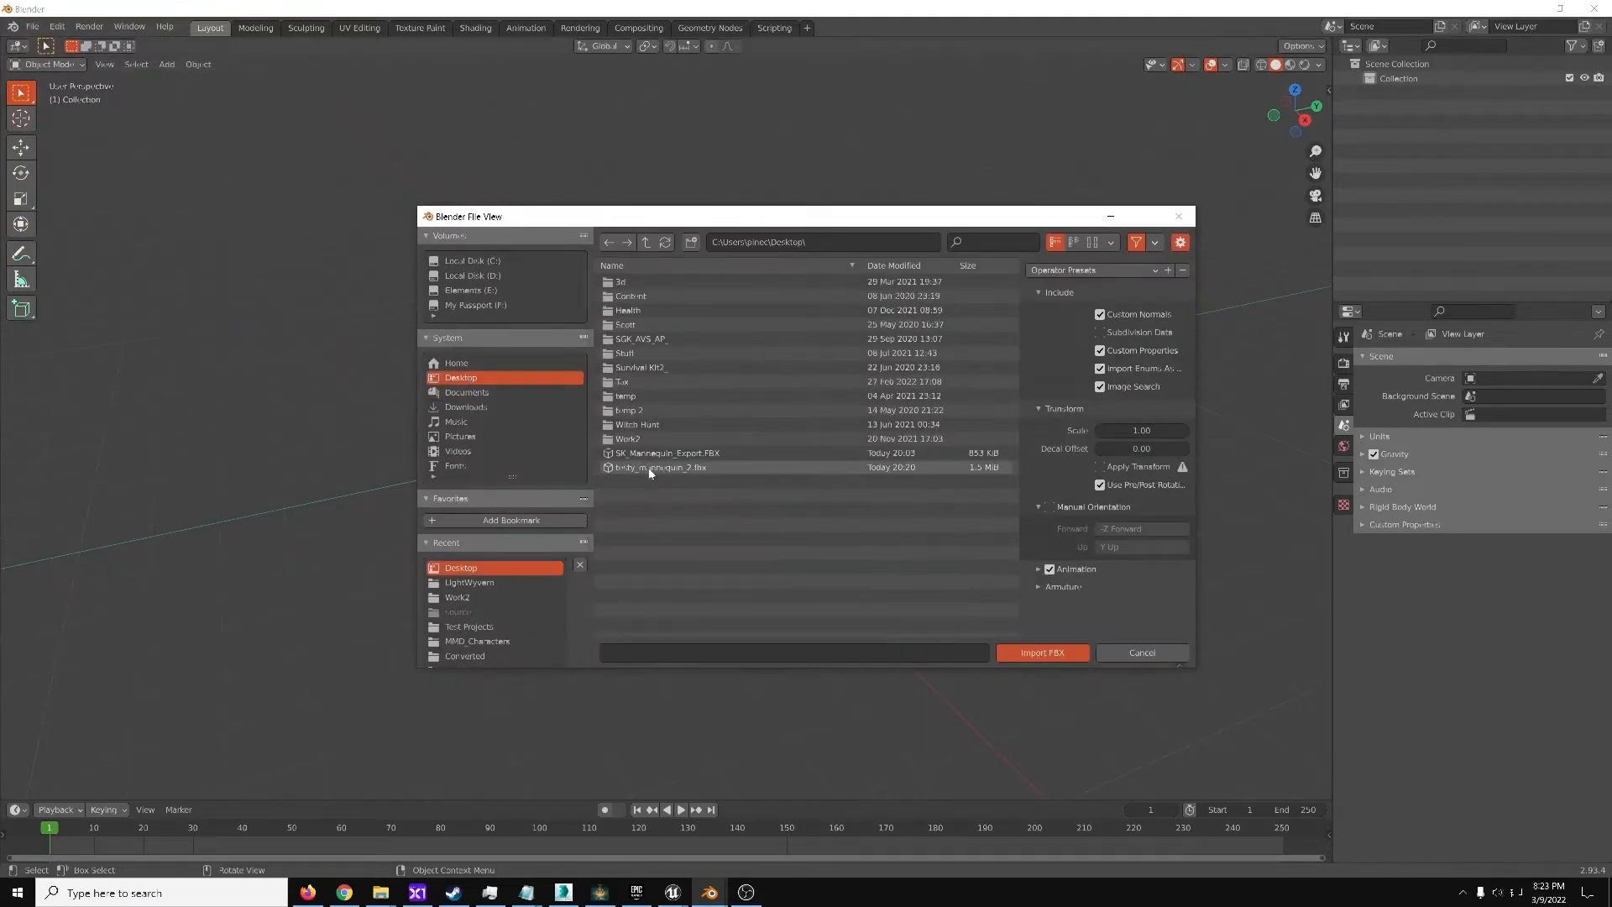
pyautogui.click(664, 452)
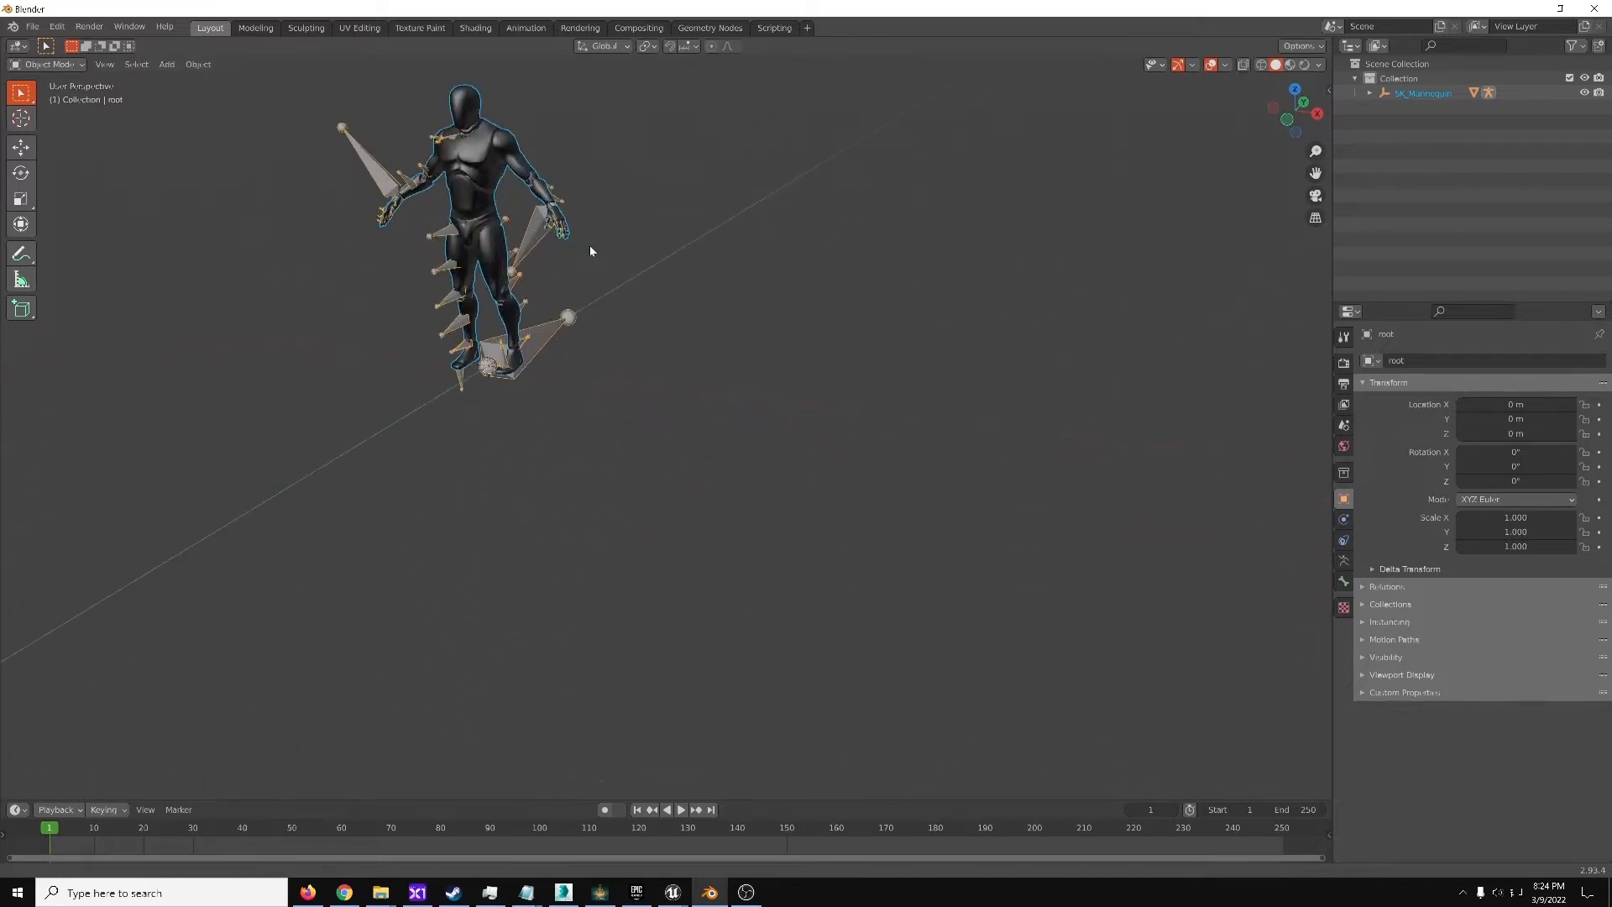
# Frame the mannequin, switch to the Modeling workspace, and put the armature into Edit Mode
pyautogui.moveTo(484, 226); pyautogui.dragTo(513, 288)
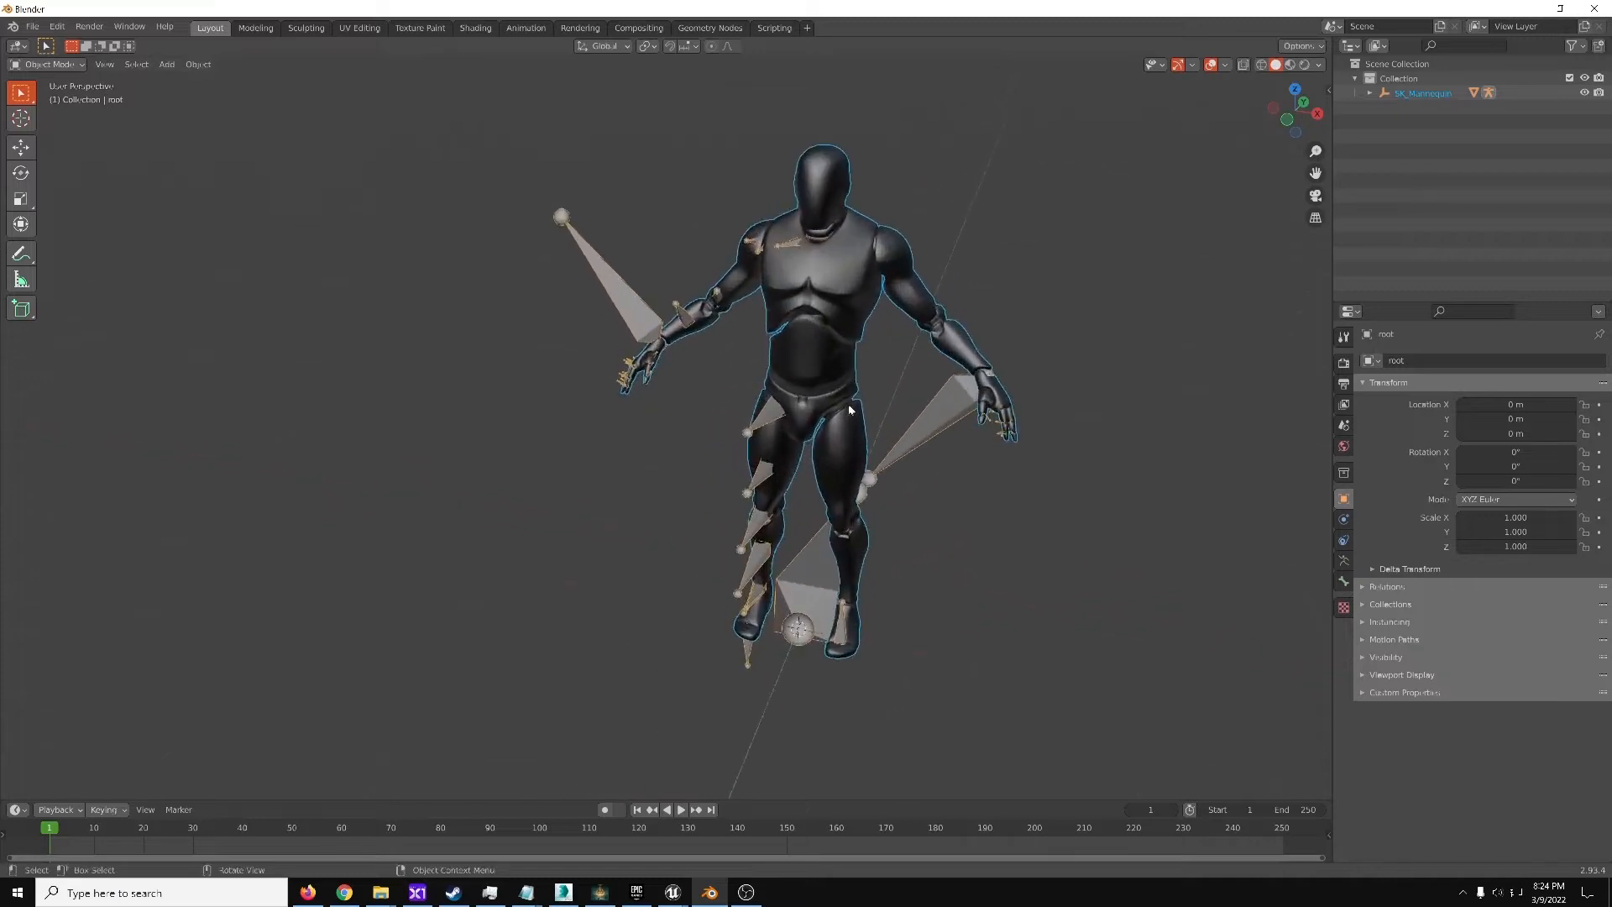
pyautogui.moveTo(843, 412); pyautogui.dragTo(736, 432)
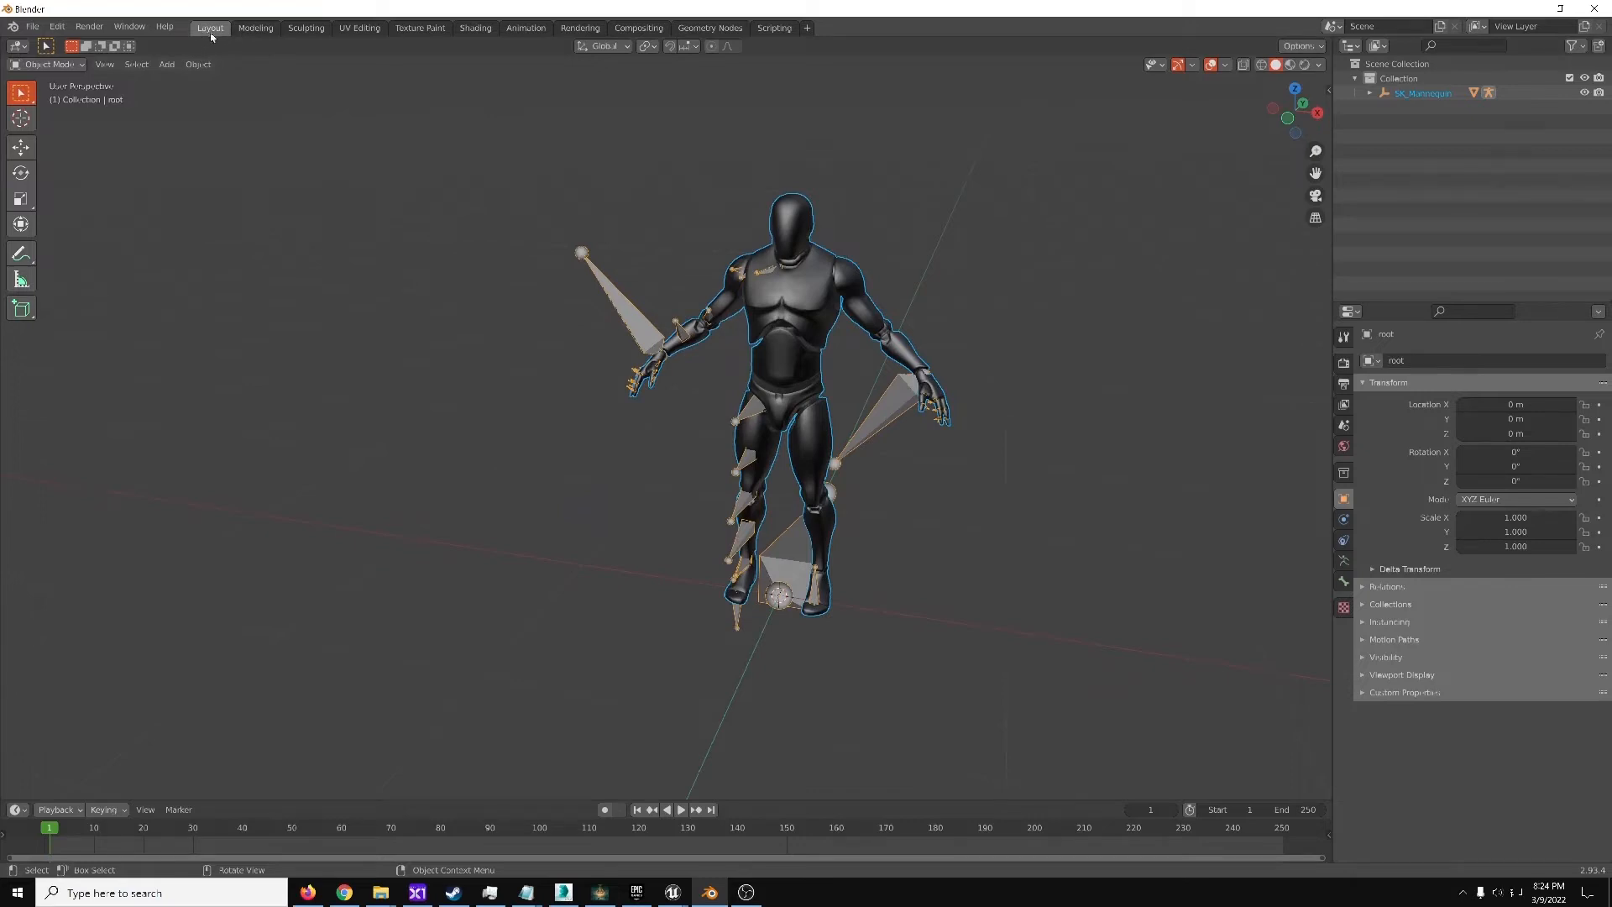
pyautogui.click(256, 28)
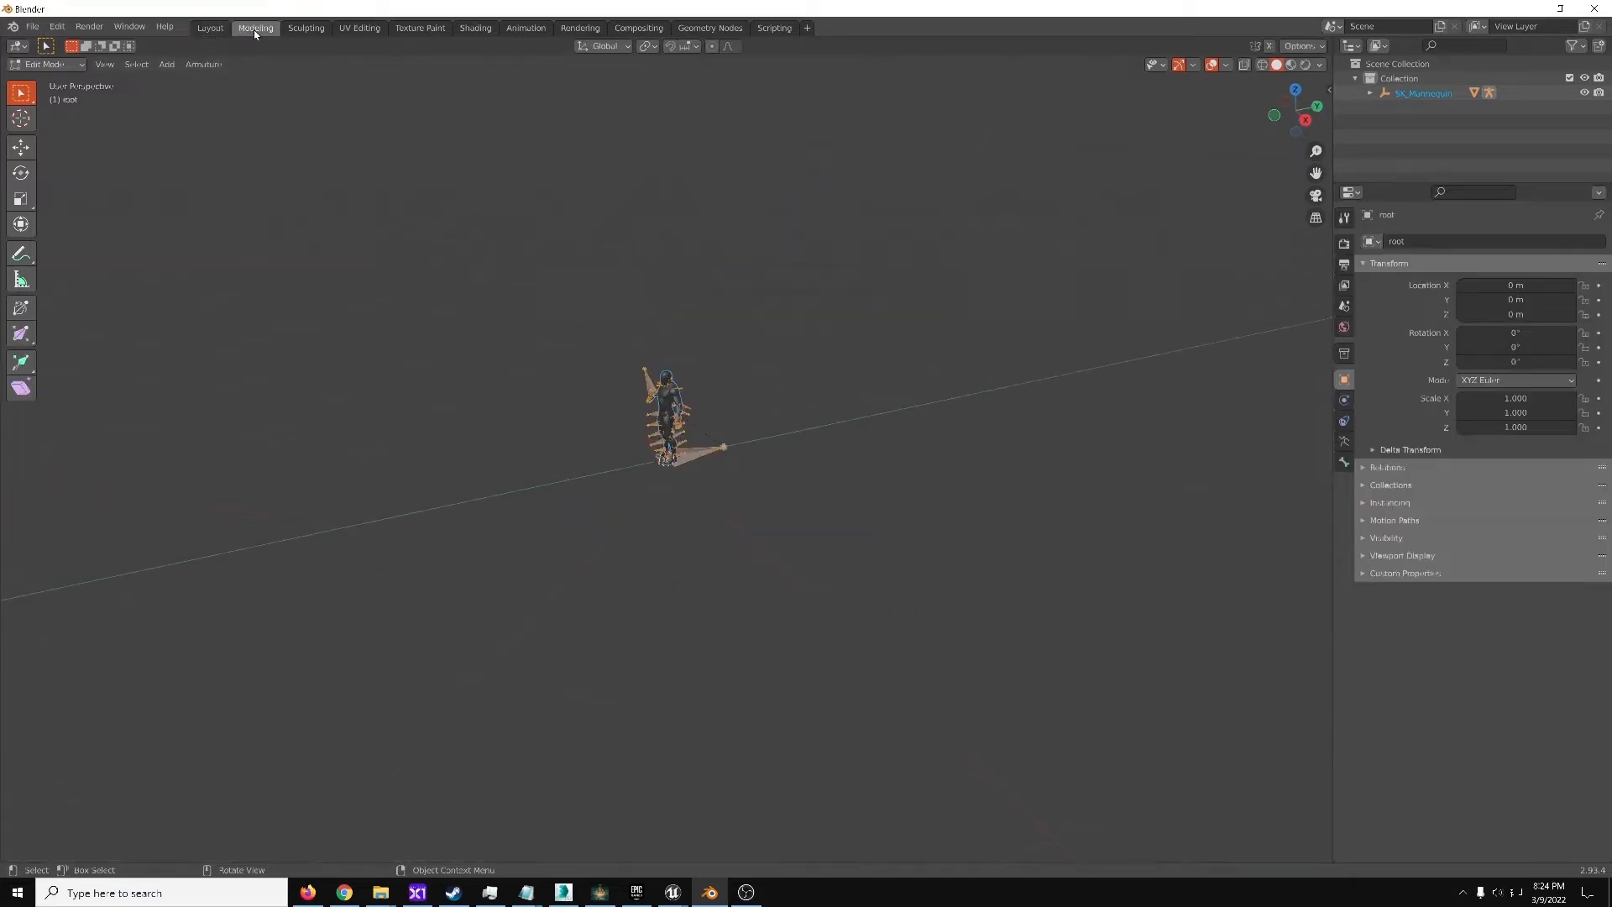
pyautogui.click(42, 64)
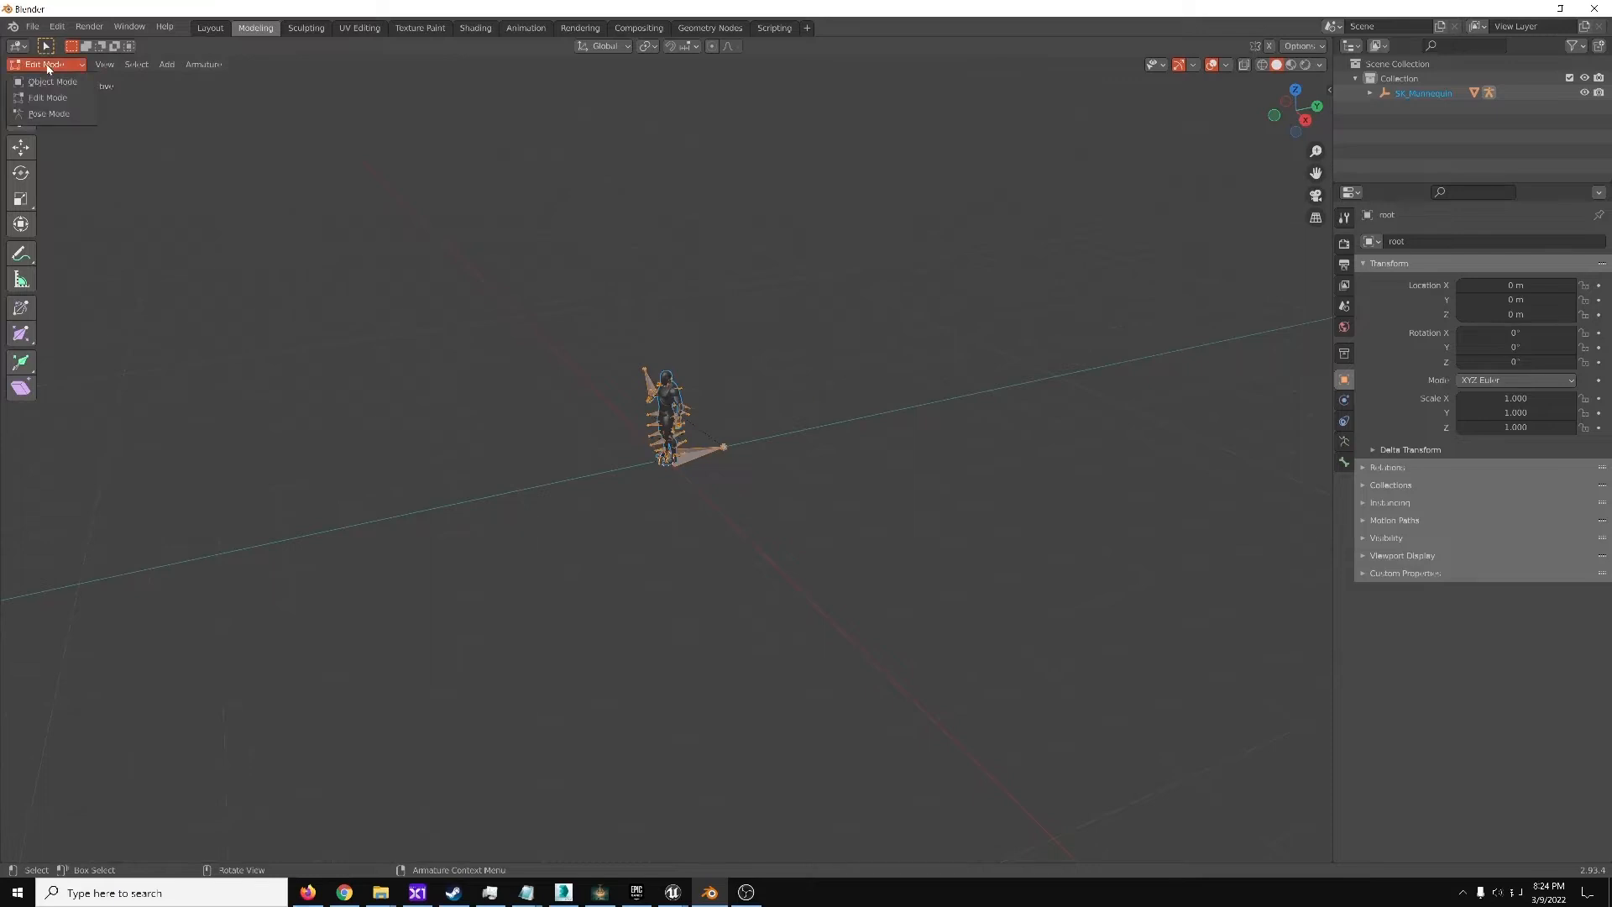
pyautogui.click(47, 97)
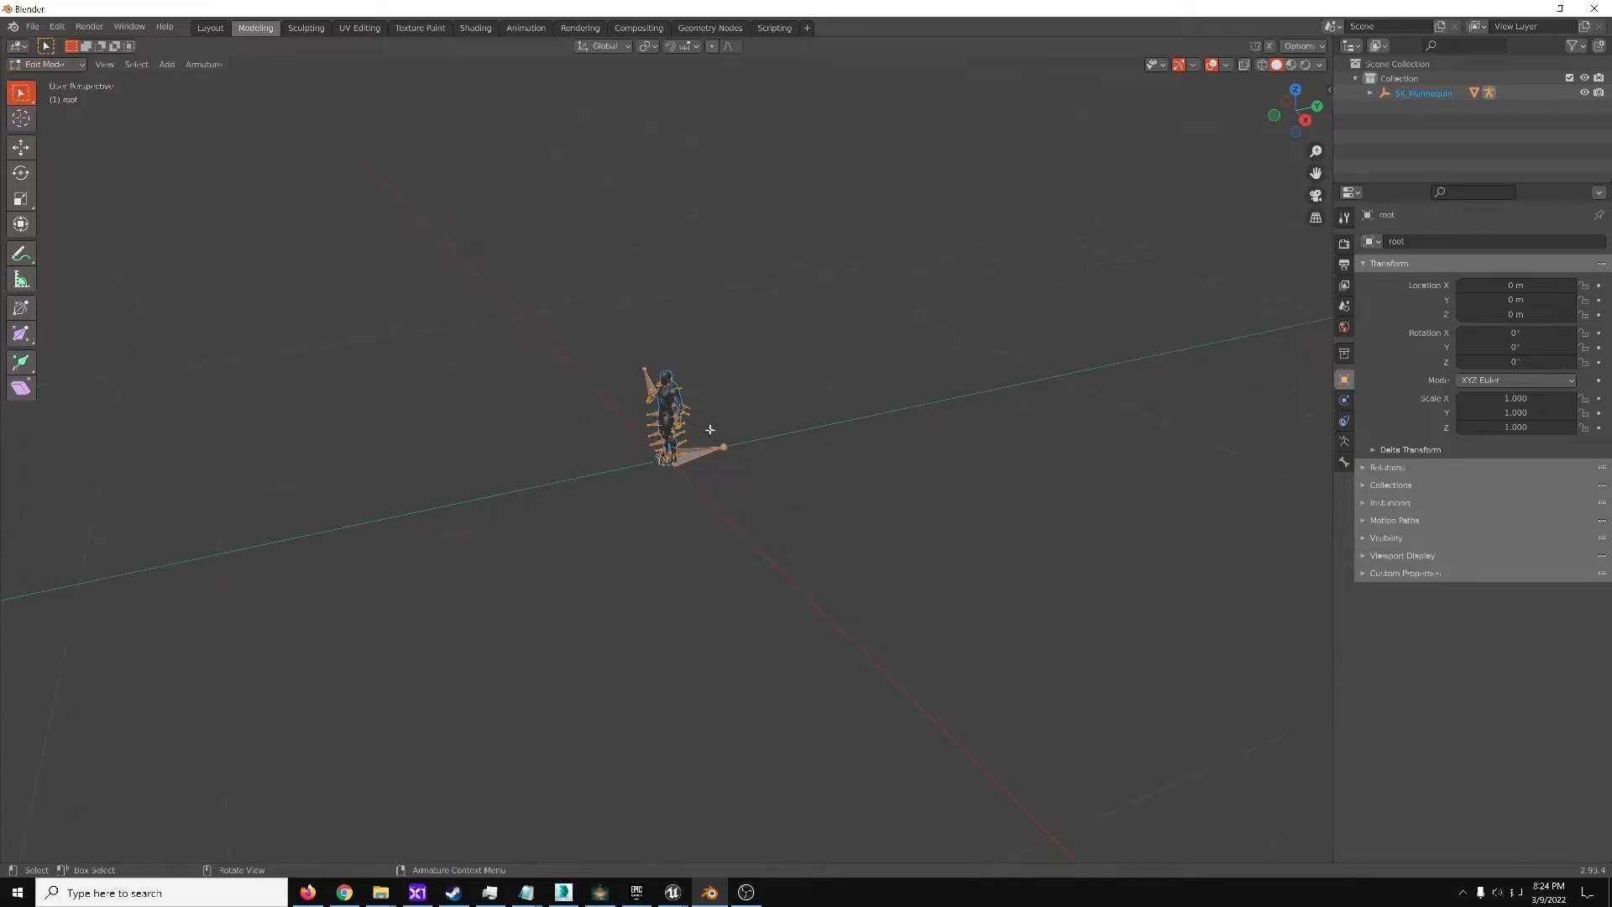
pyautogui.scroll(3)
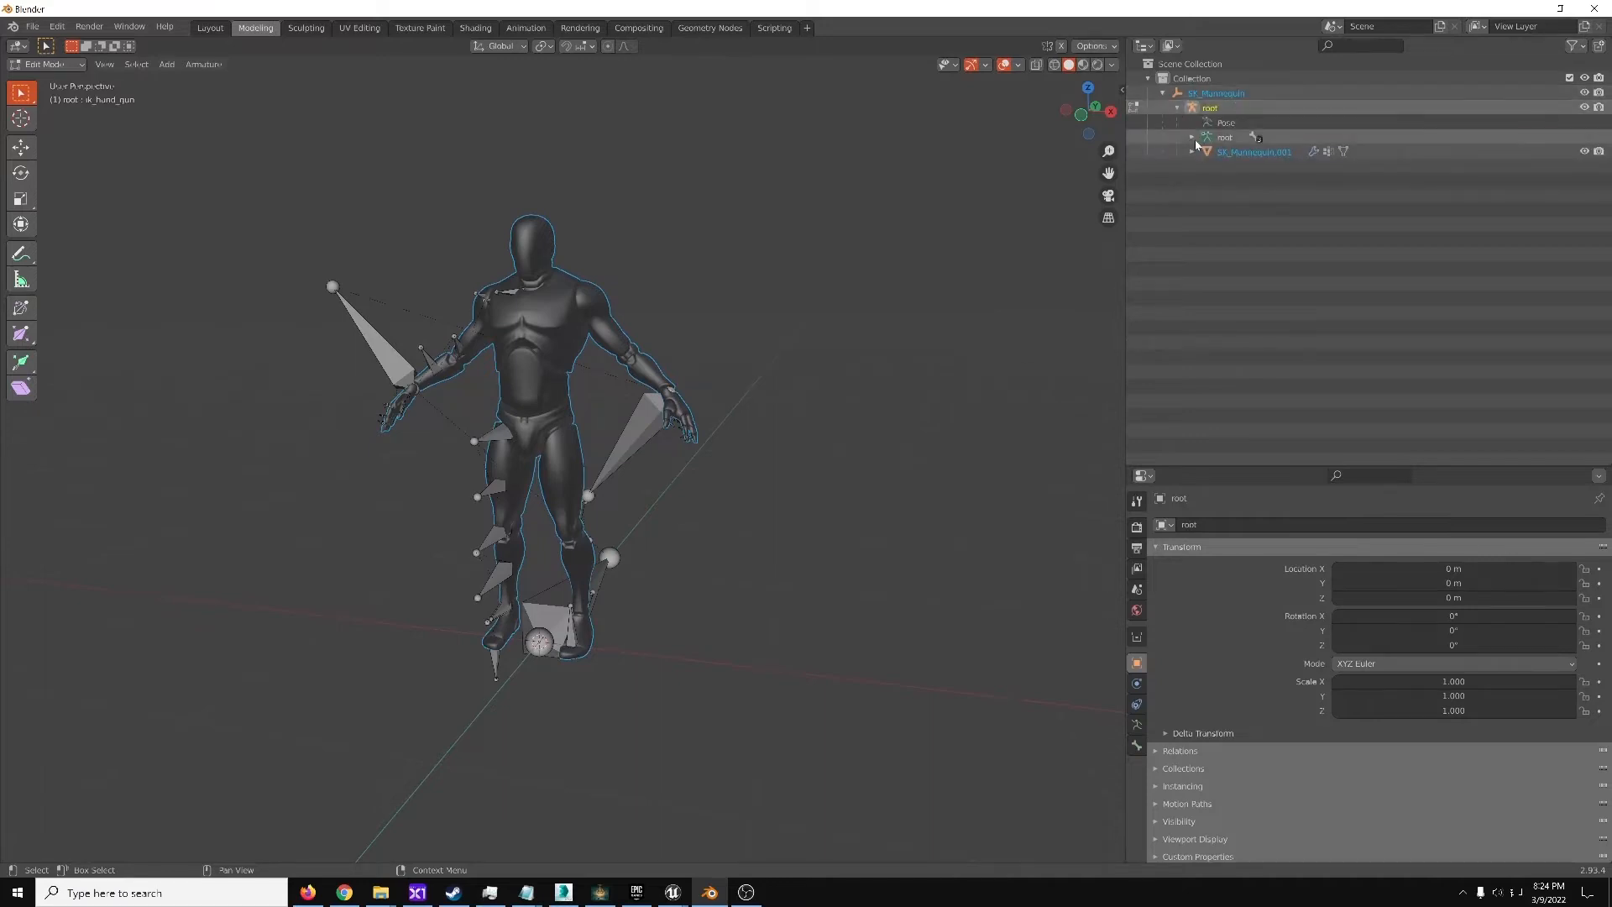
# Expand root and pelvis in the Outliner to show spine_01, thighs and IK roots
pyautogui.click(1192, 137)
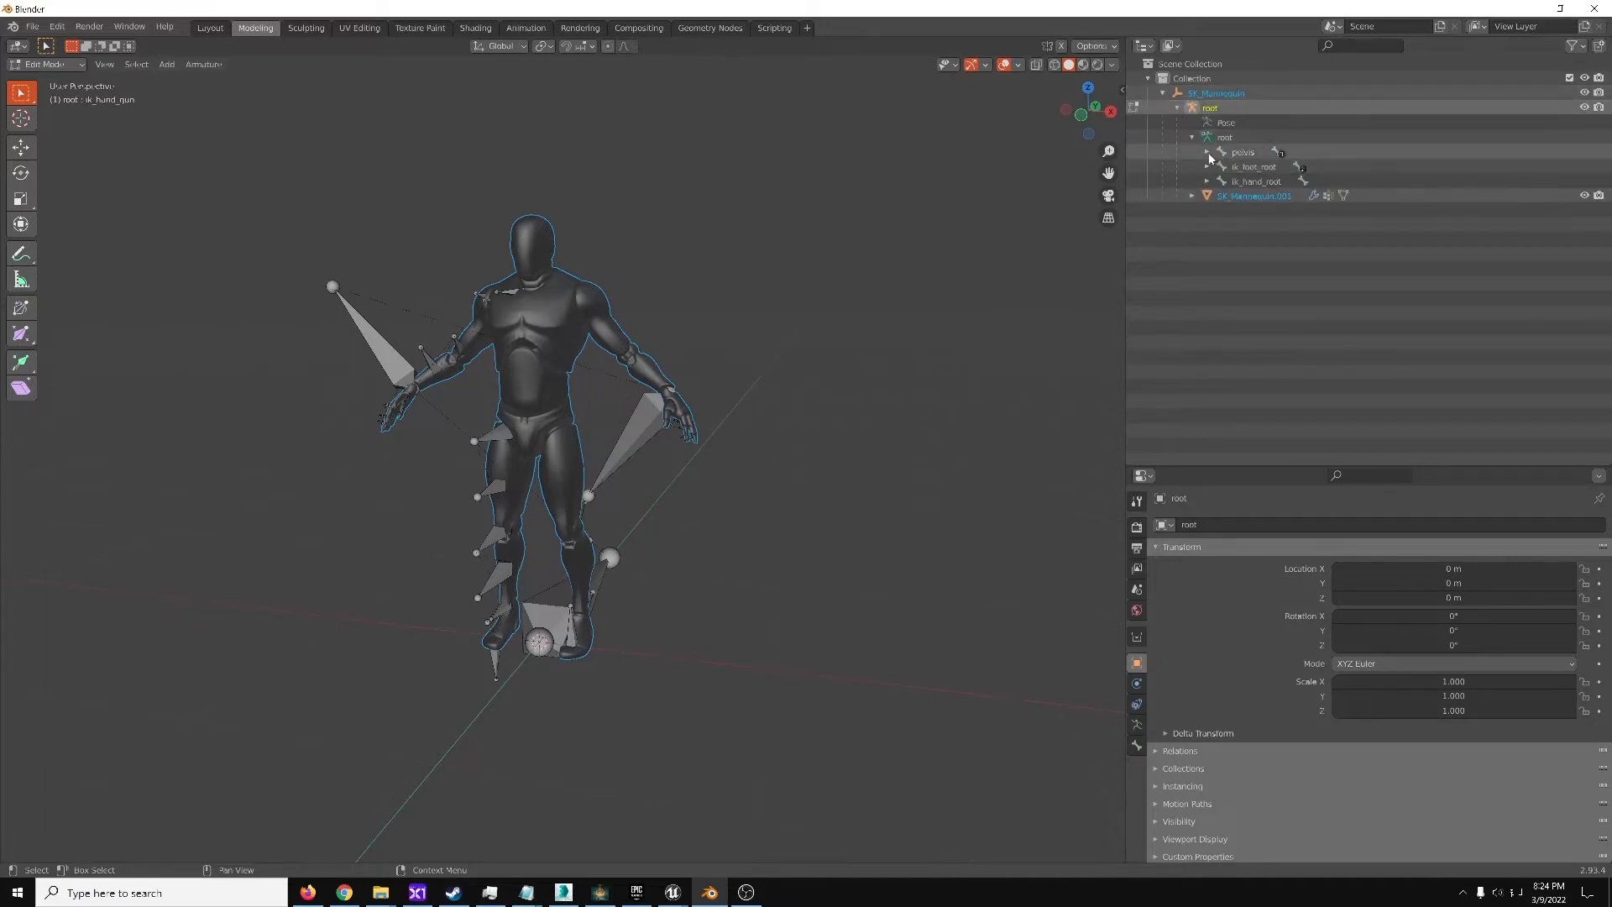
pyautogui.click(1219, 152)
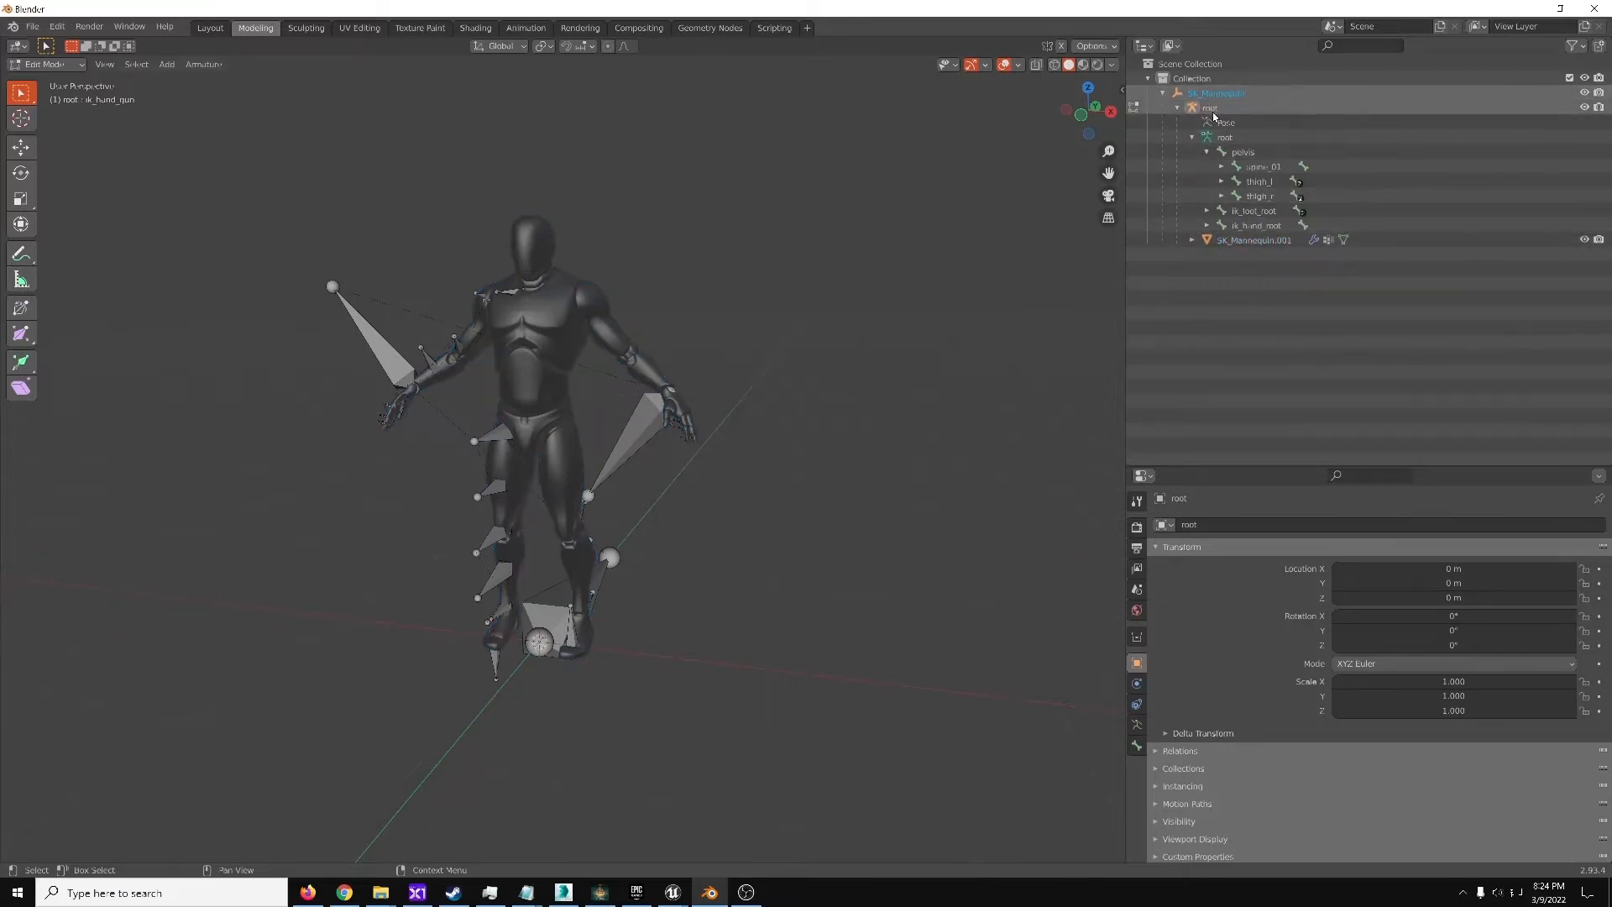
pyautogui.click(1210, 106)
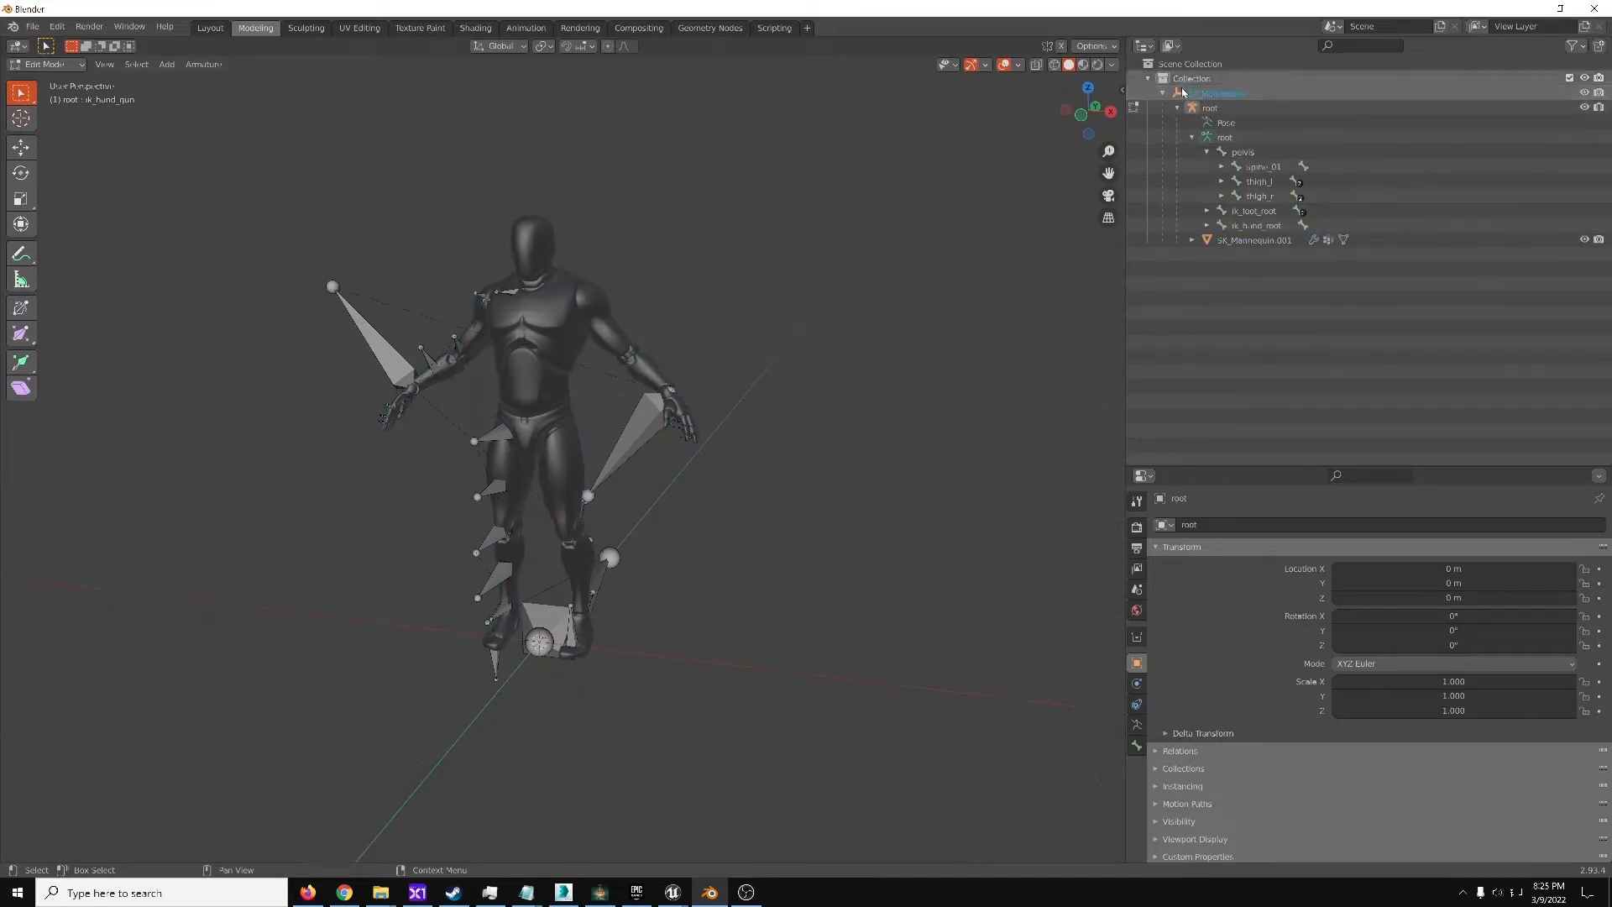
pyautogui.click(1219, 93)
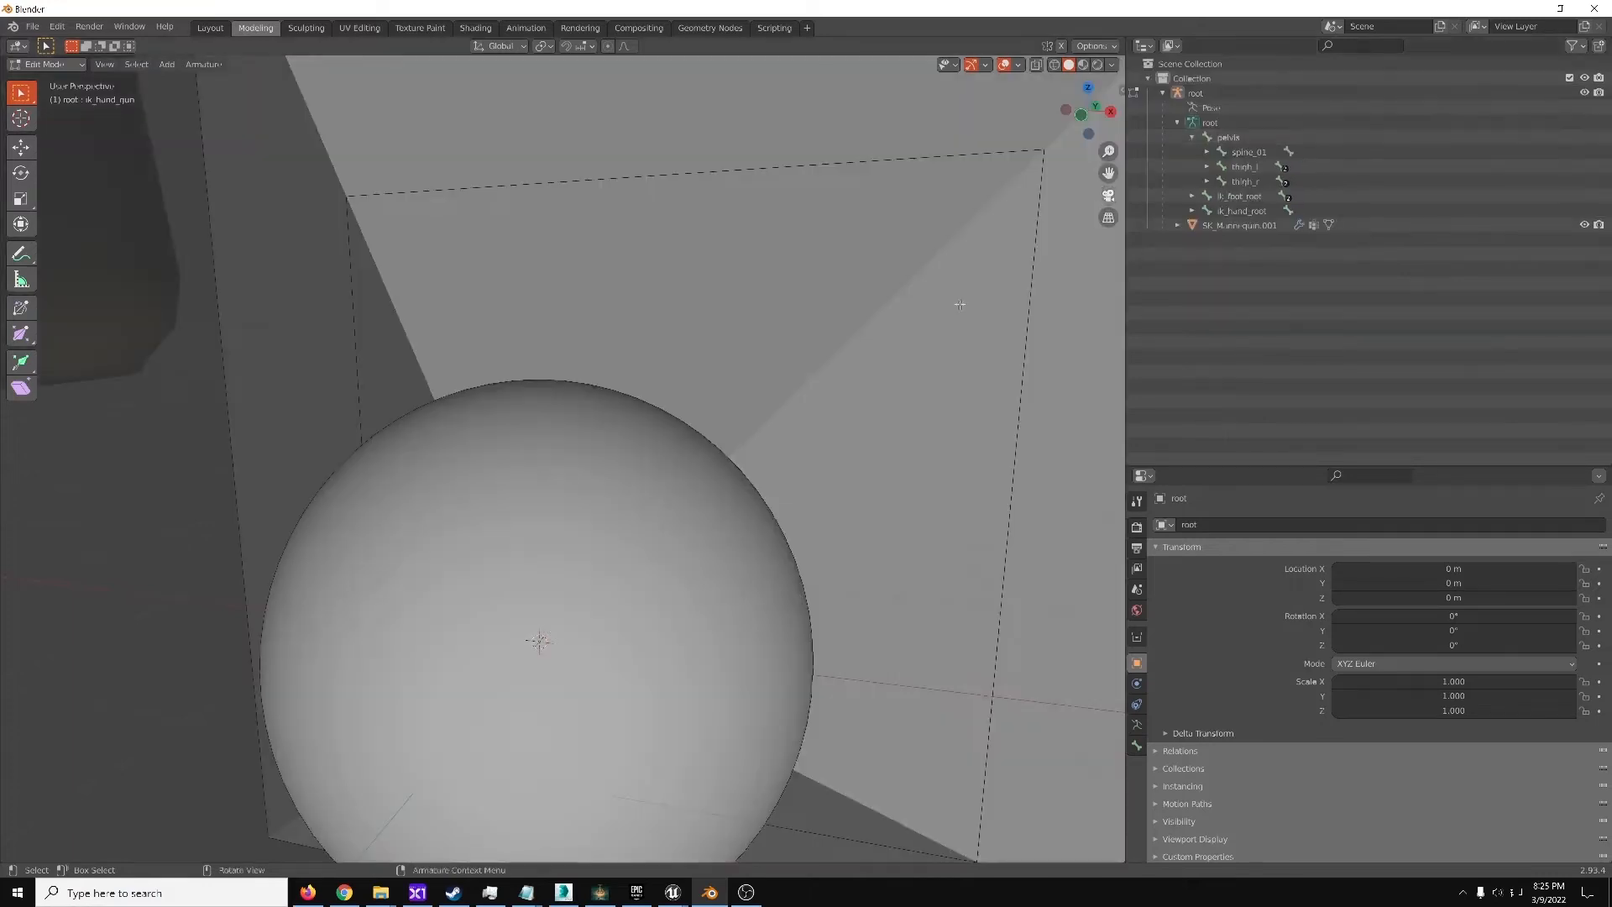
# Zoom out to show the whole mannequin with its edit-mode bones
pyautogui.scroll(-3)
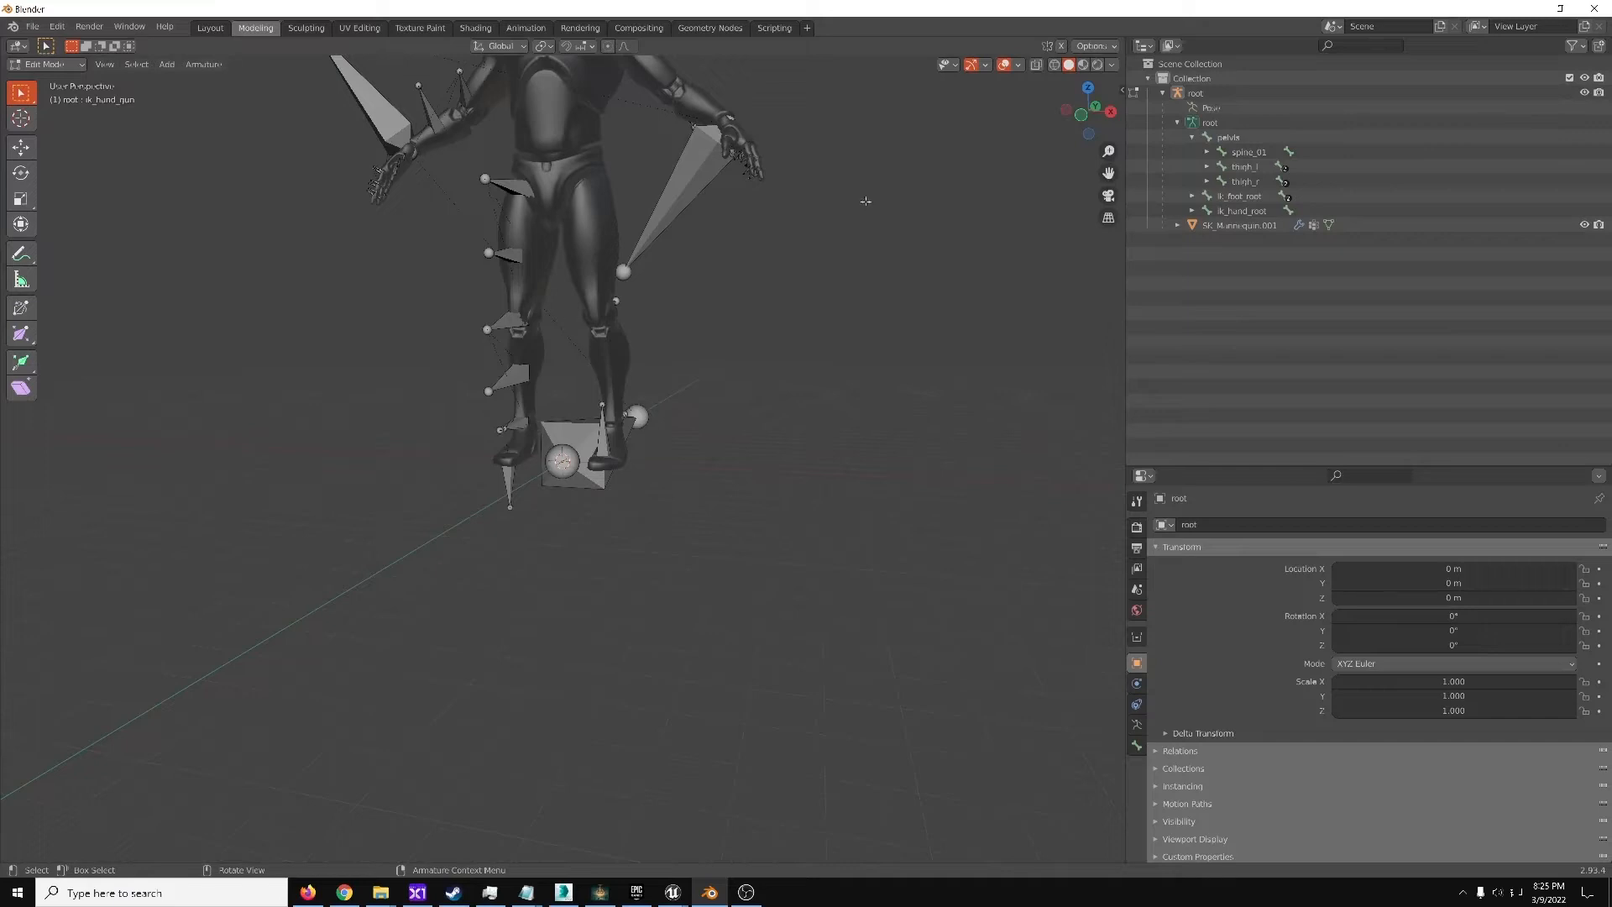
pyautogui.moveTo(637, 284)
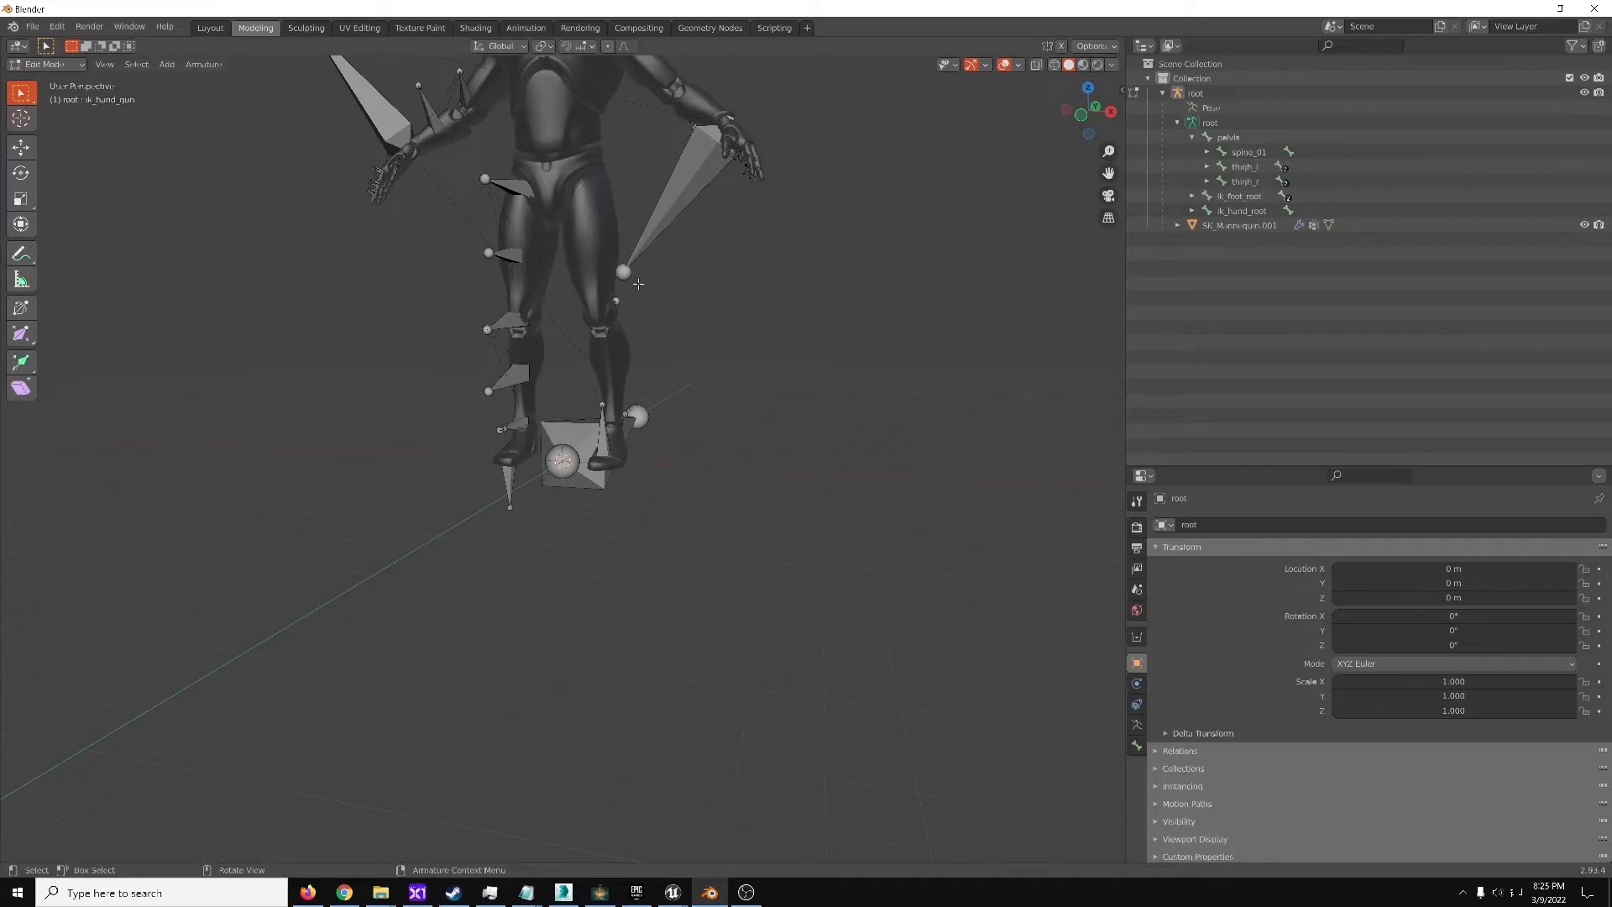
pyautogui.moveTo(636, 442)
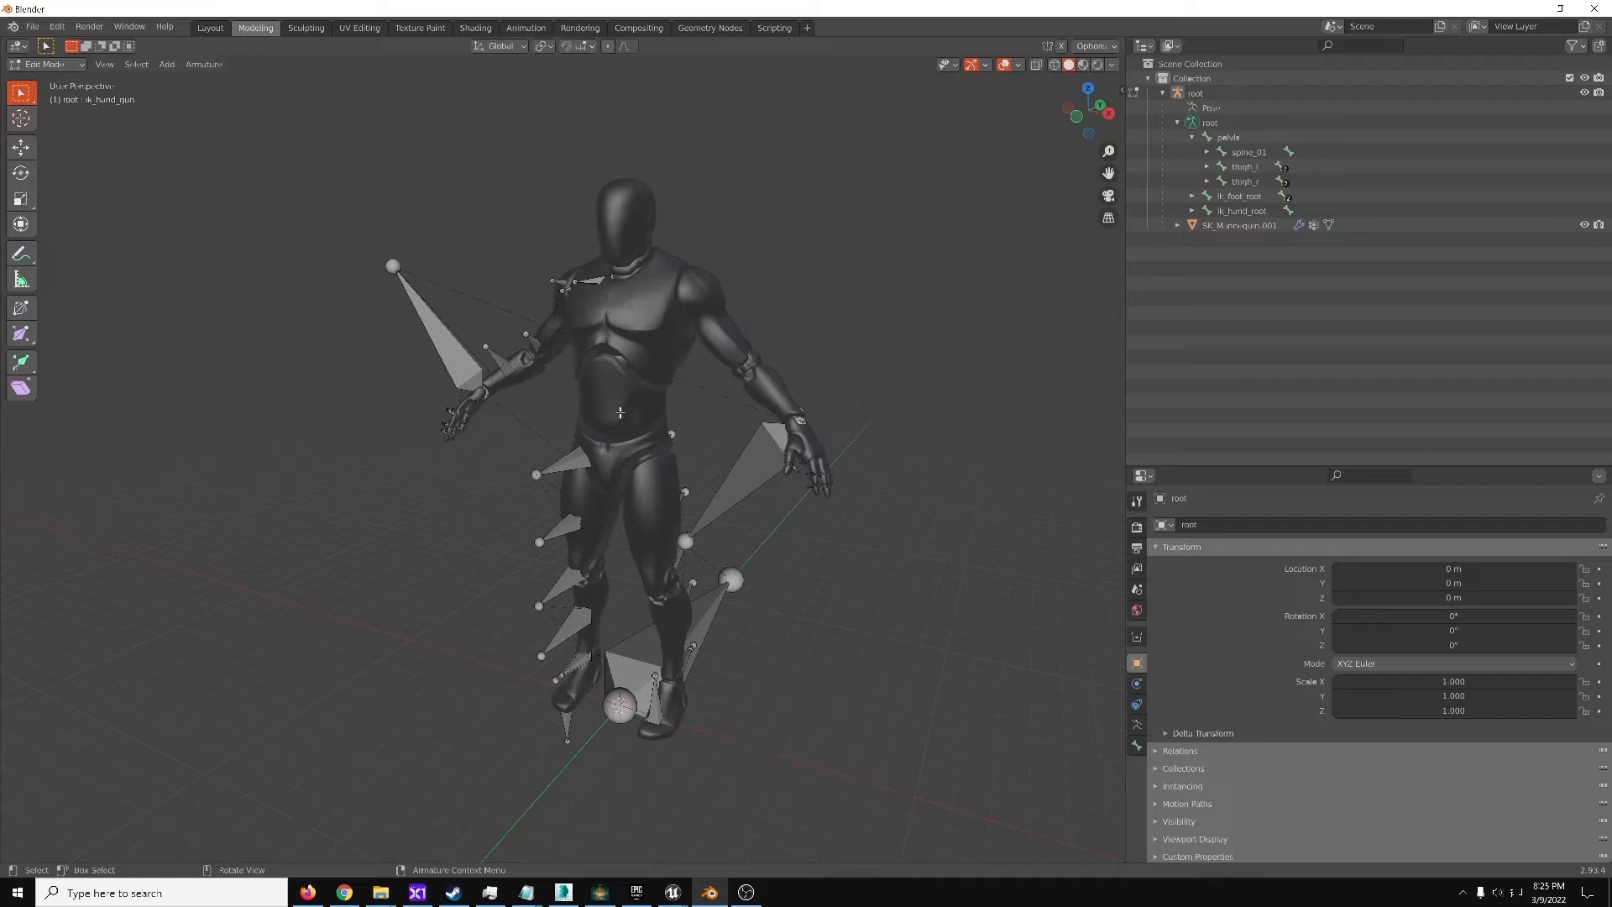
pyautogui.moveTo(748, 461)
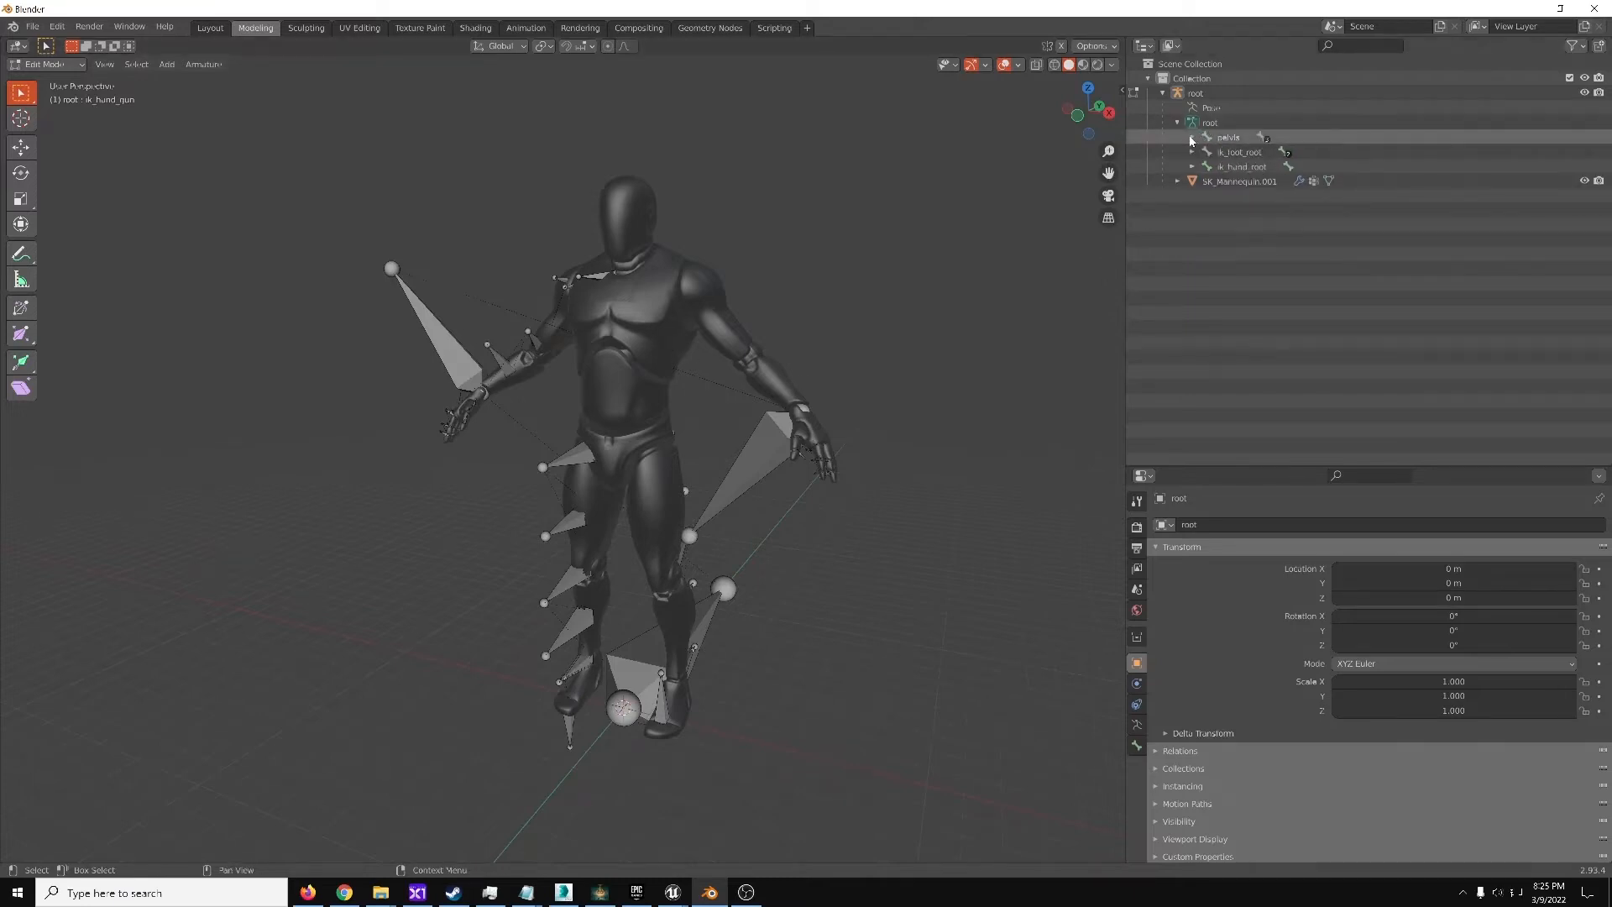
# Expand the Outliner tree through spine, clavicle_r and upperarm_r, then select hand_r
pyautogui.click(1192, 137)
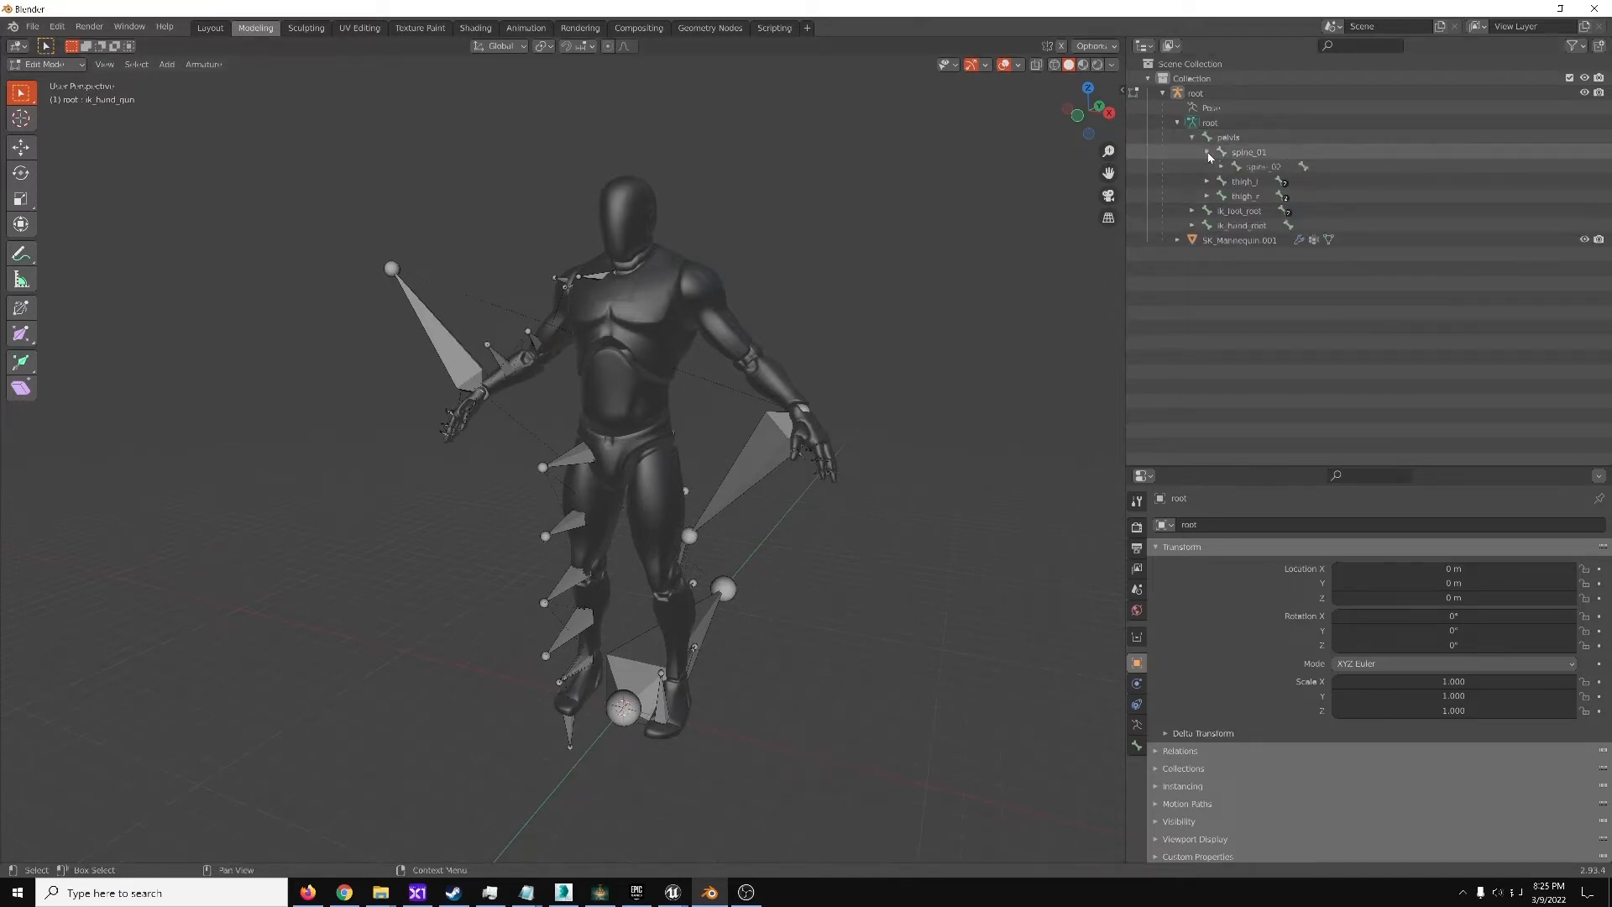
pyautogui.click(1218, 152)
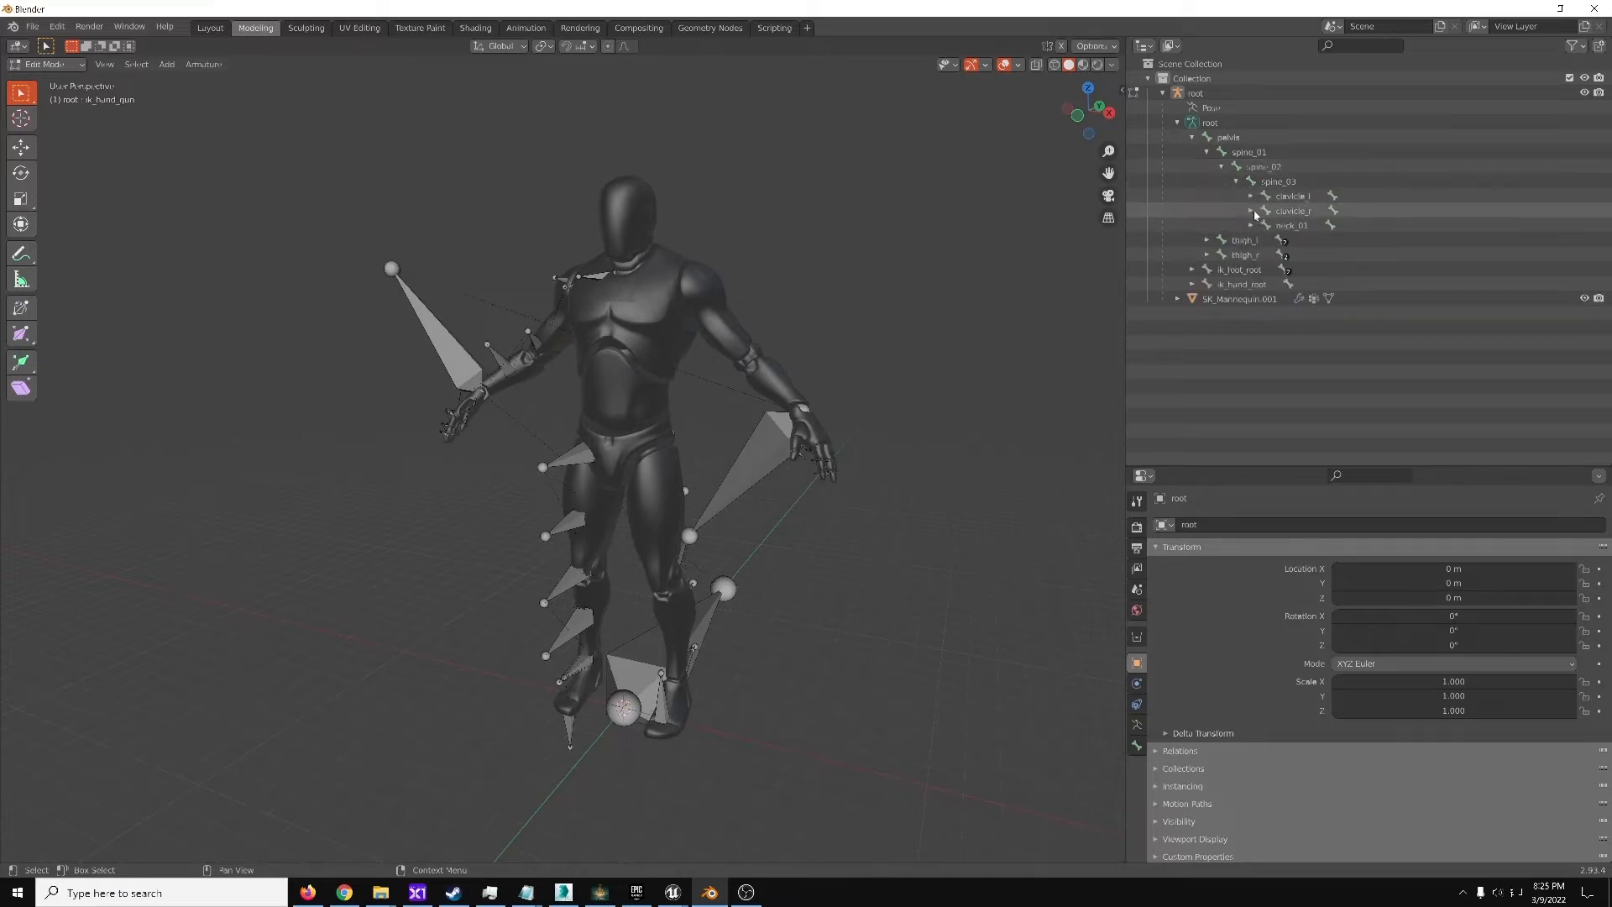
pyautogui.click(1251, 211)
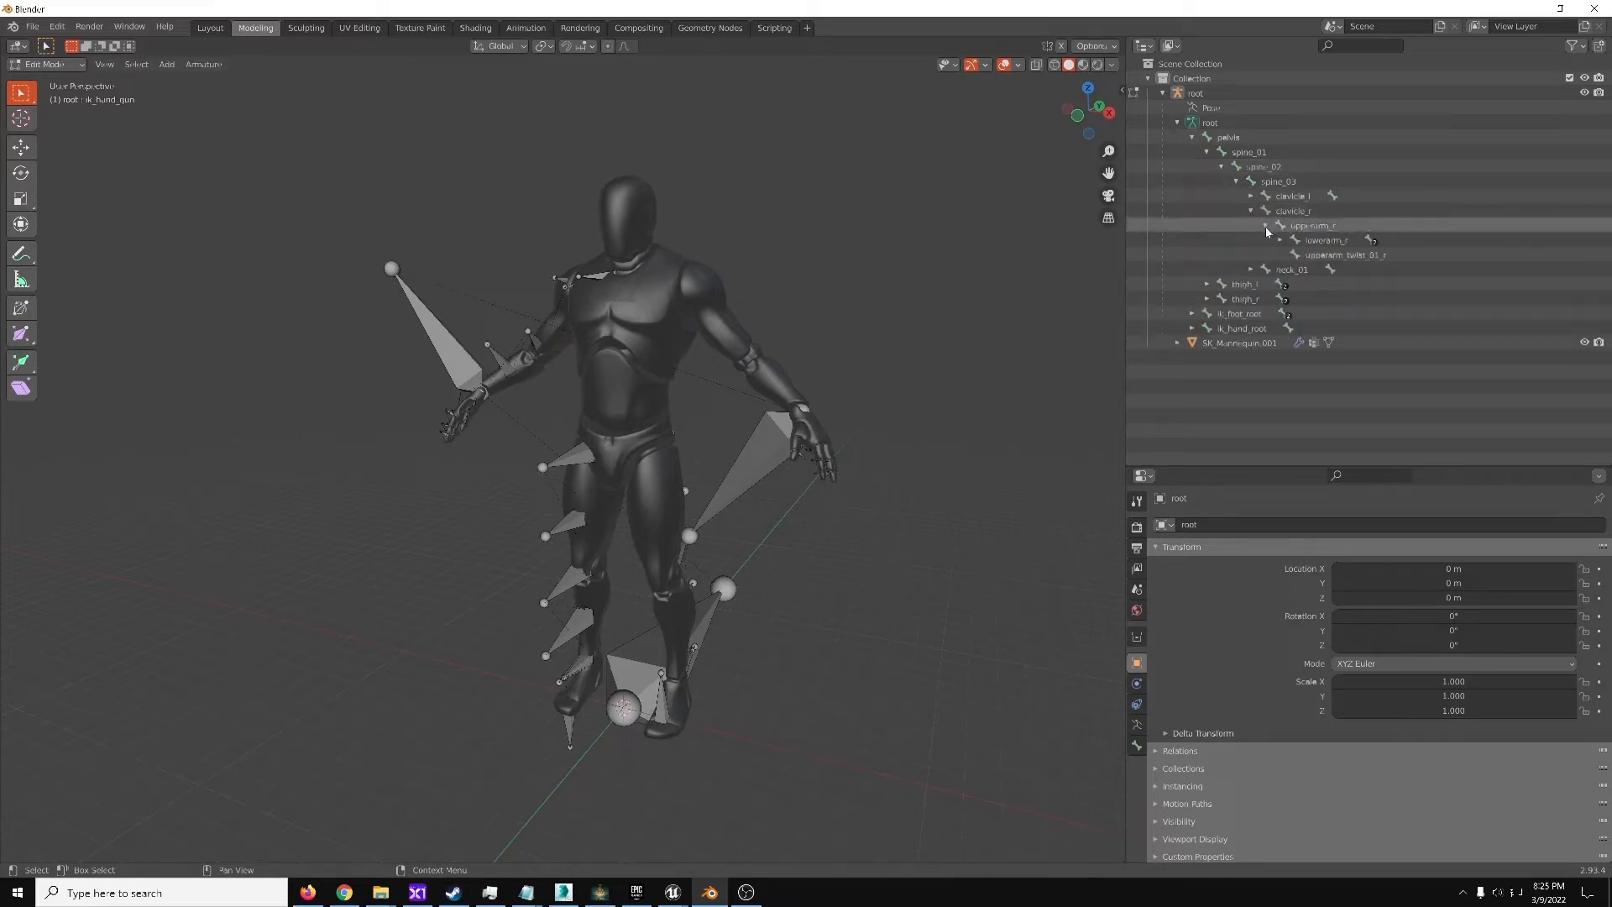
pyautogui.click(1267, 240)
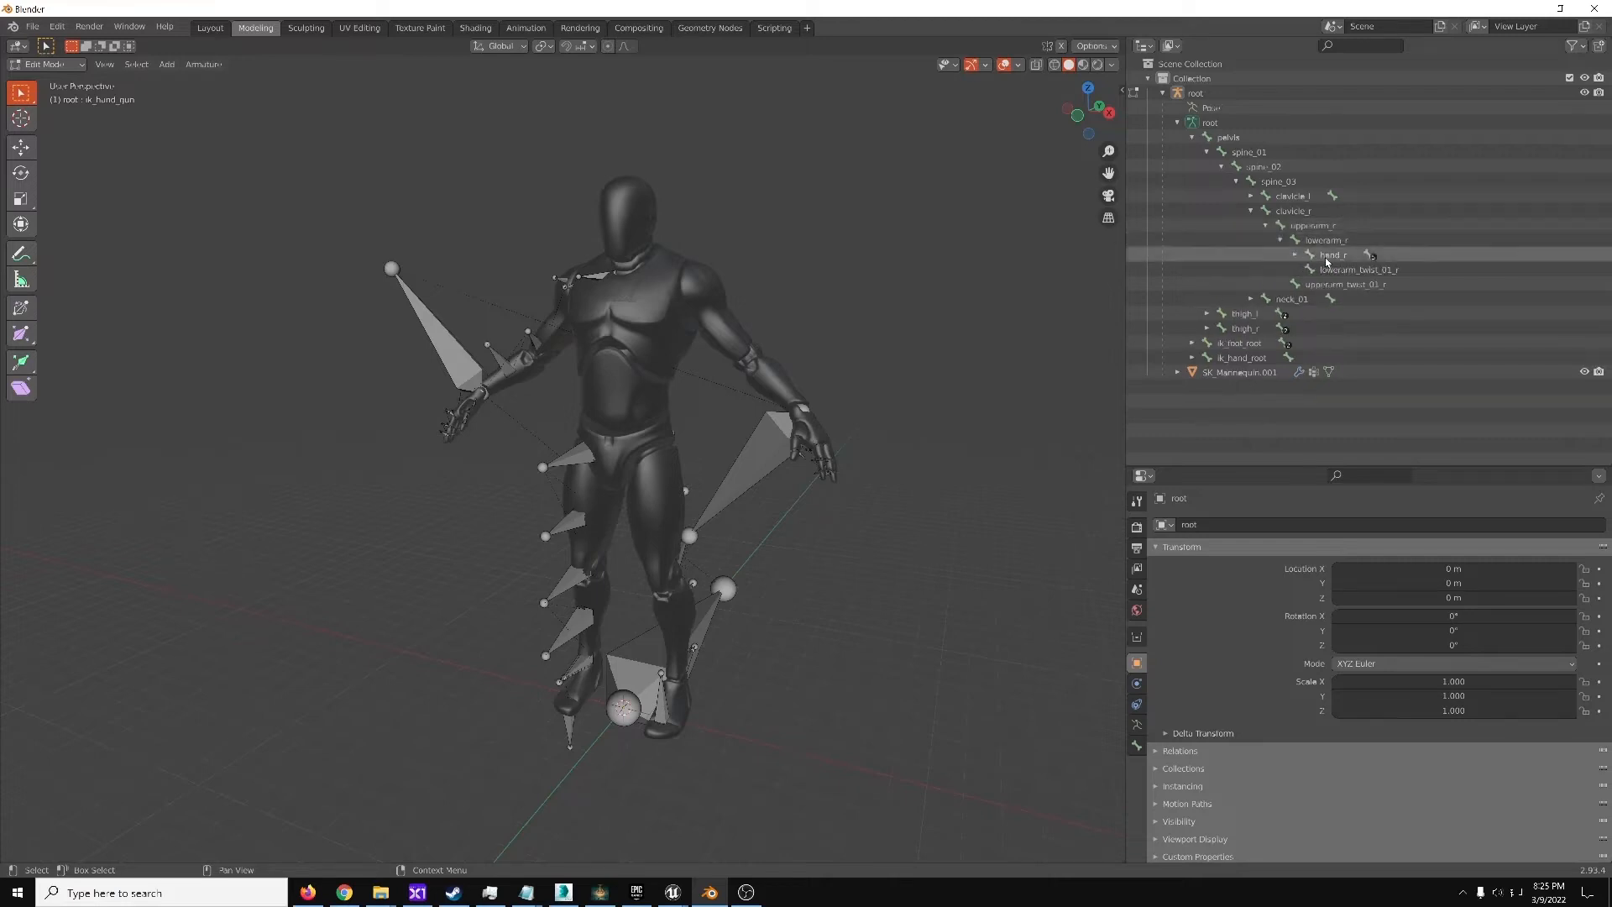
pyautogui.click(1296, 256)
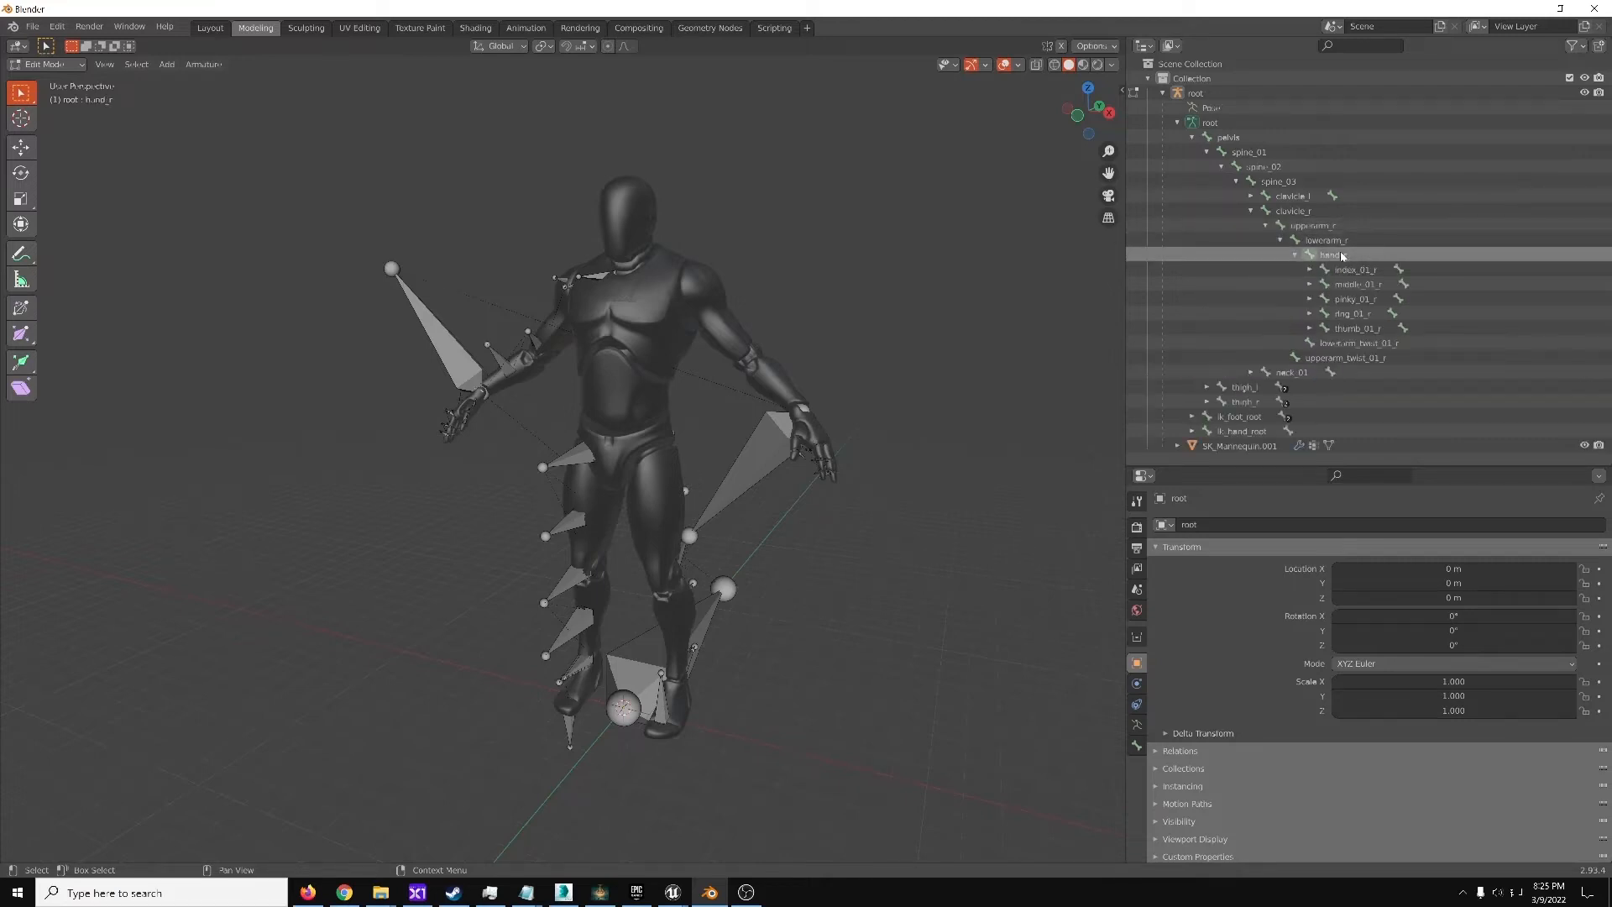
pyautogui.rightClick(1341, 254)
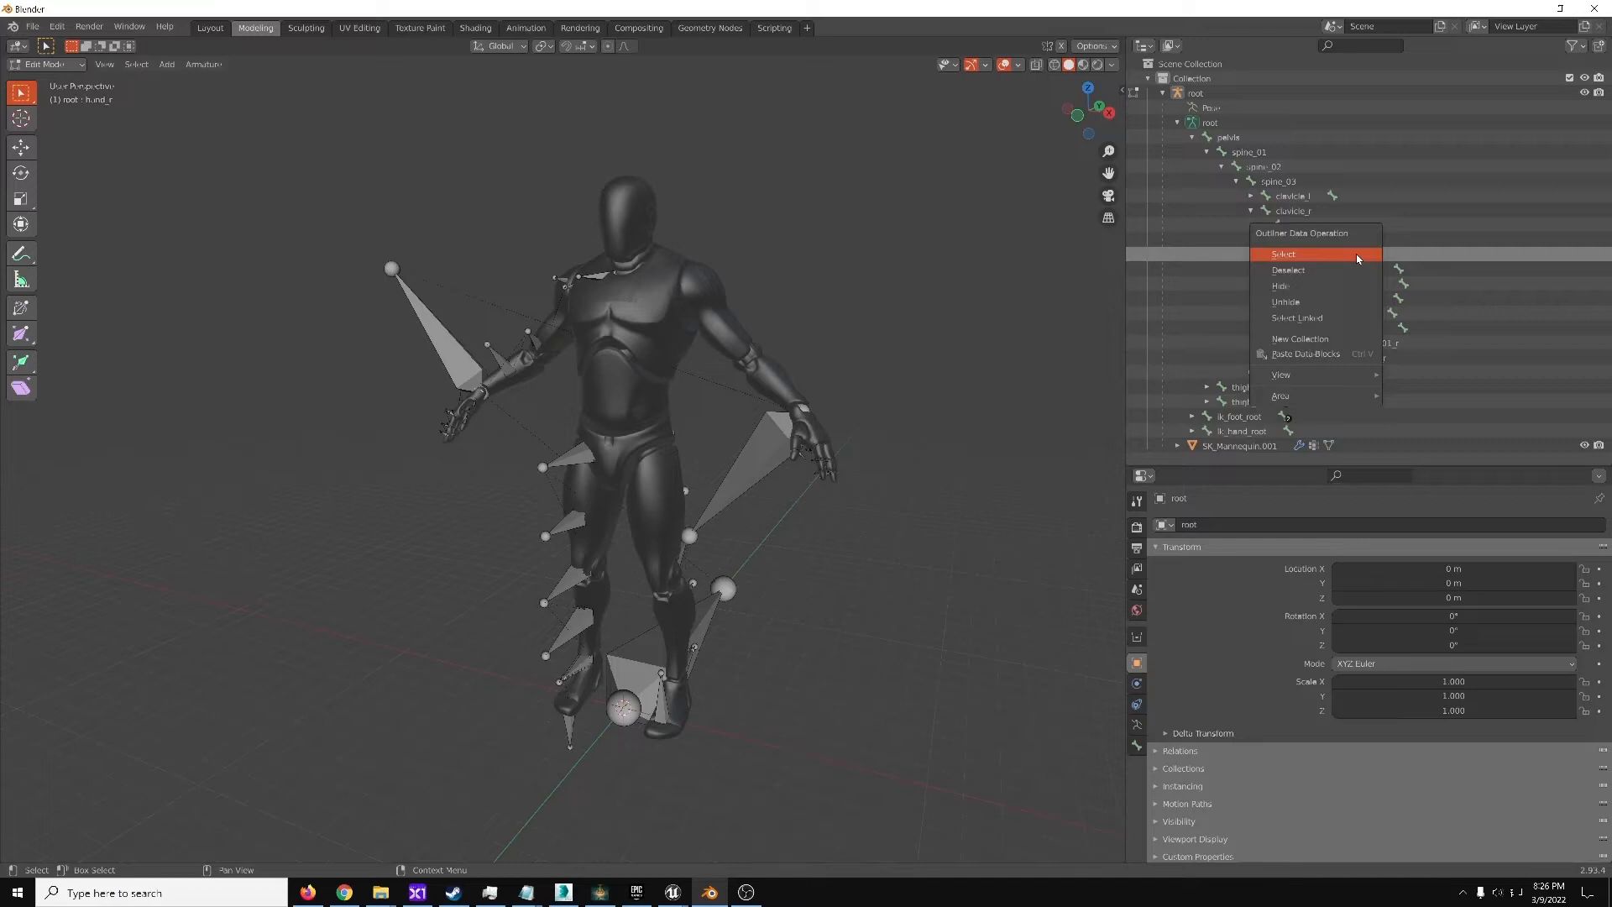
pyautogui.click(1282, 254)
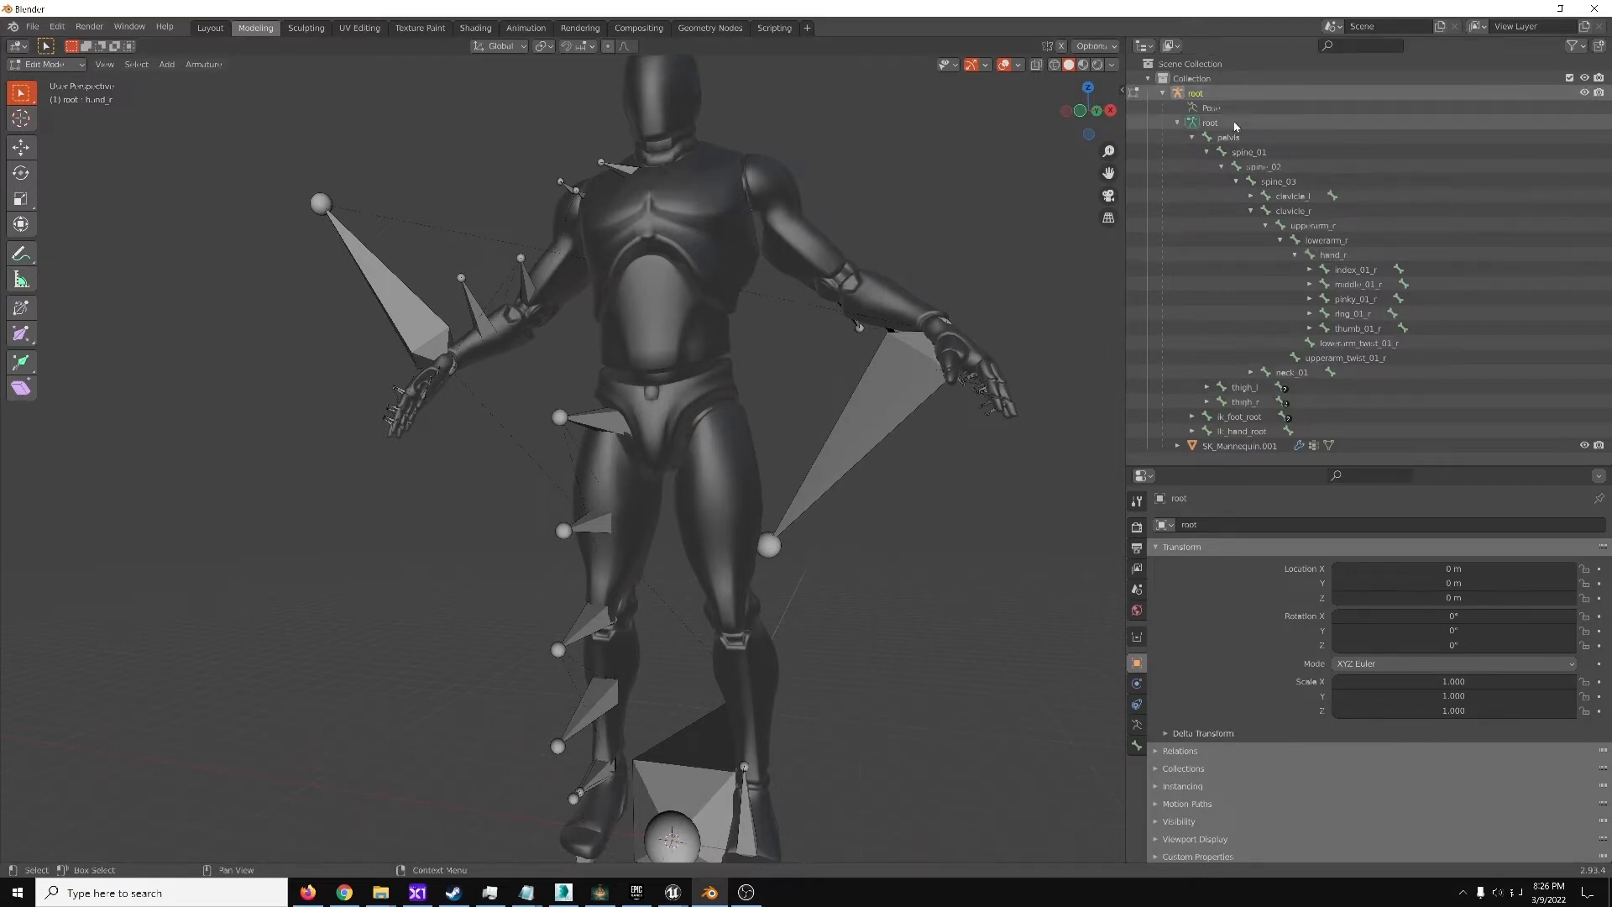
# Extrude a new bone, Tool_R_Hand, out of the hand_r bone
pyautogui.click(1332, 253)
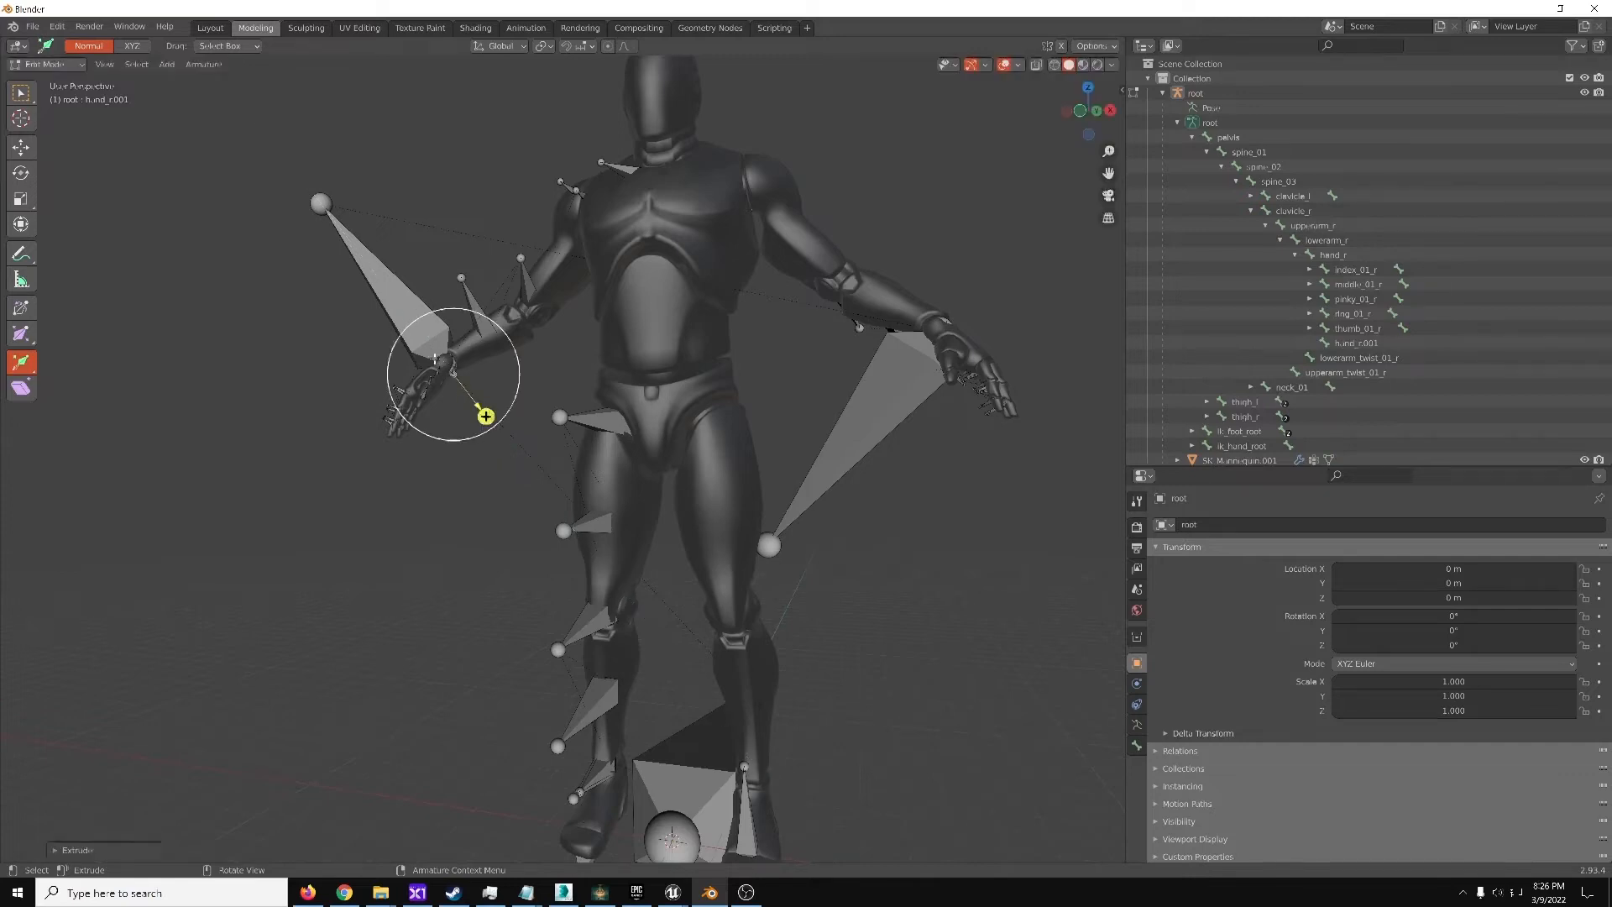
pyautogui.click(1356, 343)
pyautogui.write('Tool_R_Hand')
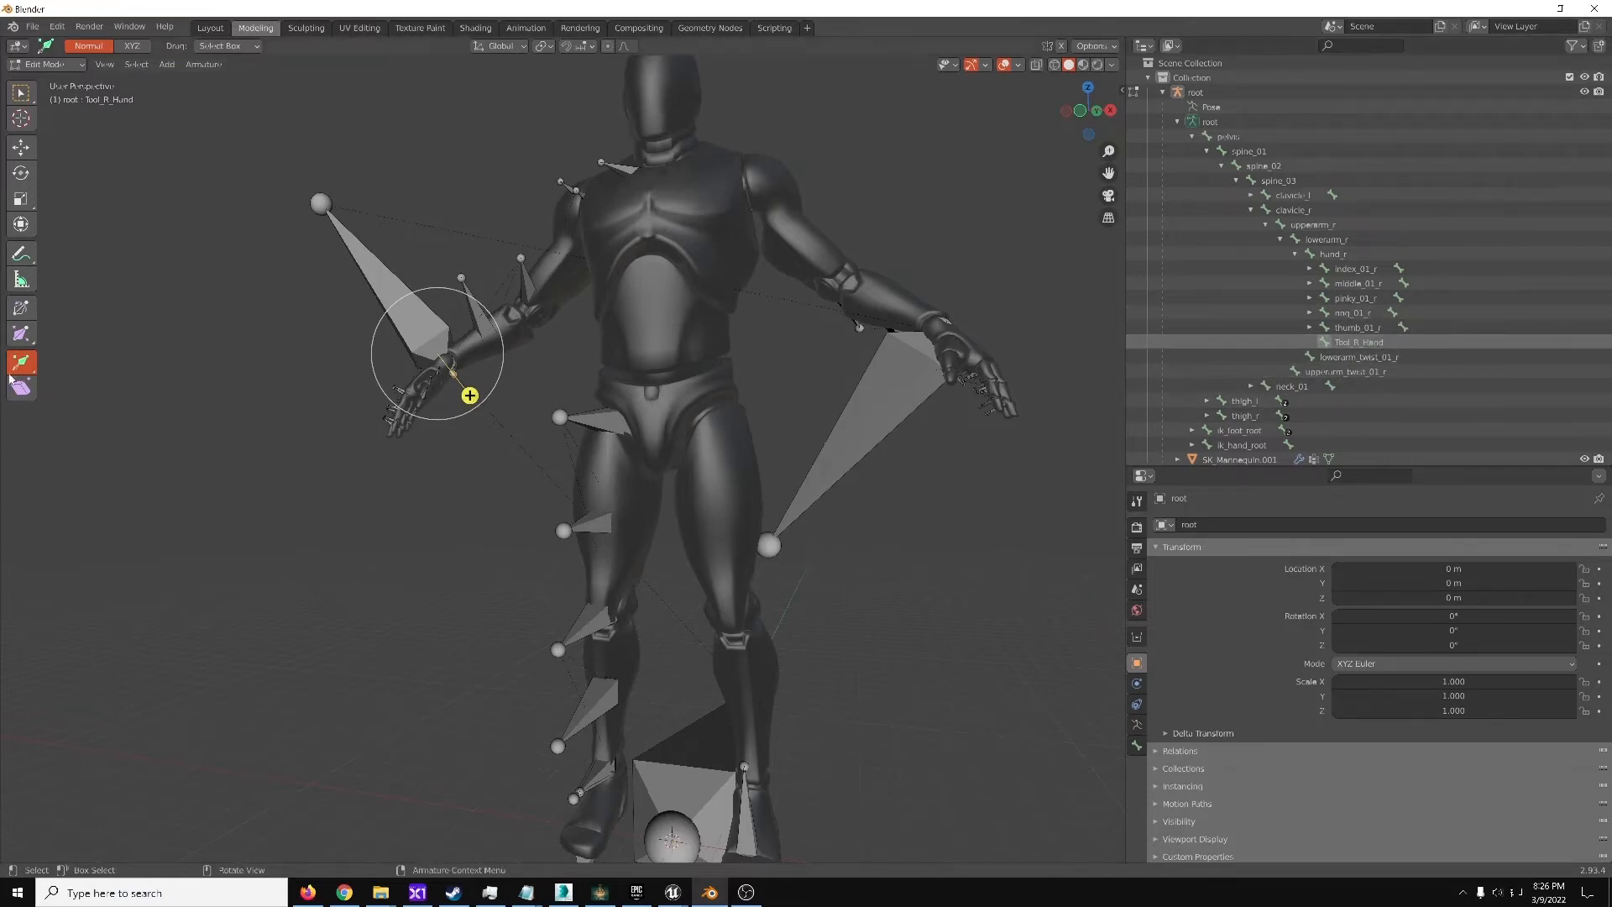
pyautogui.moveTo(22, 362)
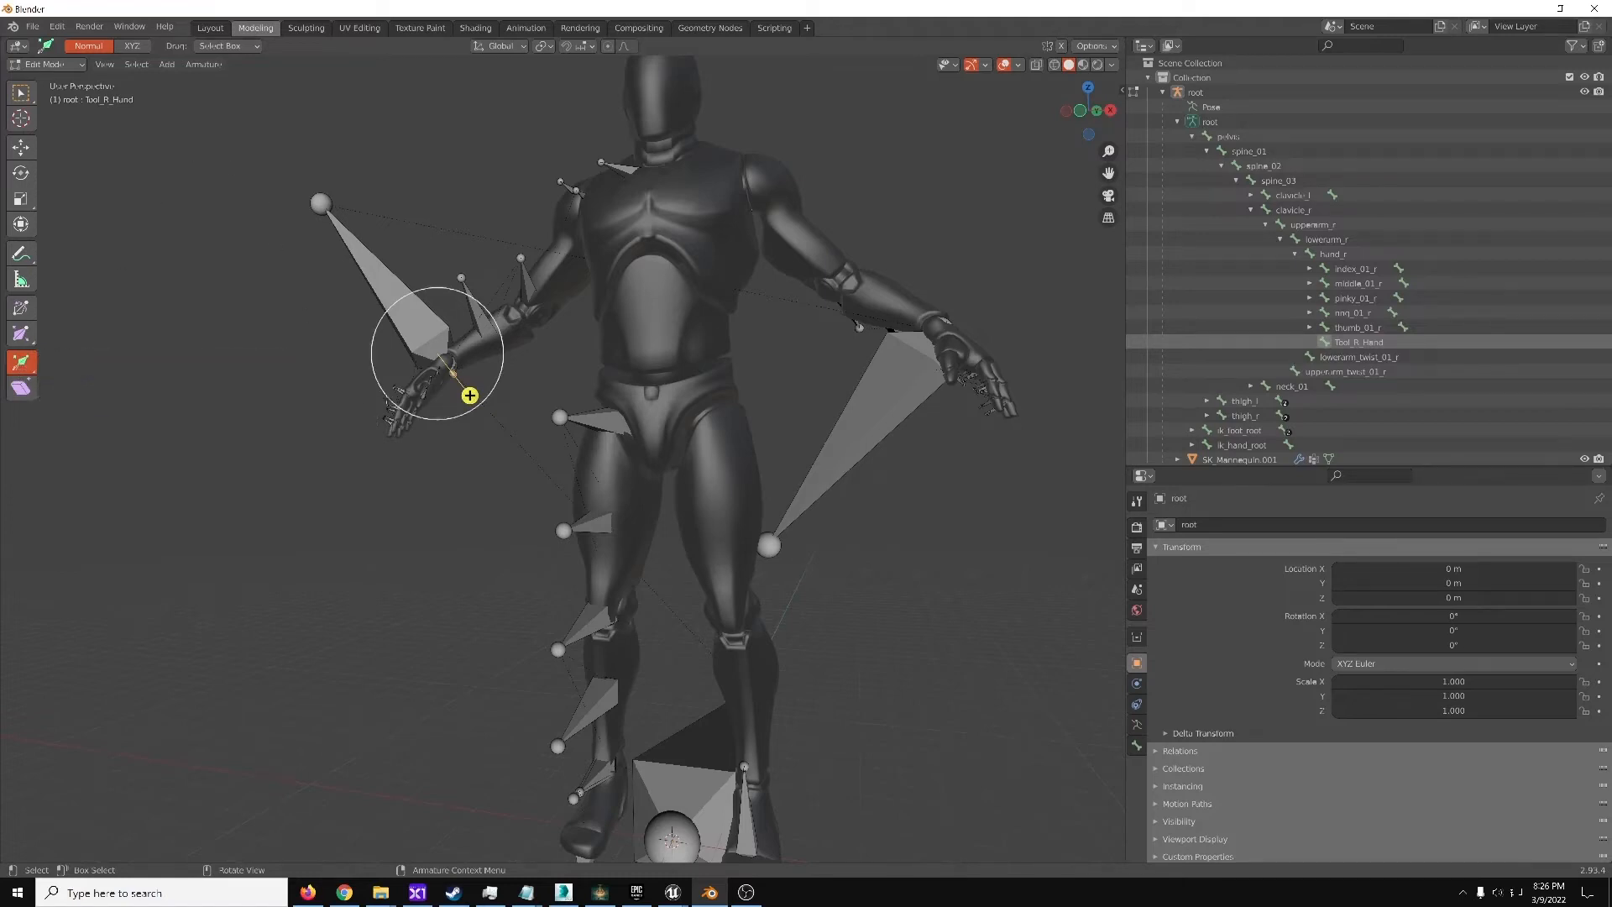
pyautogui.moveTo(20, 94)
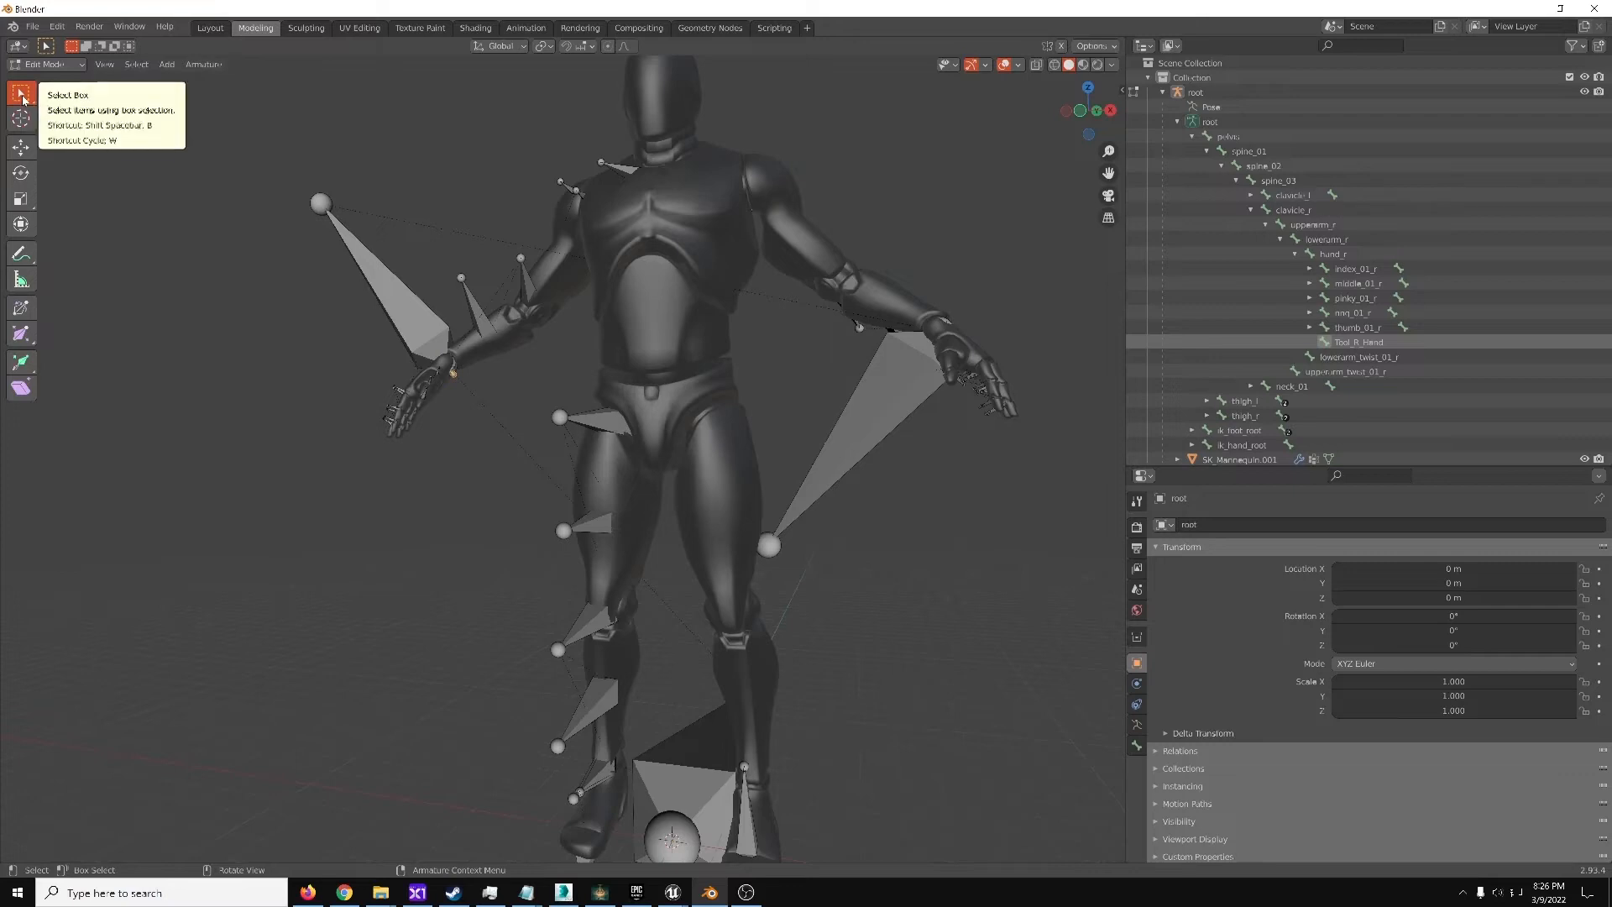
# Switch to Select Box, select Tool_R_Hand in the Outliner, and open File > Export
pyautogui.click(463, 278)
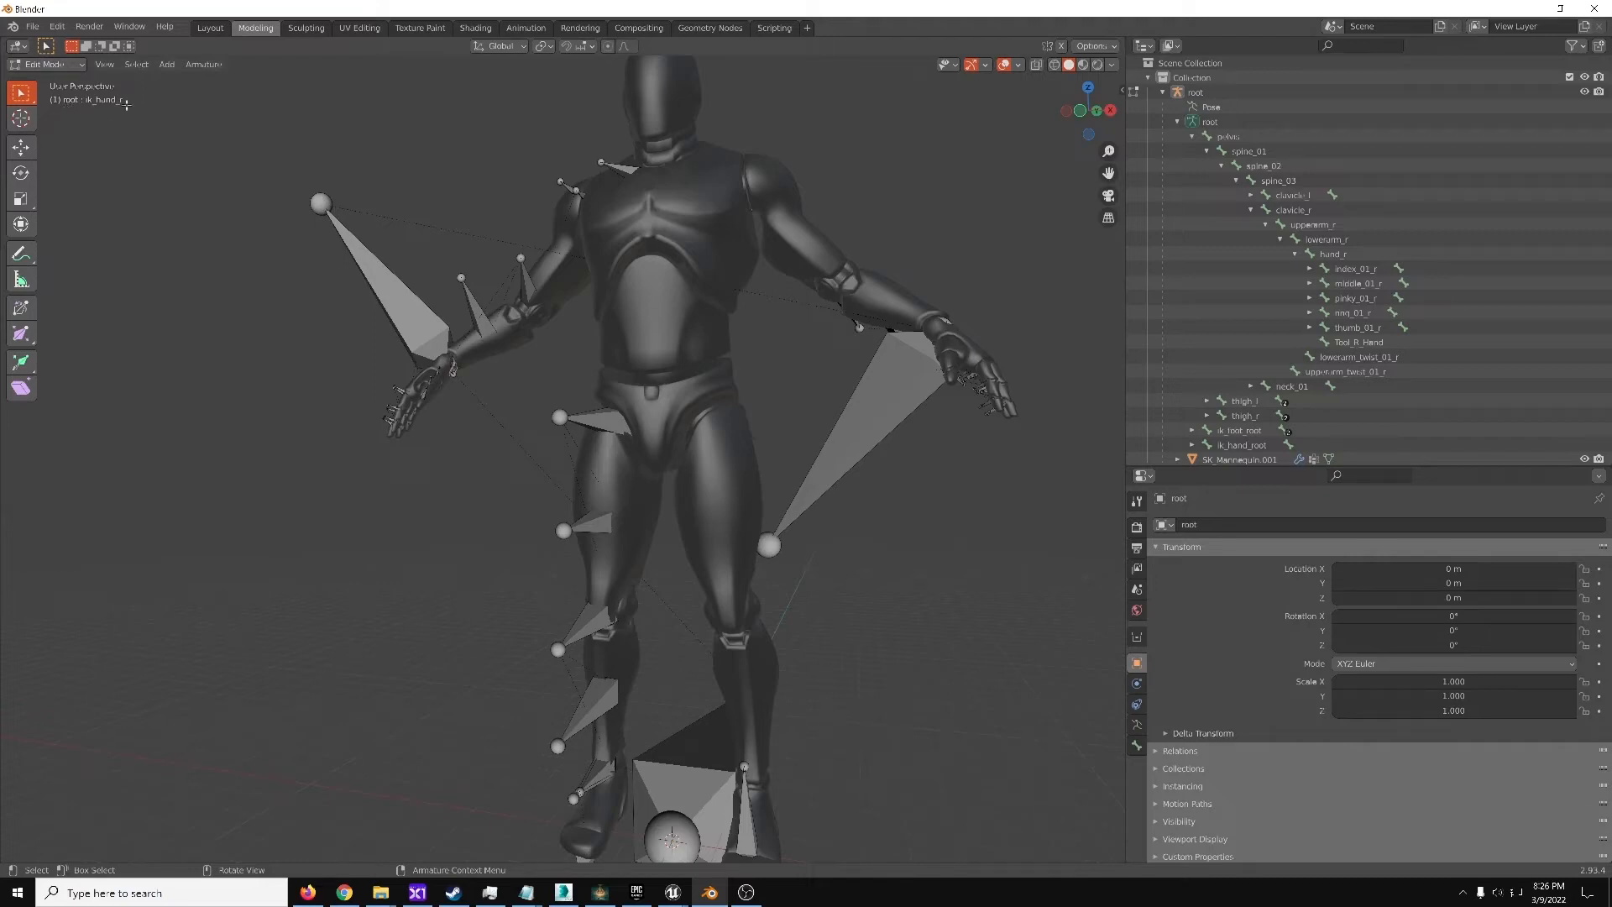
pyautogui.moveTo(447, 360)
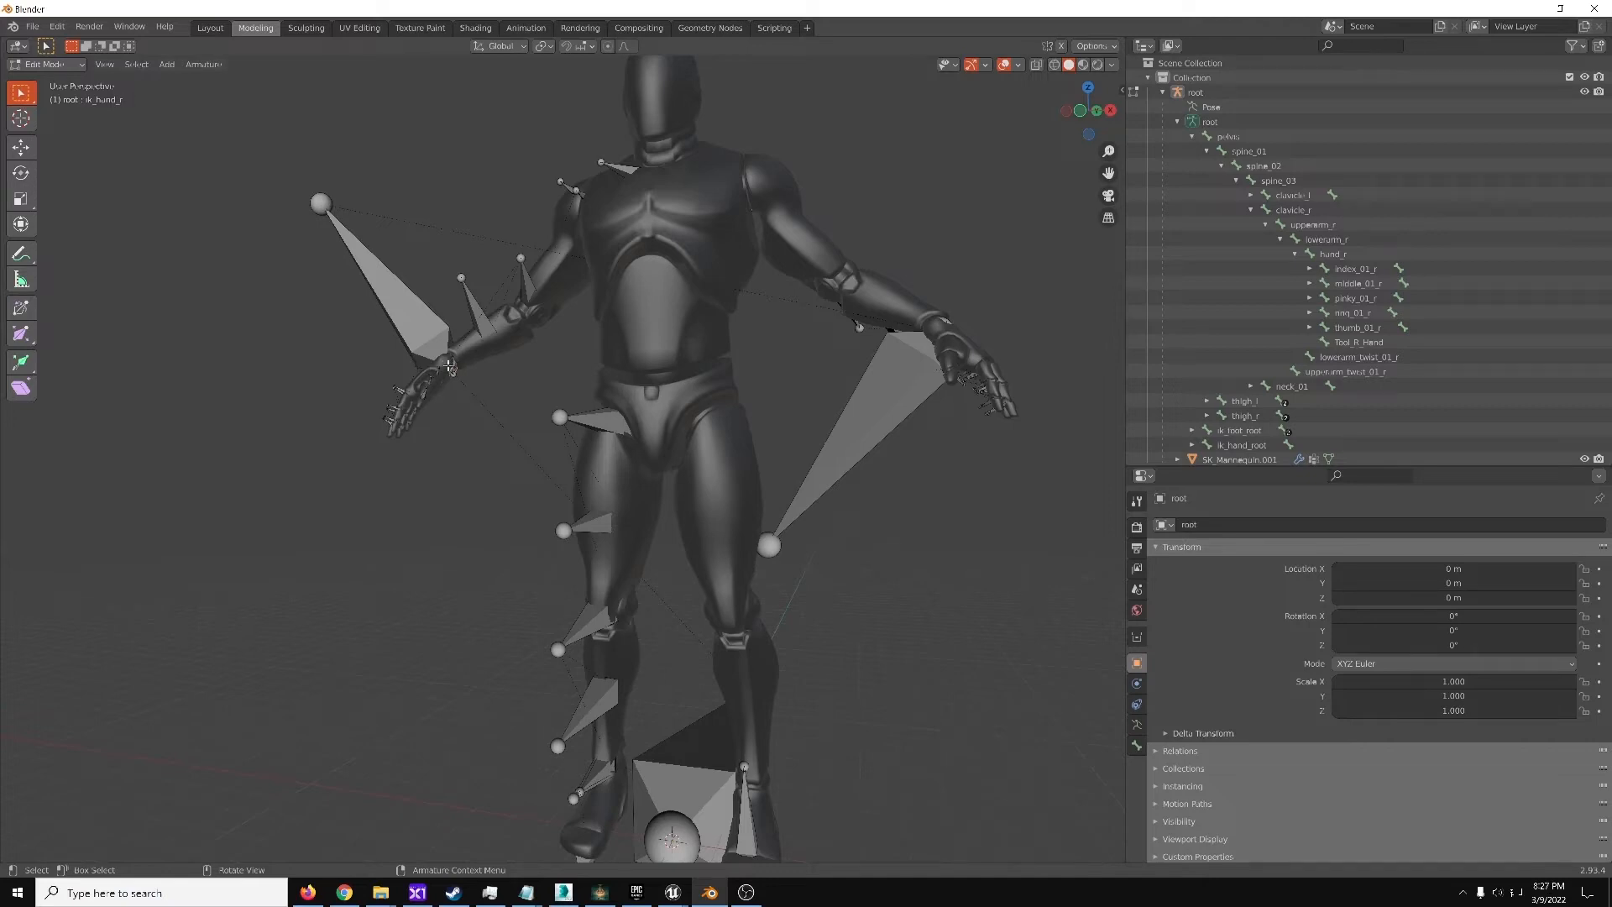
pyautogui.click(1333, 254)
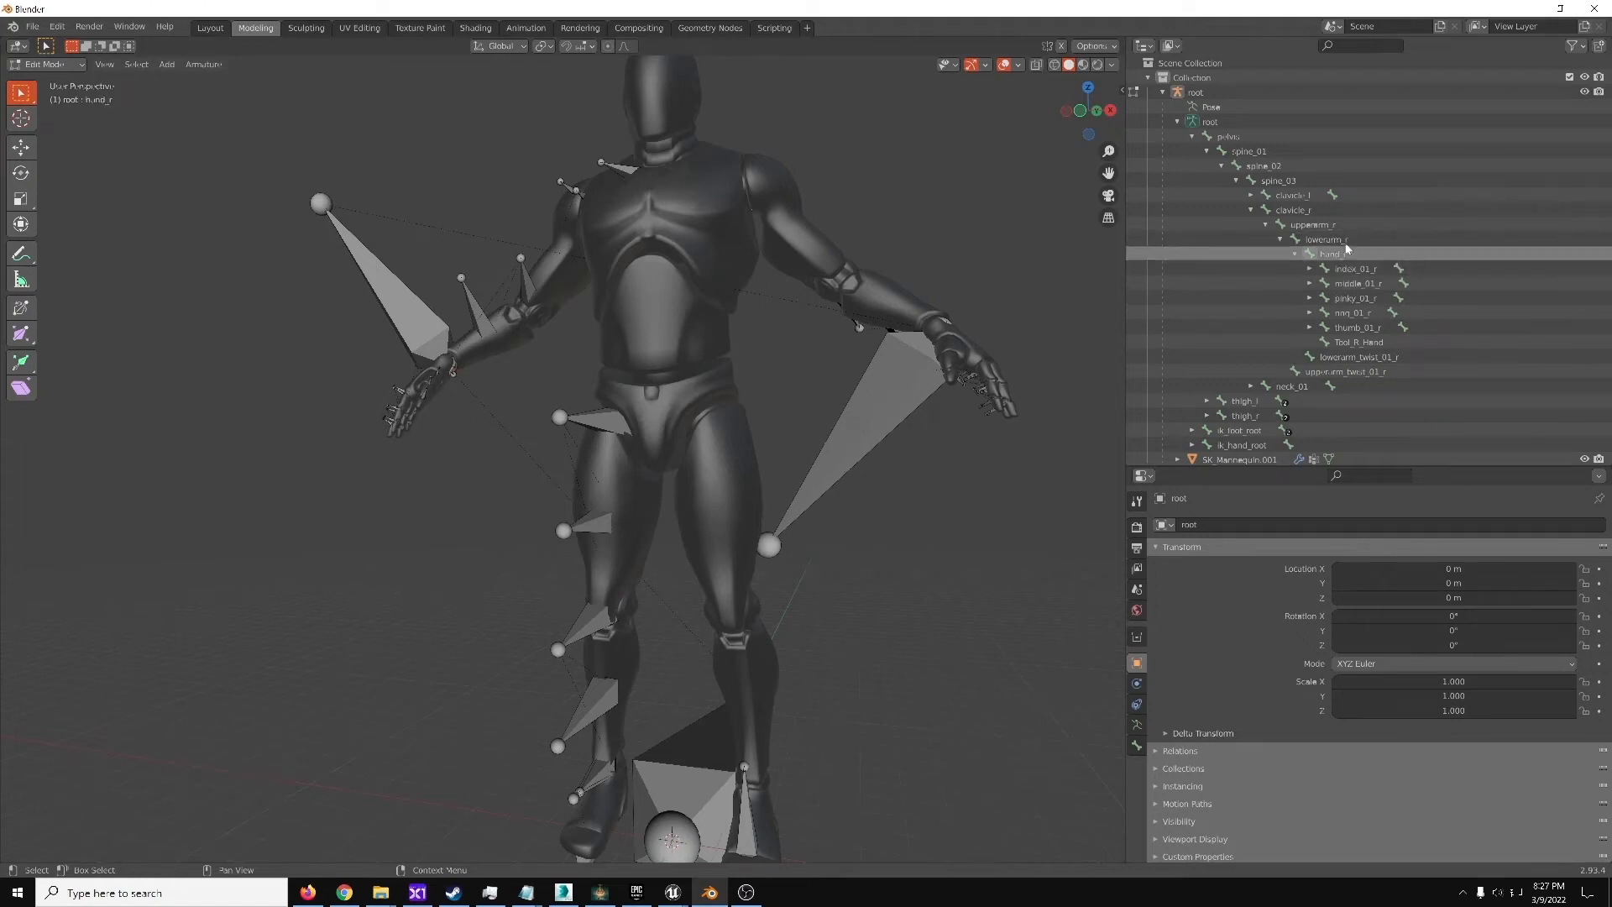
pyautogui.rightClick(1329, 252)
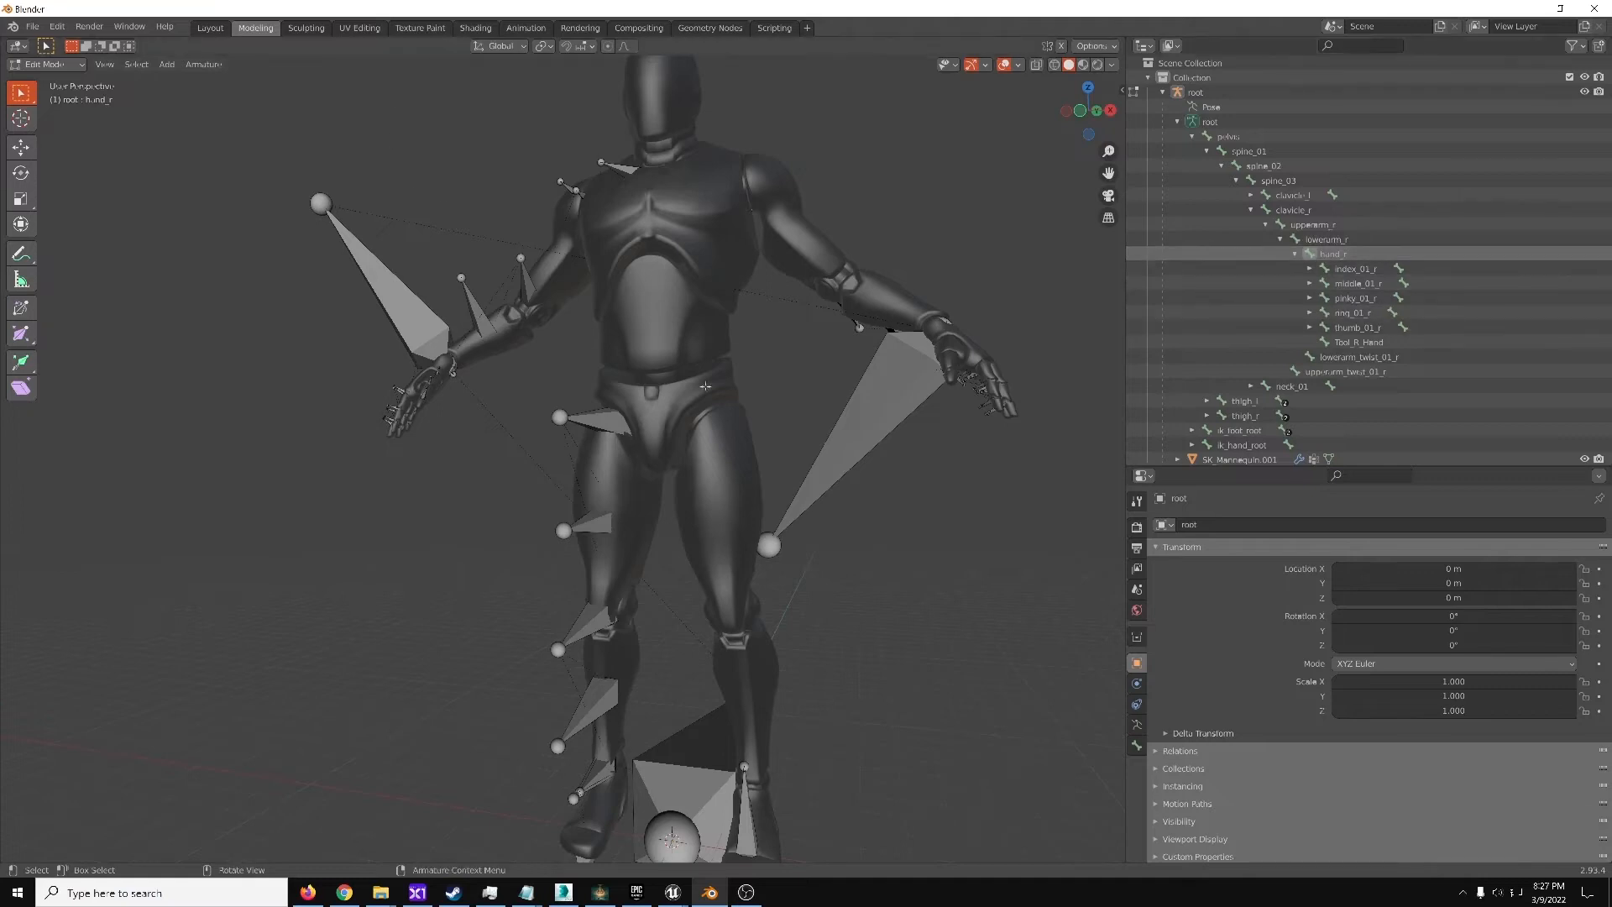
pyautogui.moveTo(644, 473)
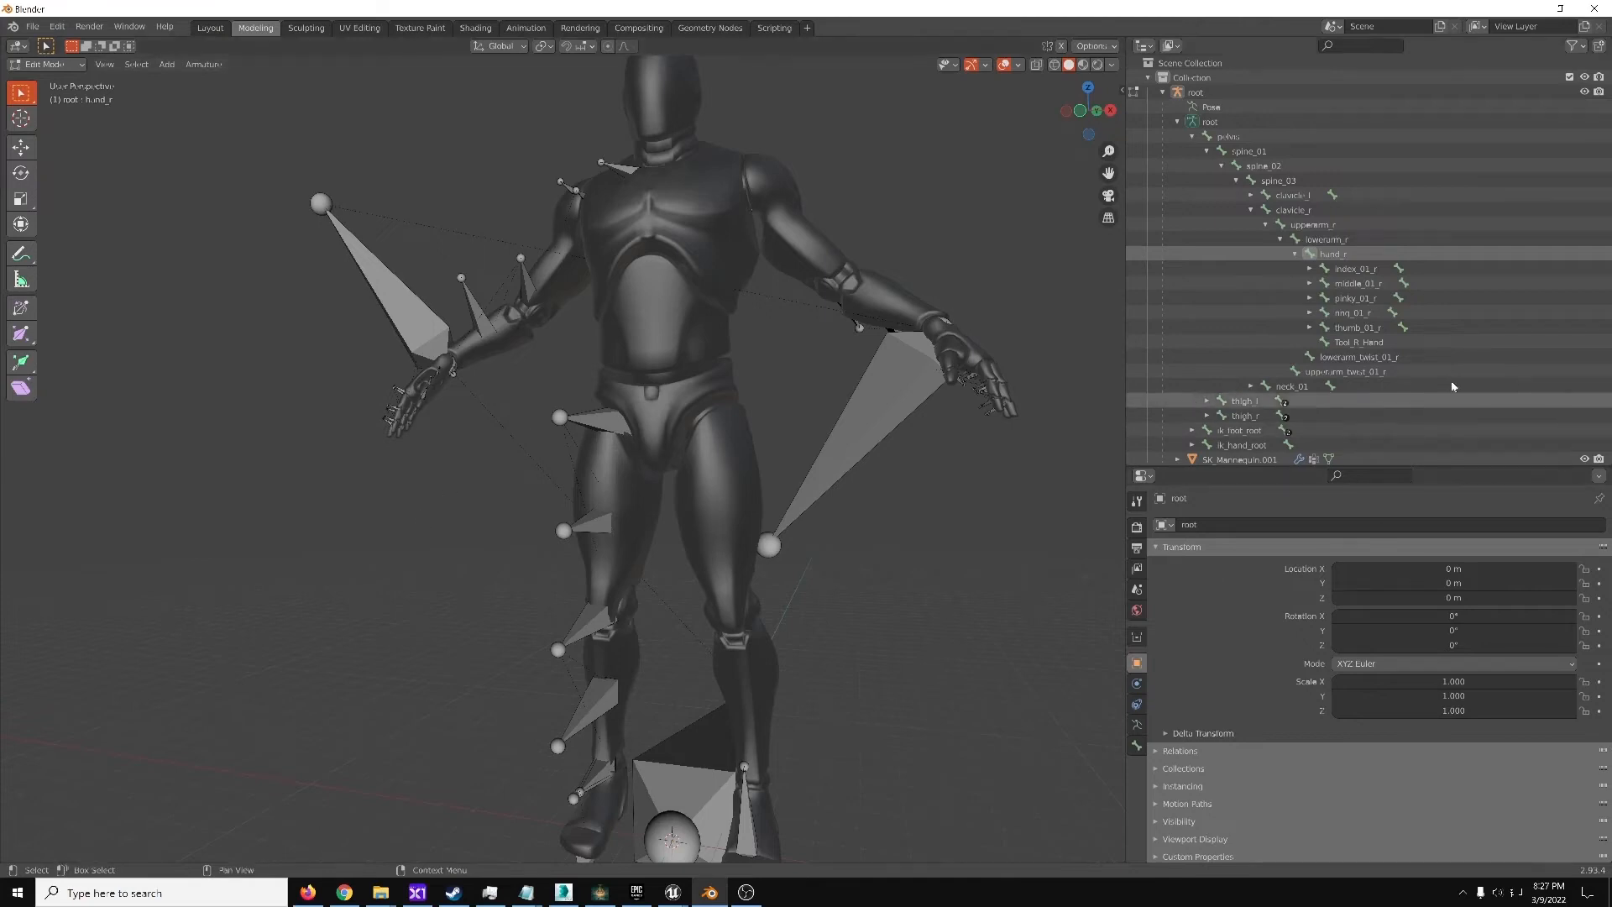
pyautogui.click(1360, 341)
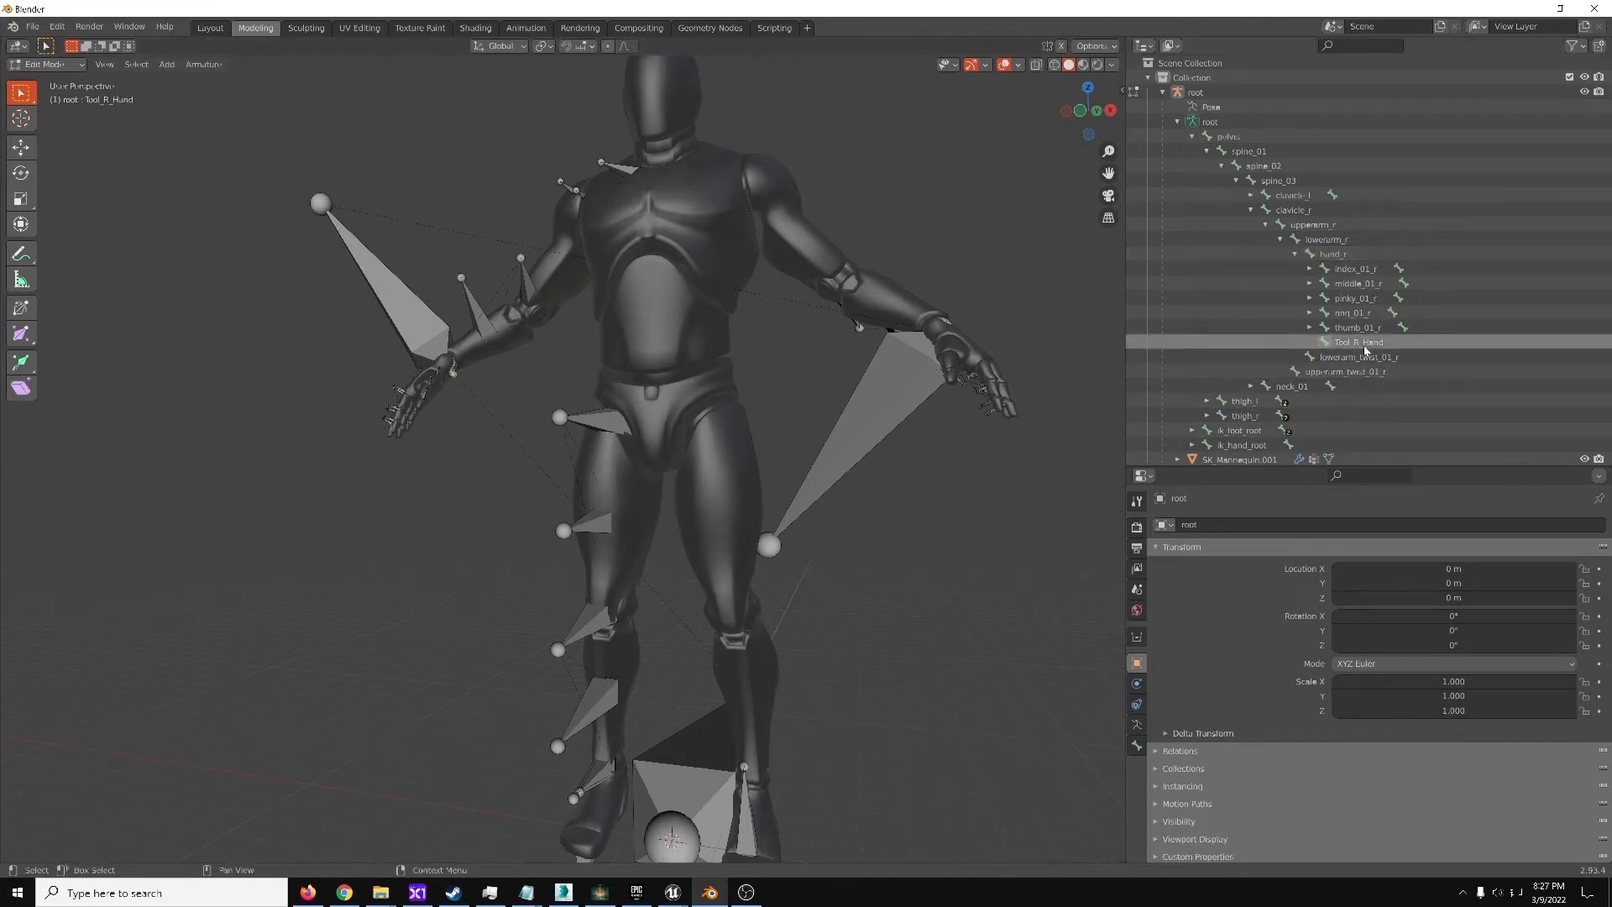
pyautogui.click(33, 26)
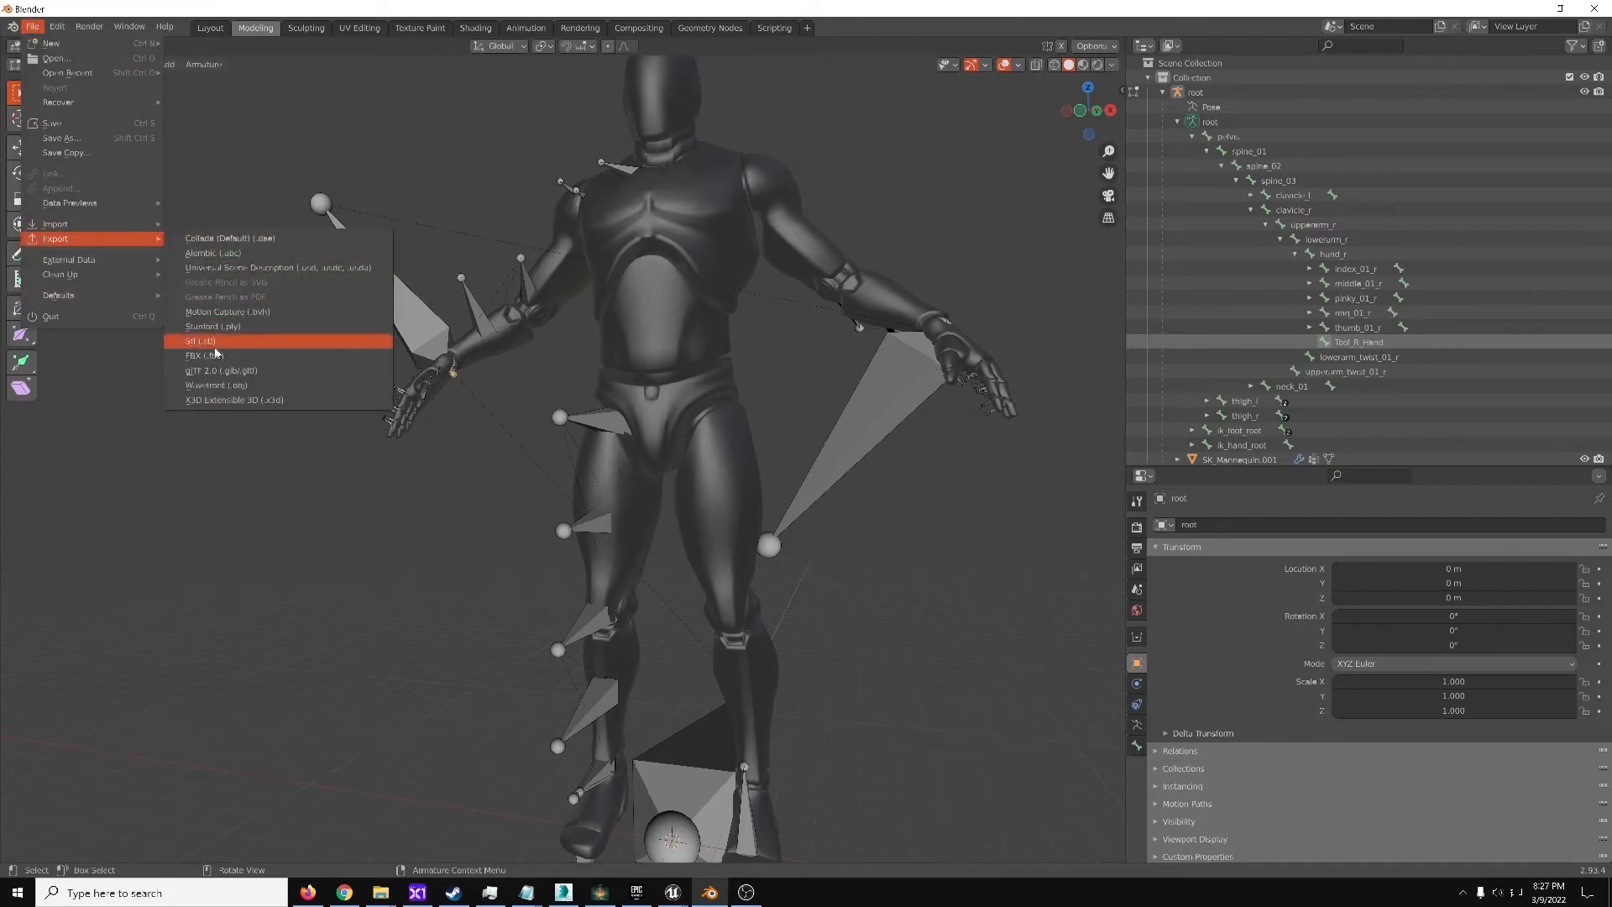
# Export the rig as Testy_Mannequin_Farmer.fbx to the Desktop with export scale 0.01
pyautogui.click(194, 356)
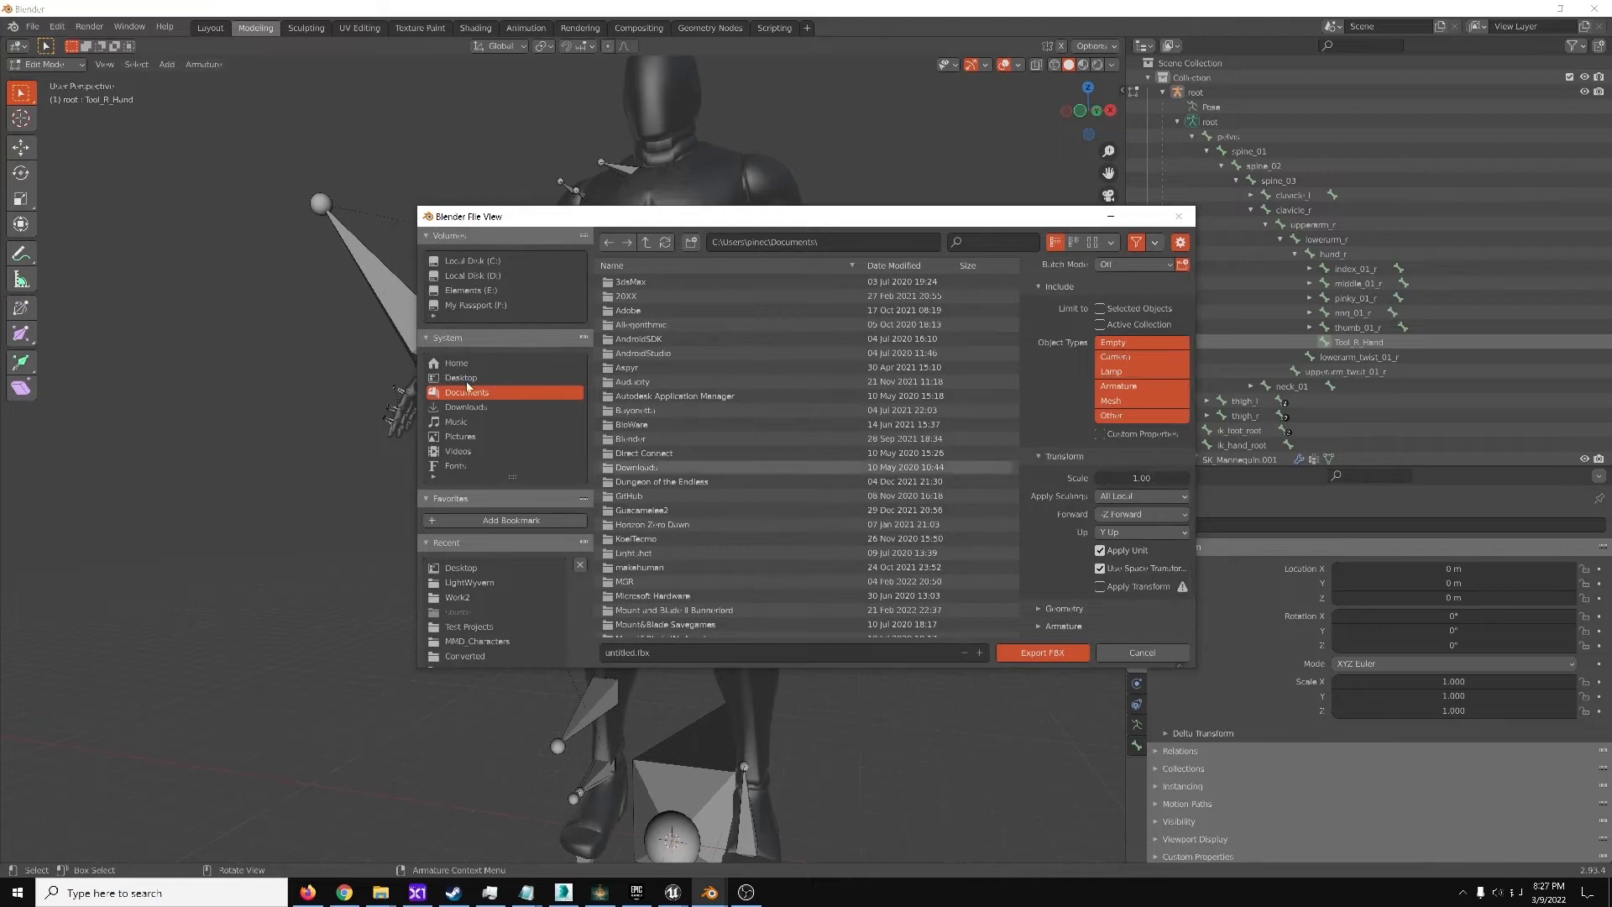
pyautogui.click(461, 377)
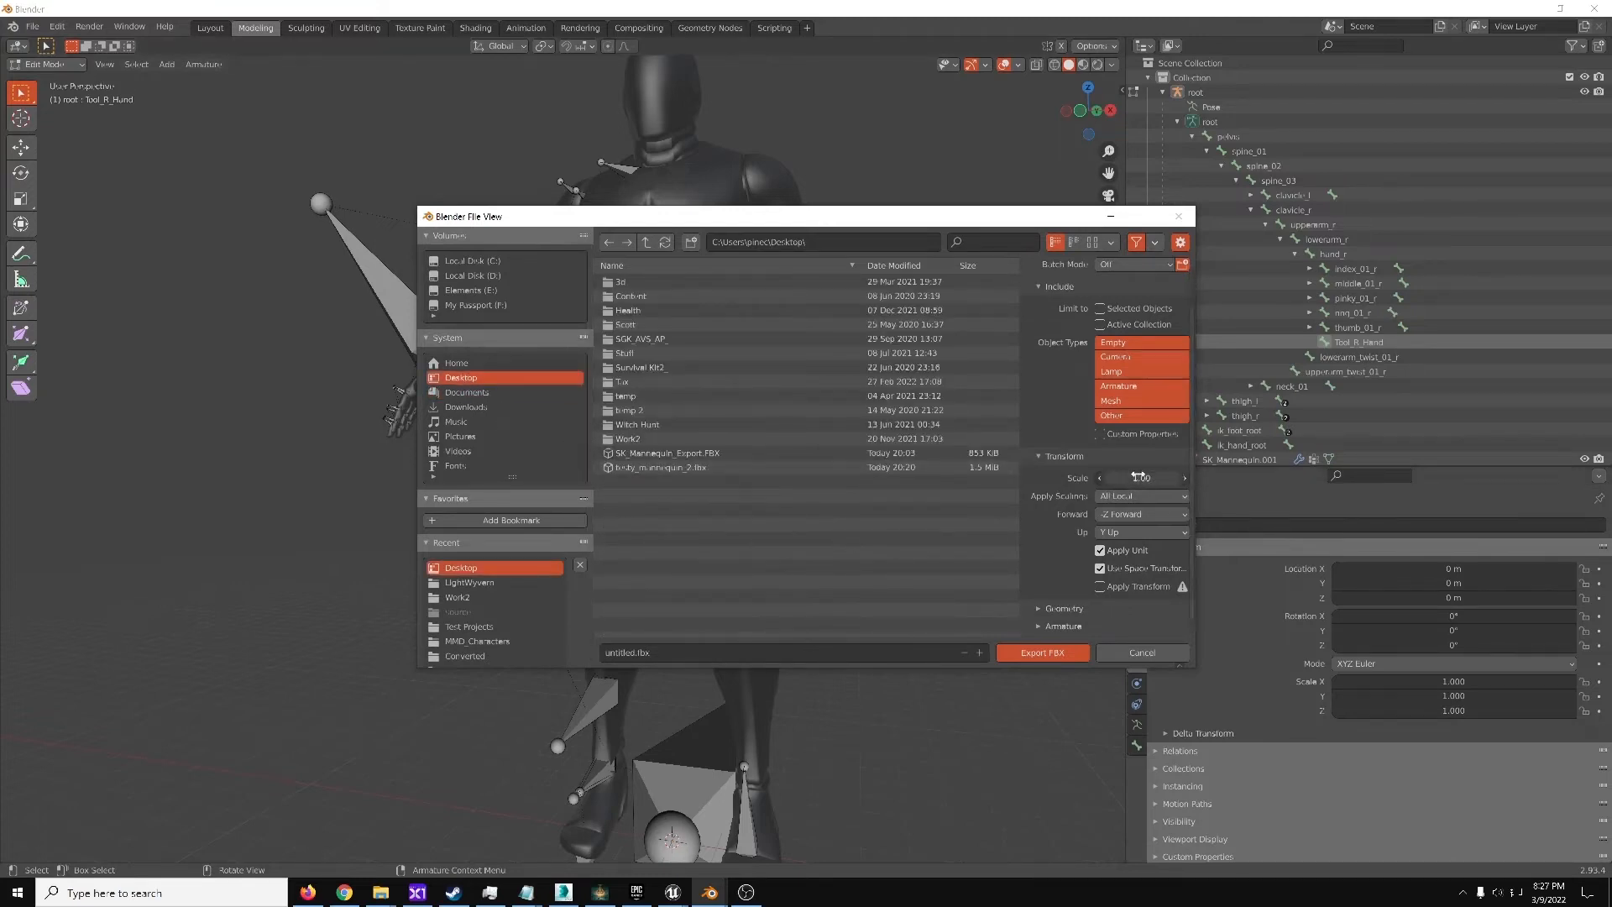
pyautogui.click(1140, 477)
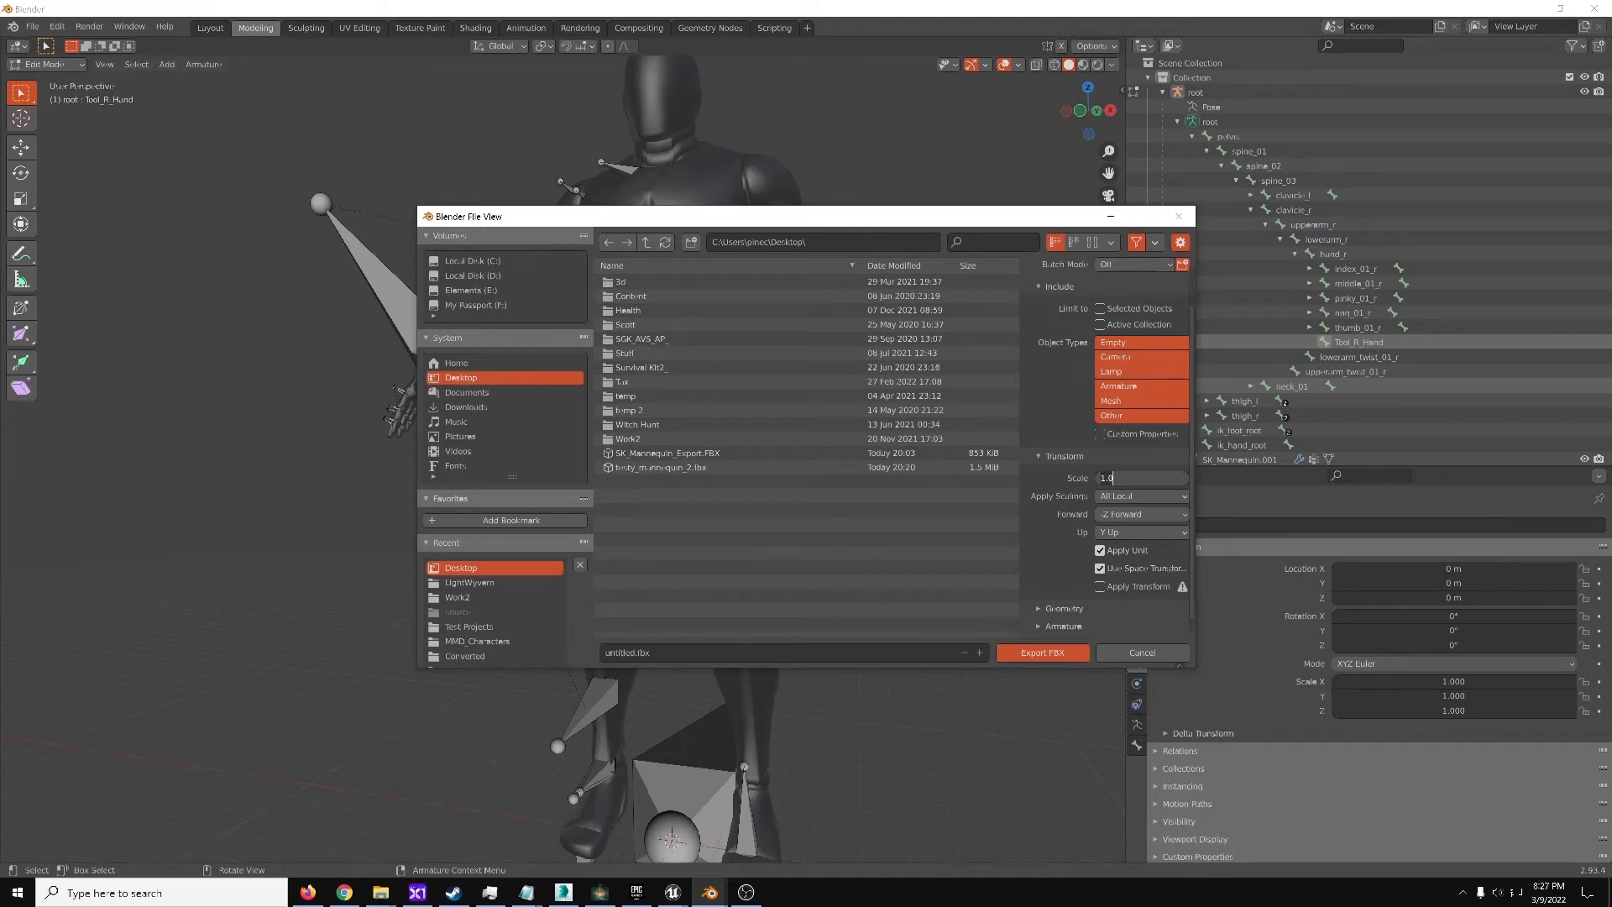
pyautogui.write('0.8')
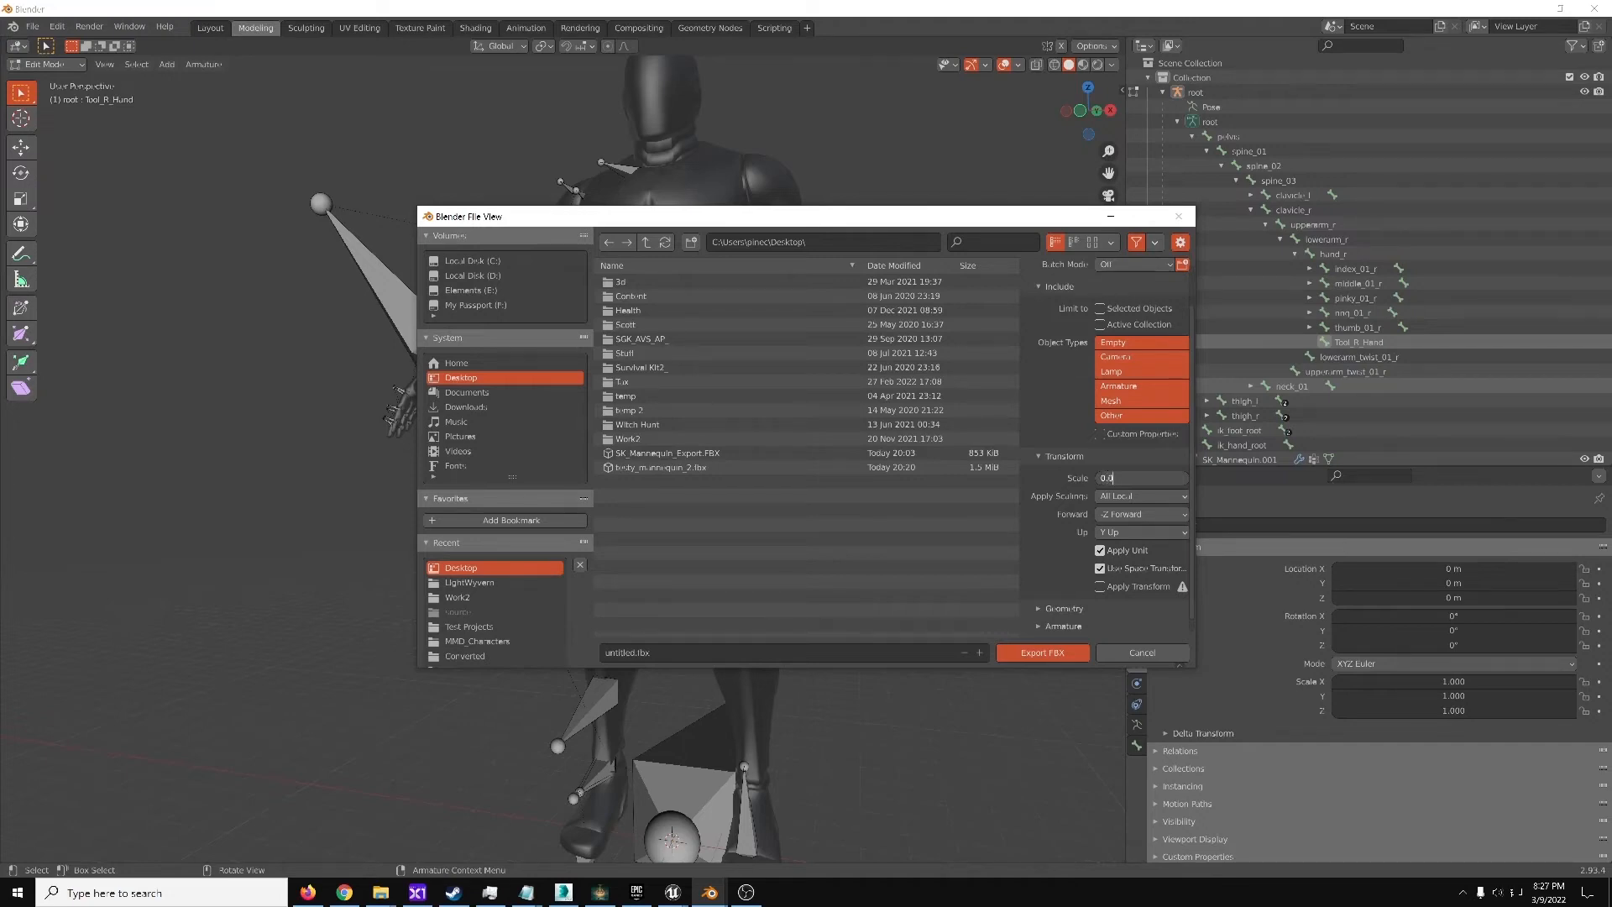
pyautogui.write('0.01')
pyautogui.click(796, 652)
pyautogui.write('Testy_Mannequin_Further')
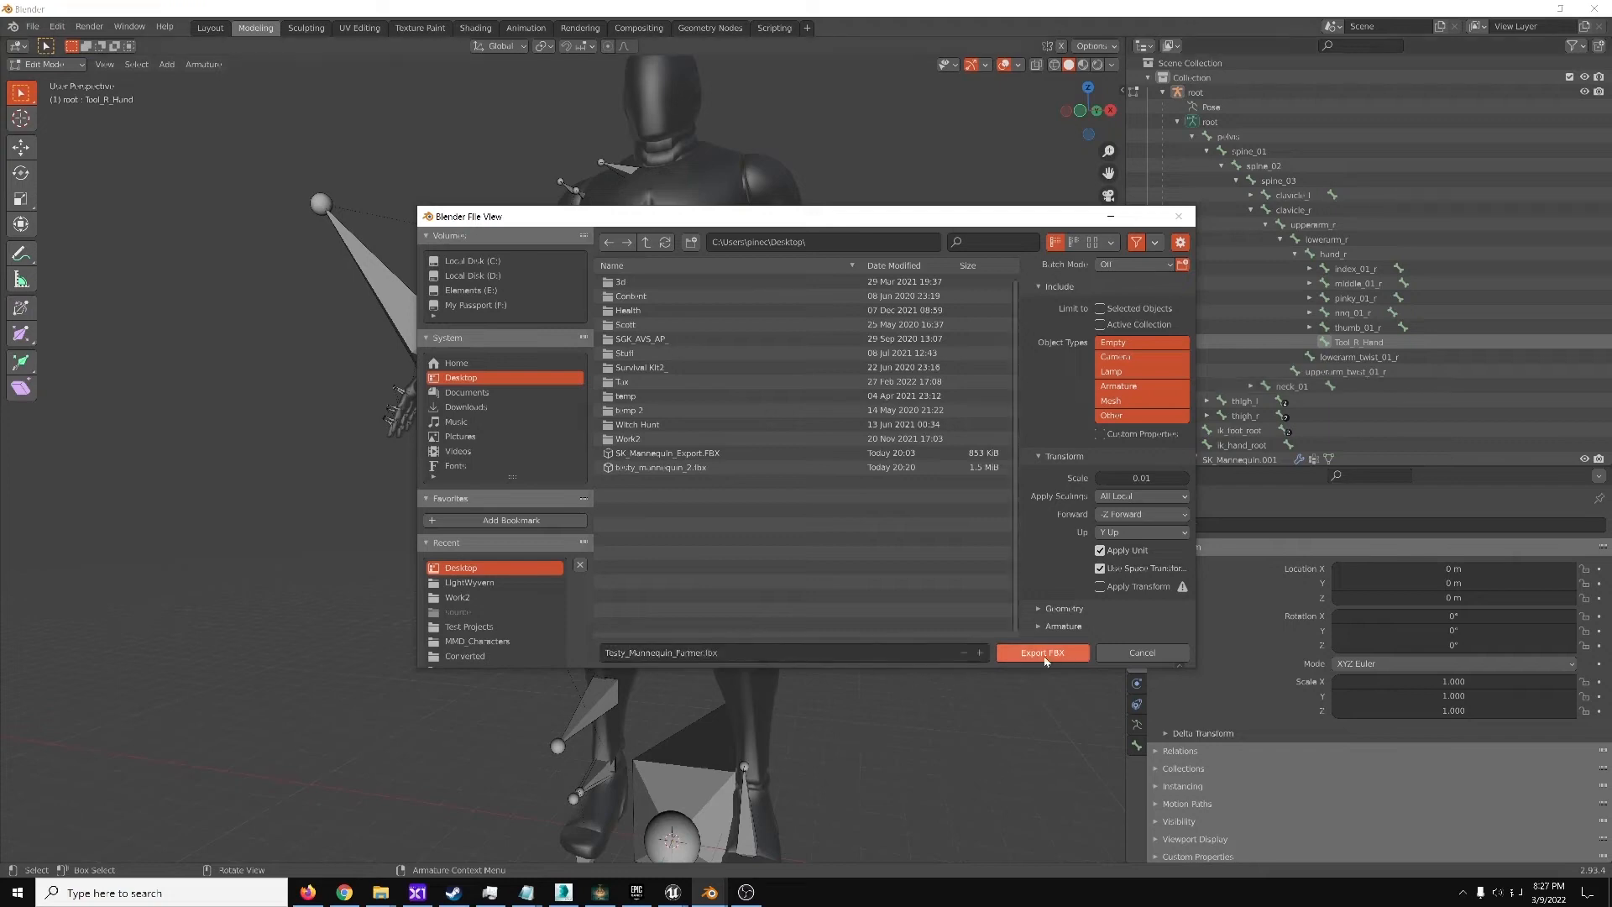
pyautogui.click(1041, 651)
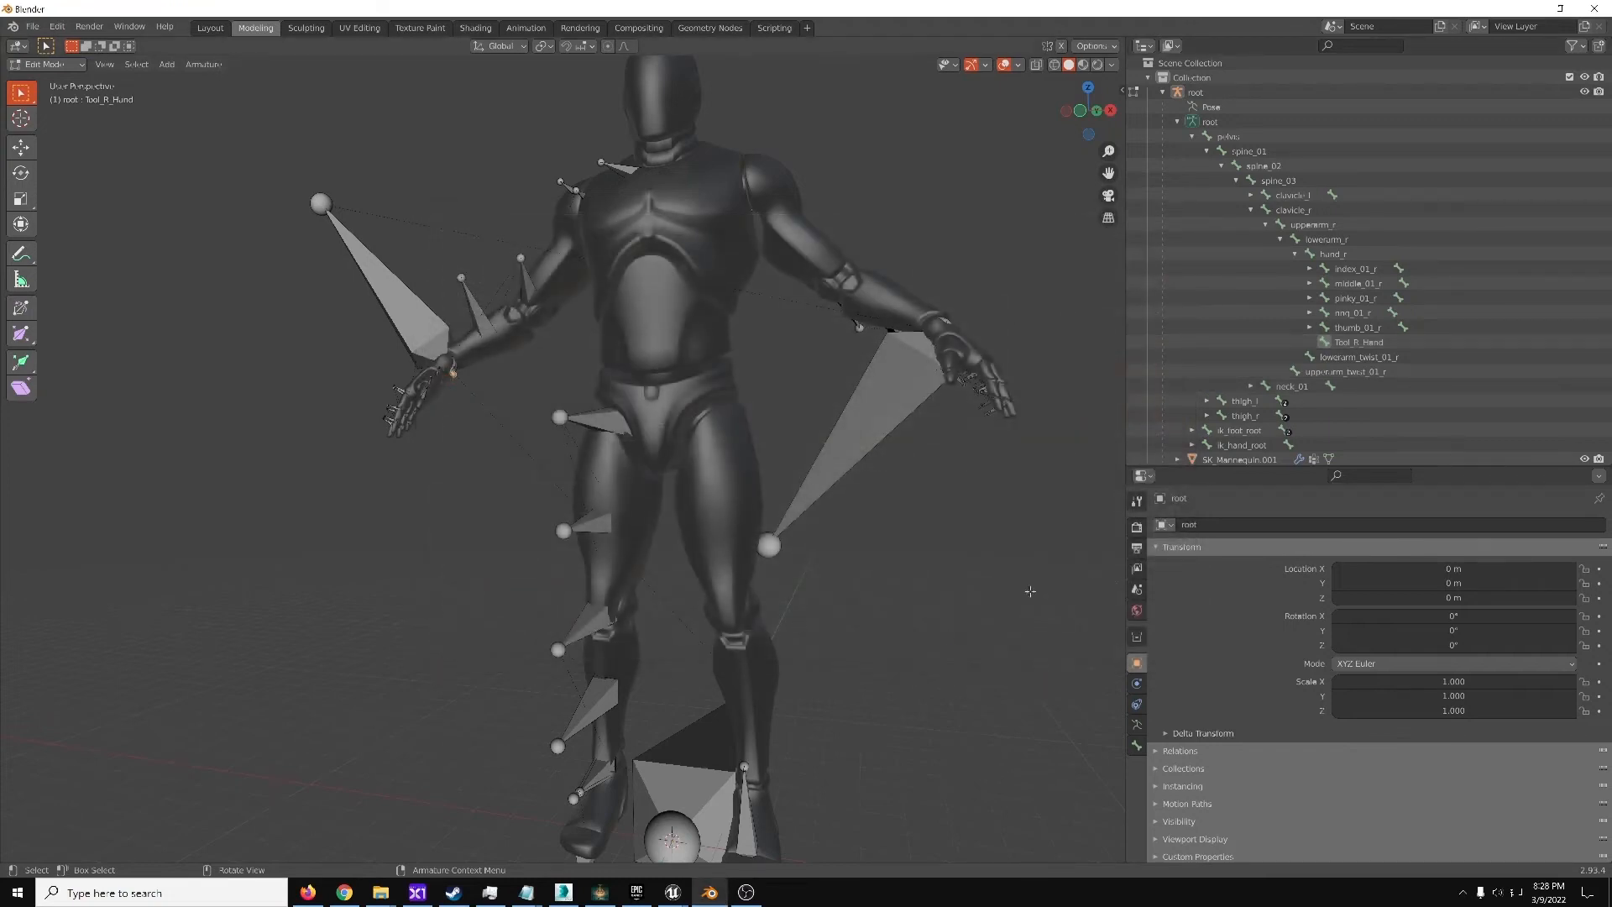
pyautogui.moveTo(867, 495)
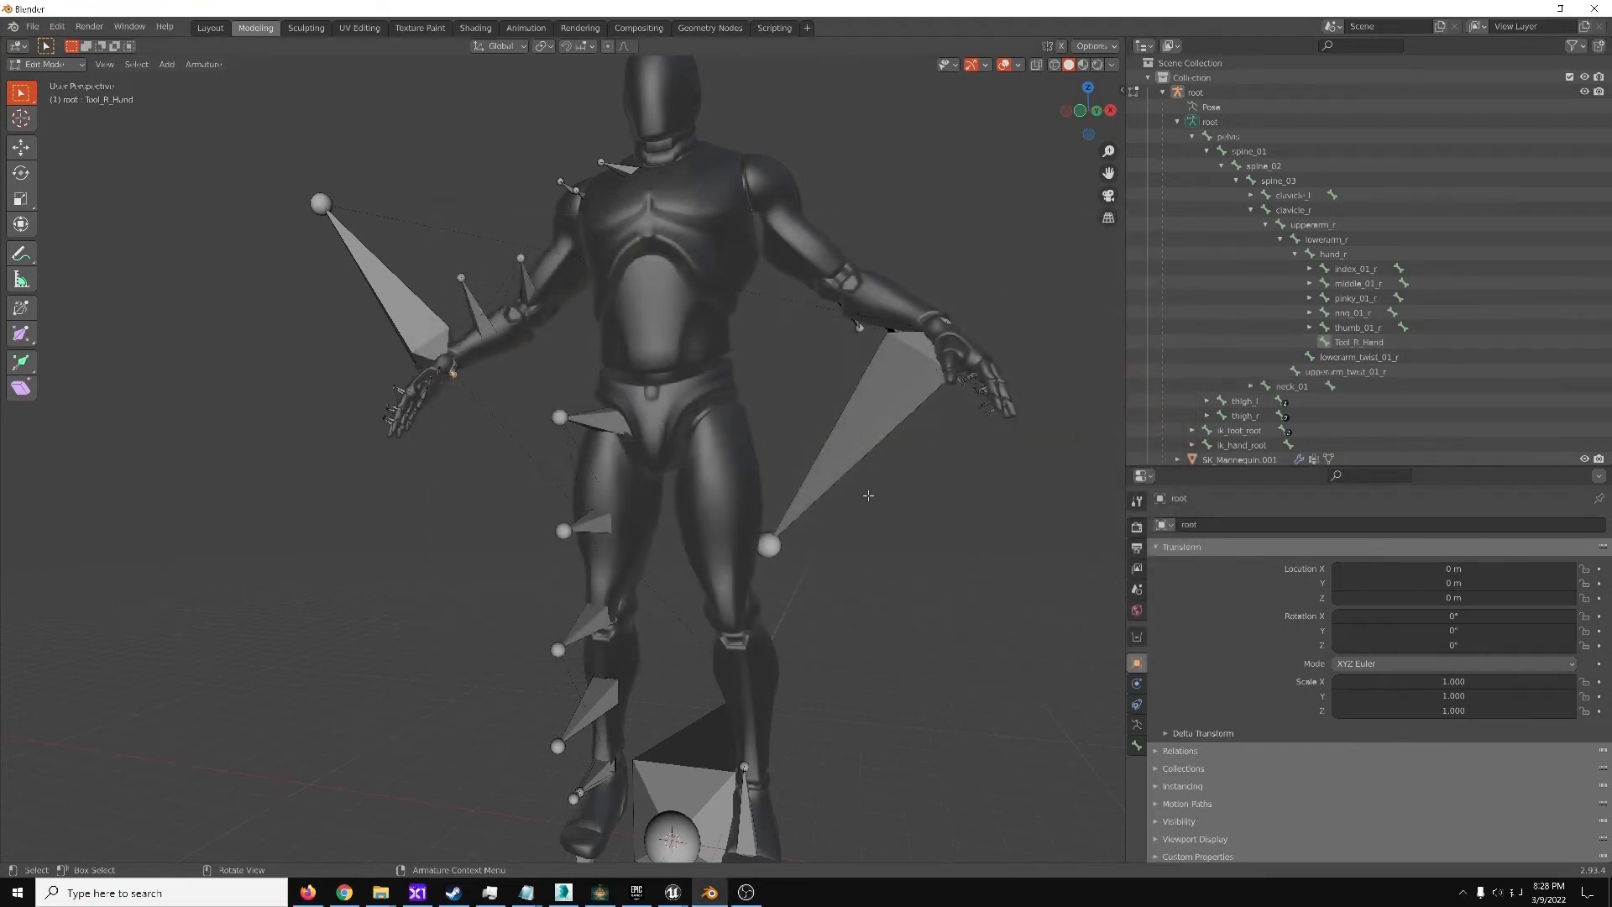
pyautogui.moveTo(670, 892)
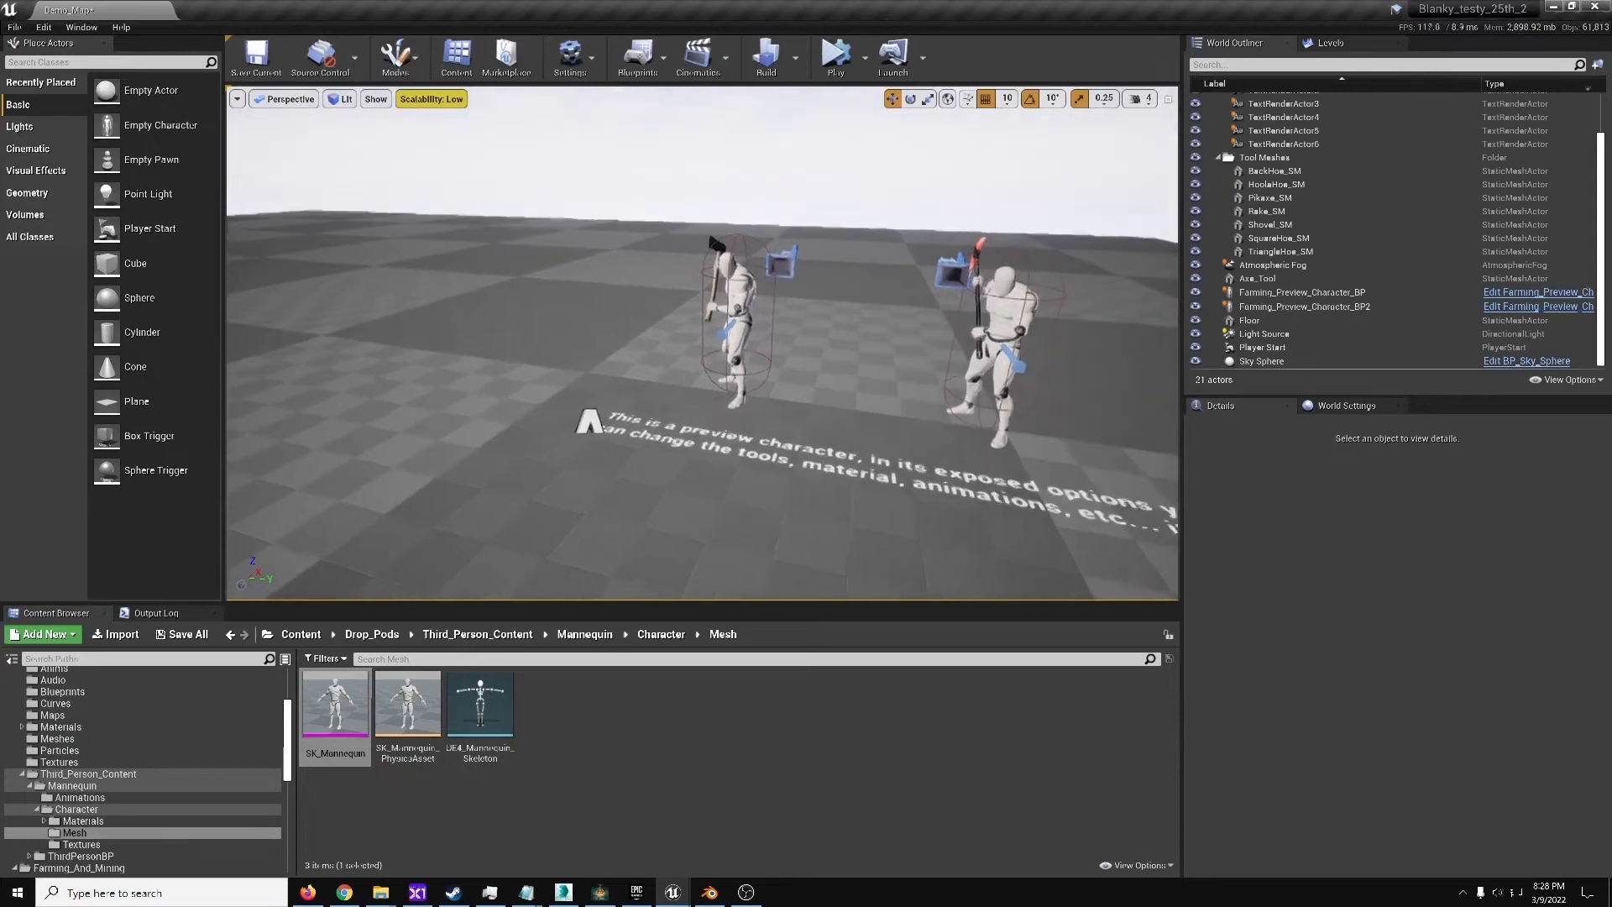
# Import Testy_Mannequin_Farmer.fbx from the Desktop into the Farming_And_Mining folder
pyautogui.click(1300, 292)
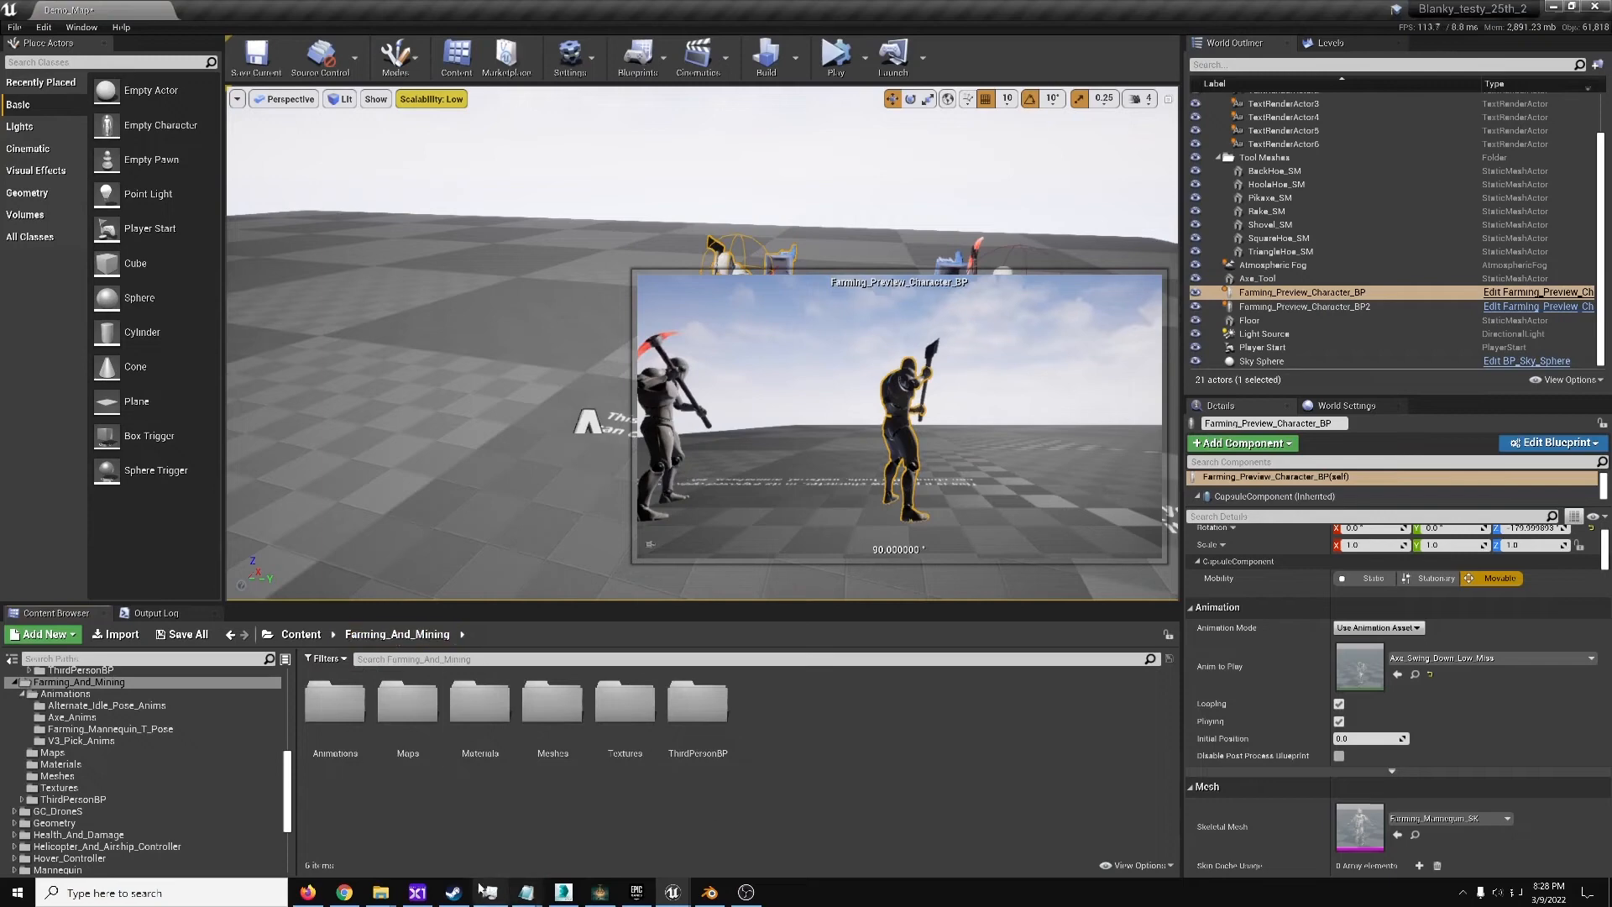
pyautogui.click(1250, 320)
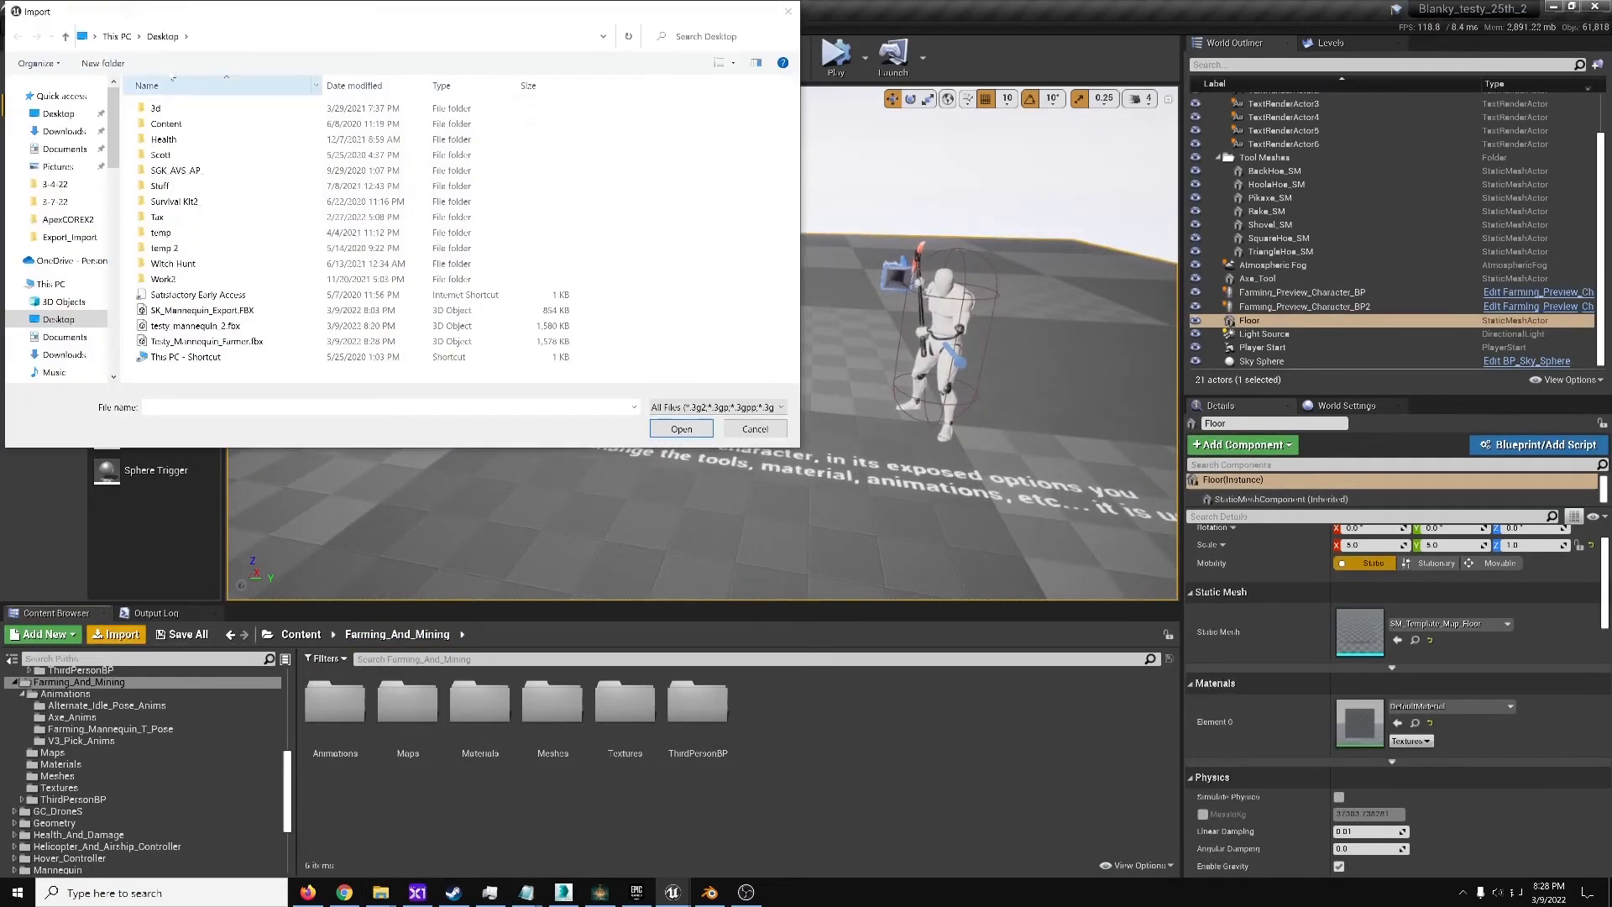
pyautogui.click(208, 340)
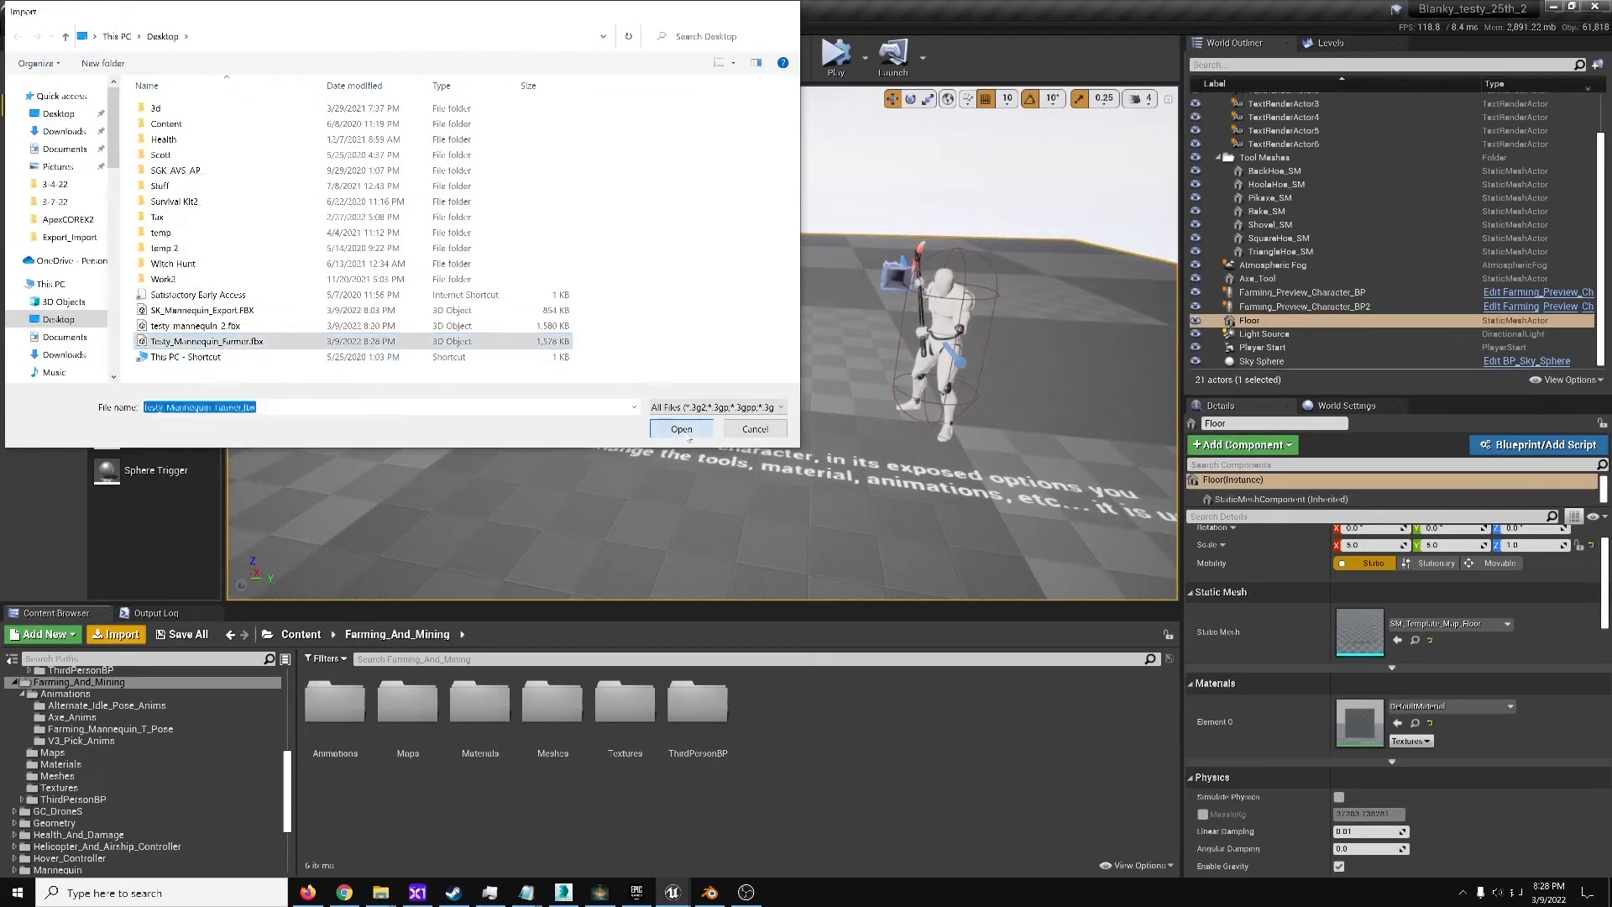
pyautogui.click(681, 429)
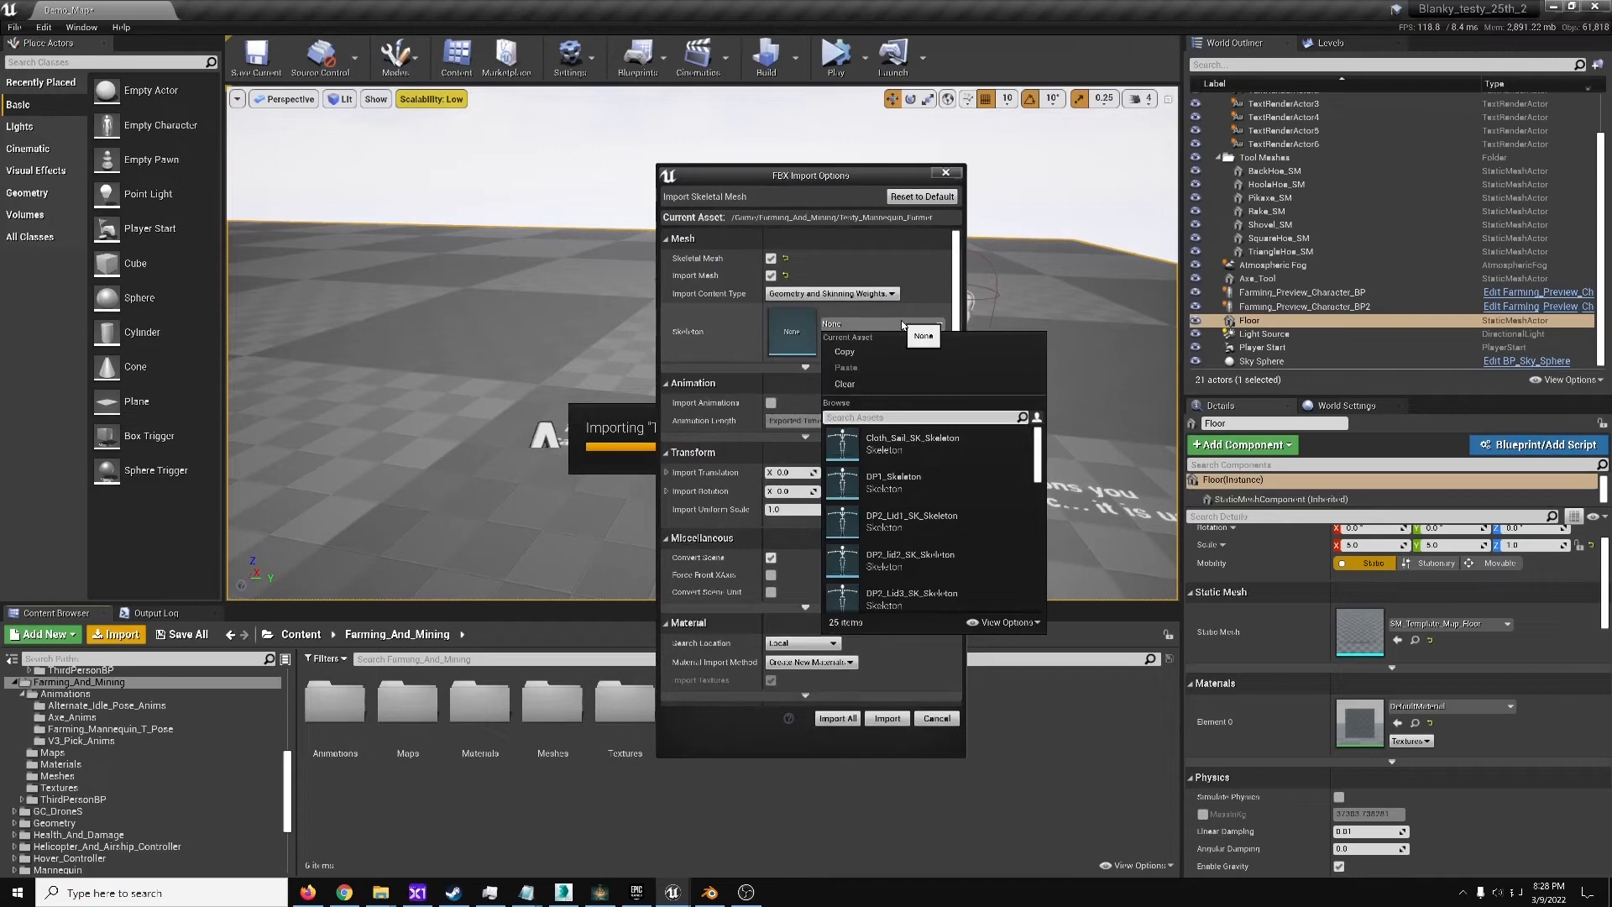
# Import the Testy_Mannequin_Farmer FBX with UE4_Mannequin_Skeleton as its skeleton
pyautogui.write('manne')
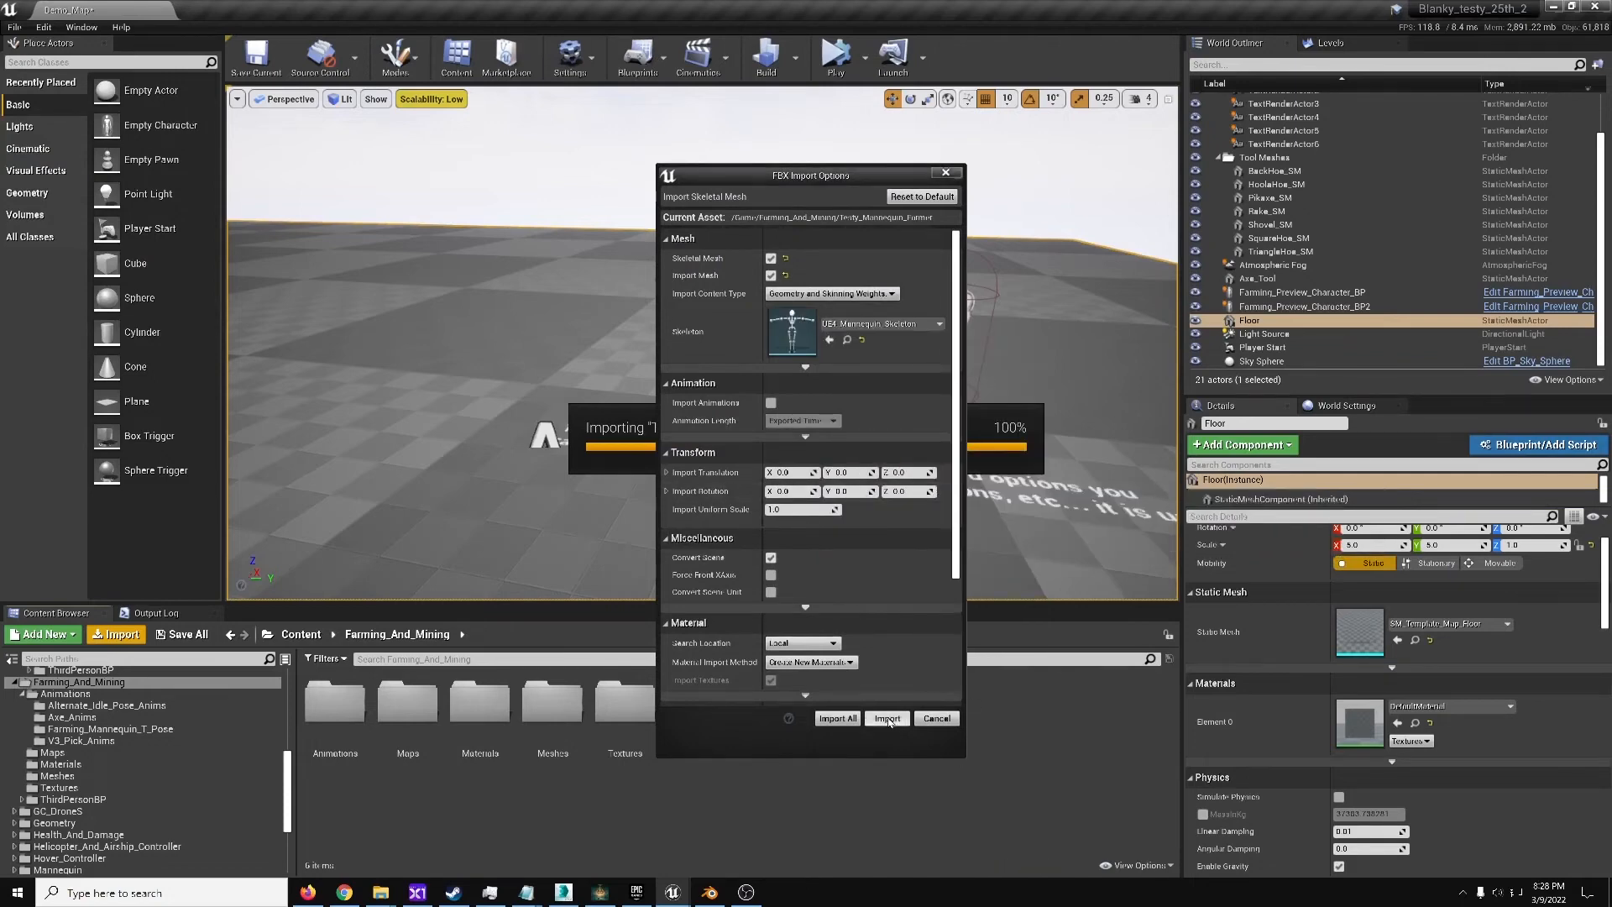
pyautogui.click(885, 718)
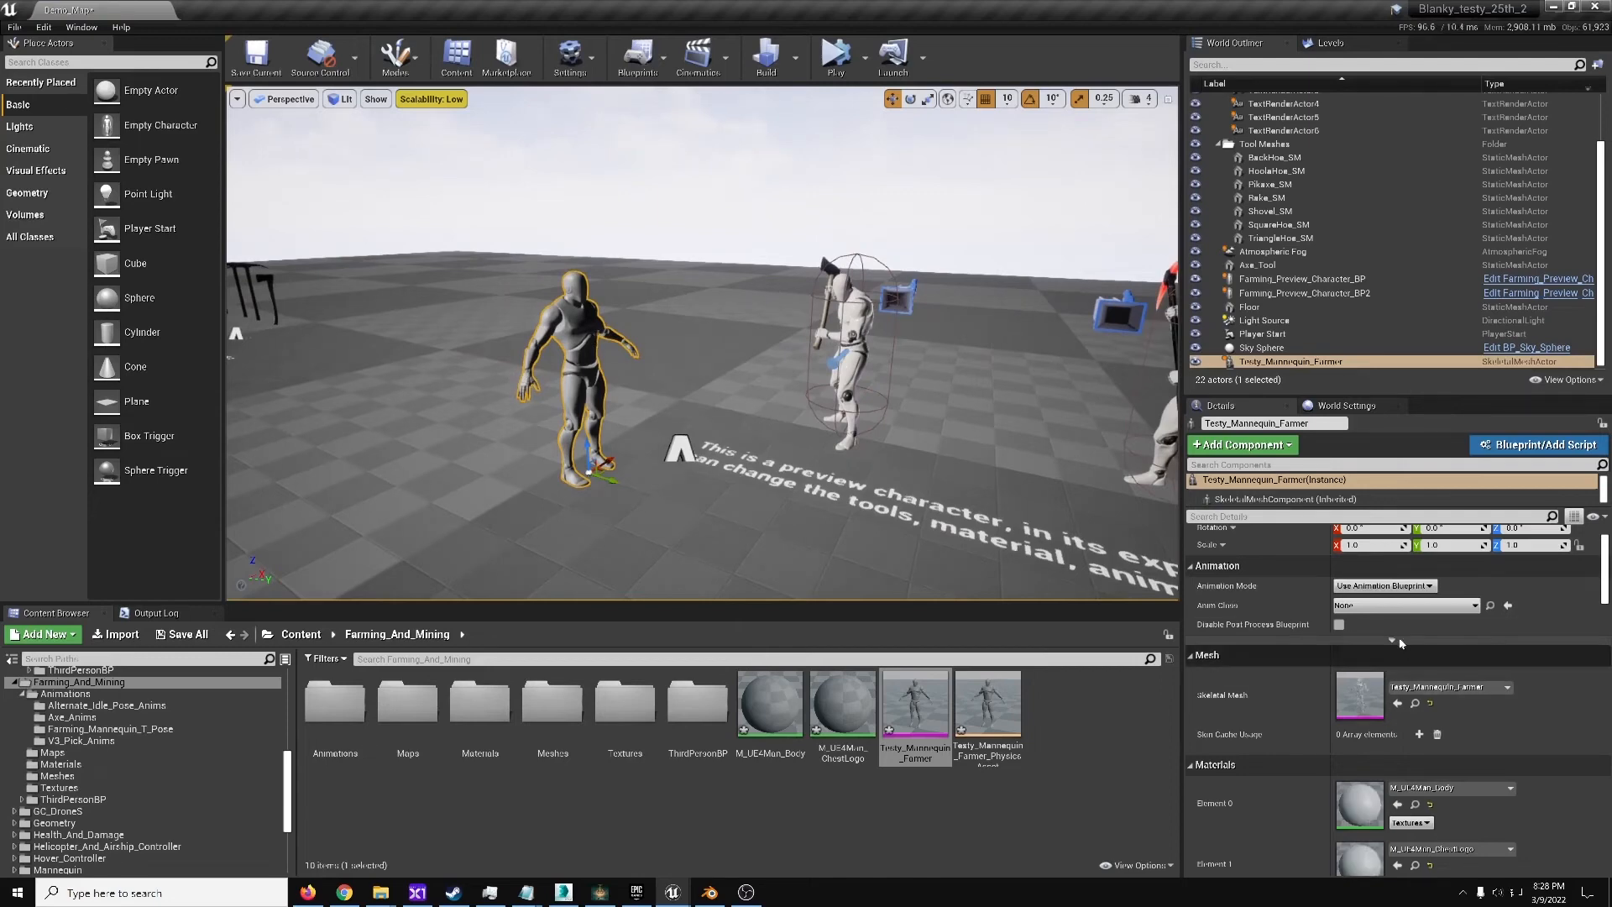
# Set Farming_Preview_Character_BP's Skeletal Mesh to Testy_Mannequin_Farmer
pyautogui.click(1444, 605)
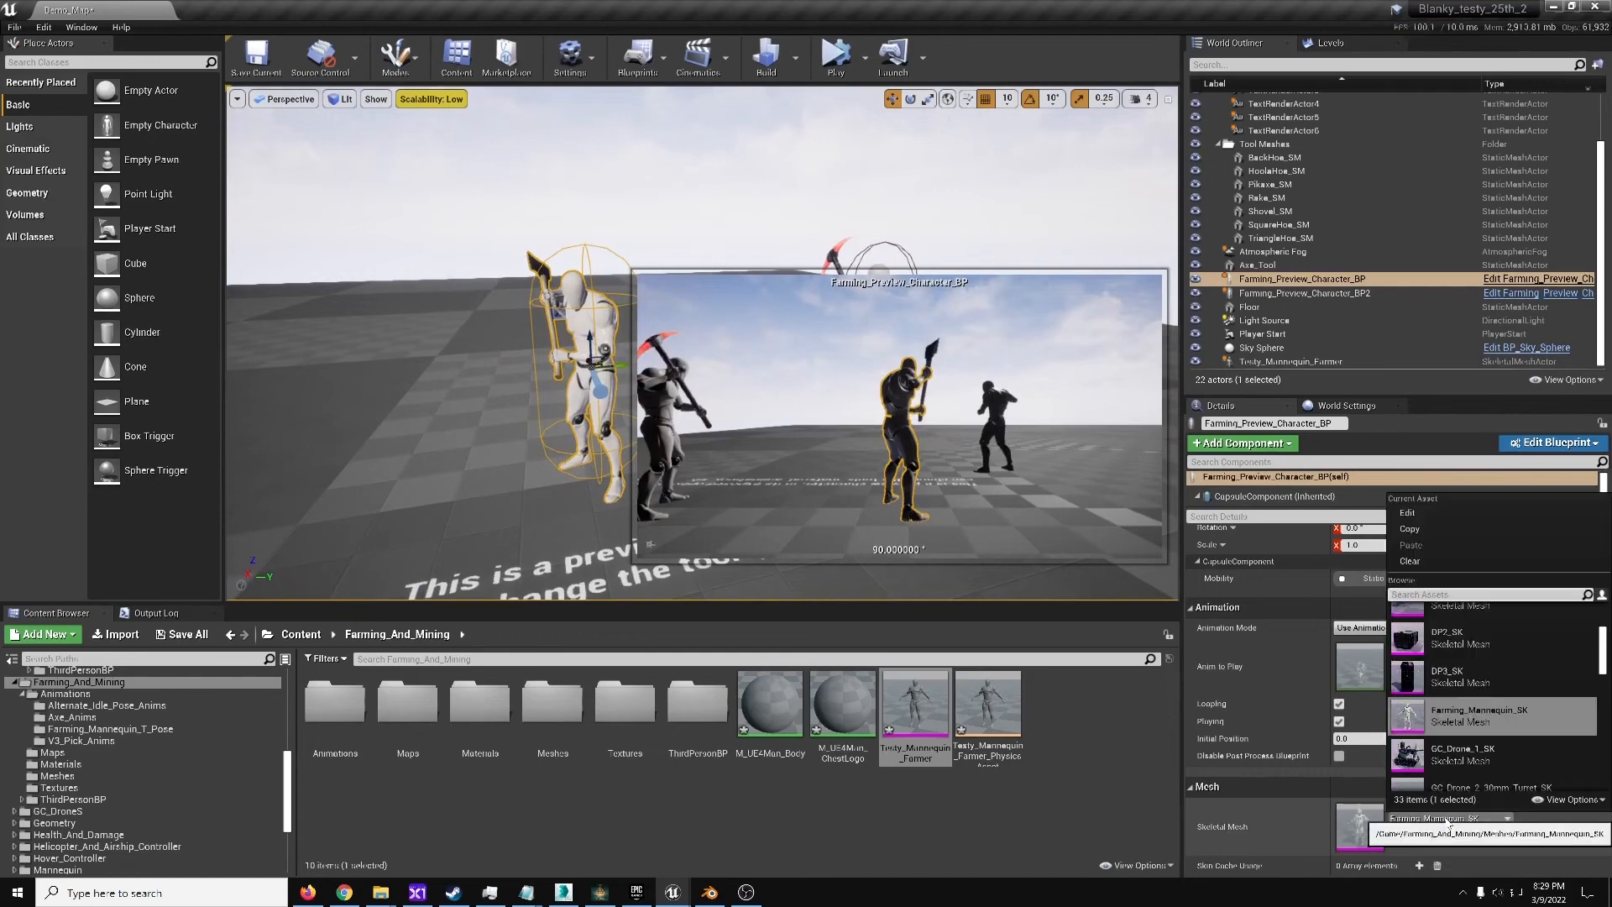
pyautogui.write('mann')
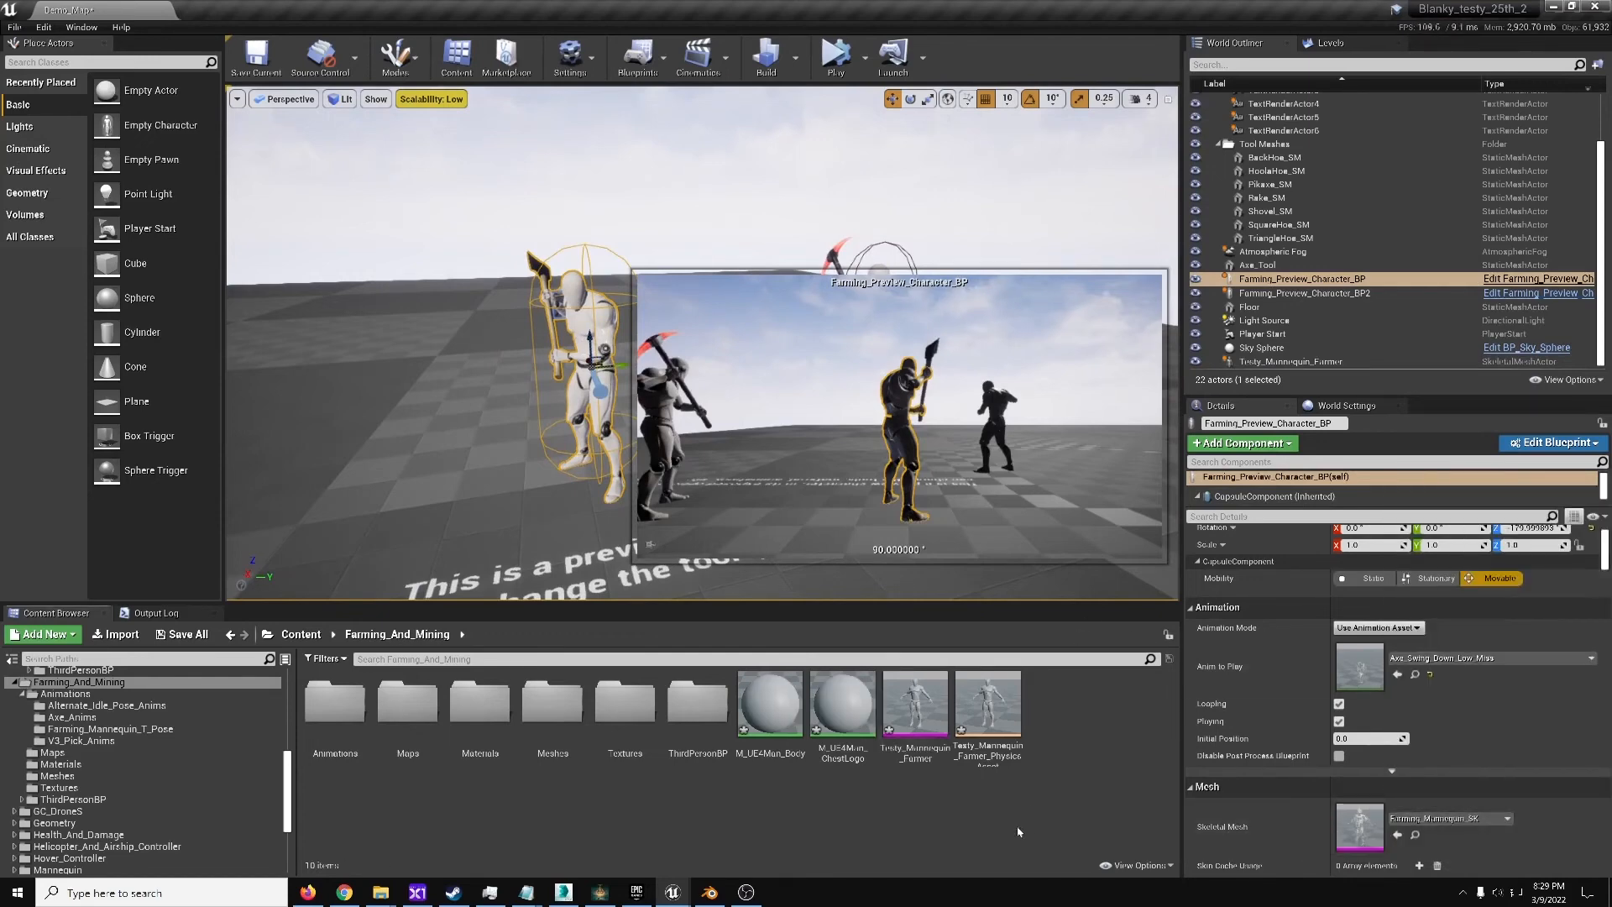
pyautogui.click(914, 705)
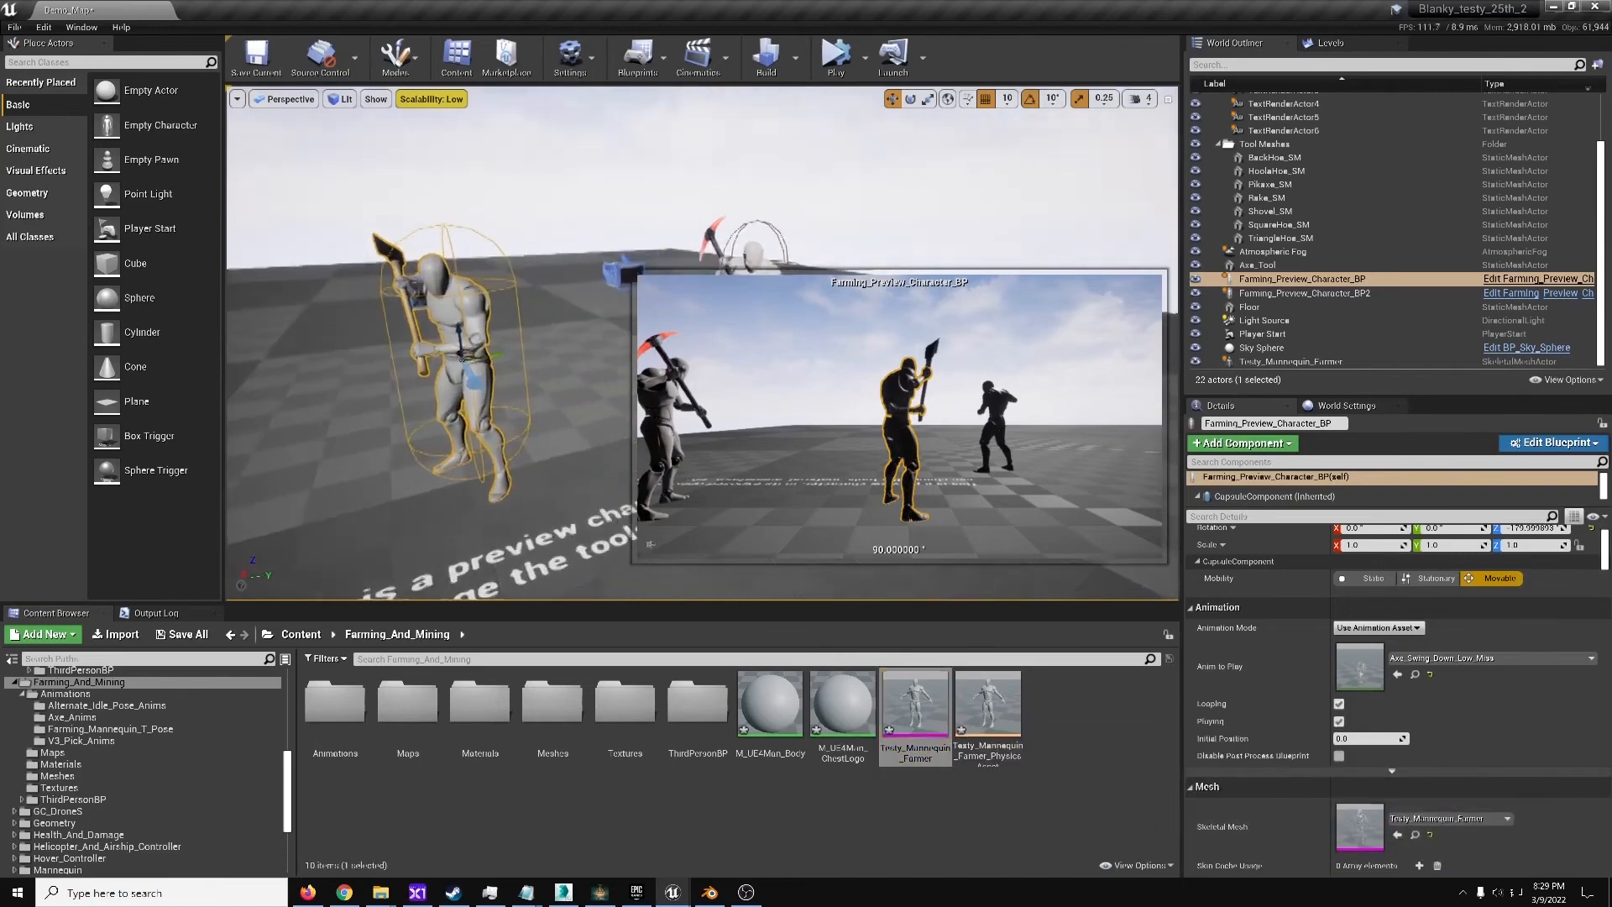
pyautogui.click(834, 56)
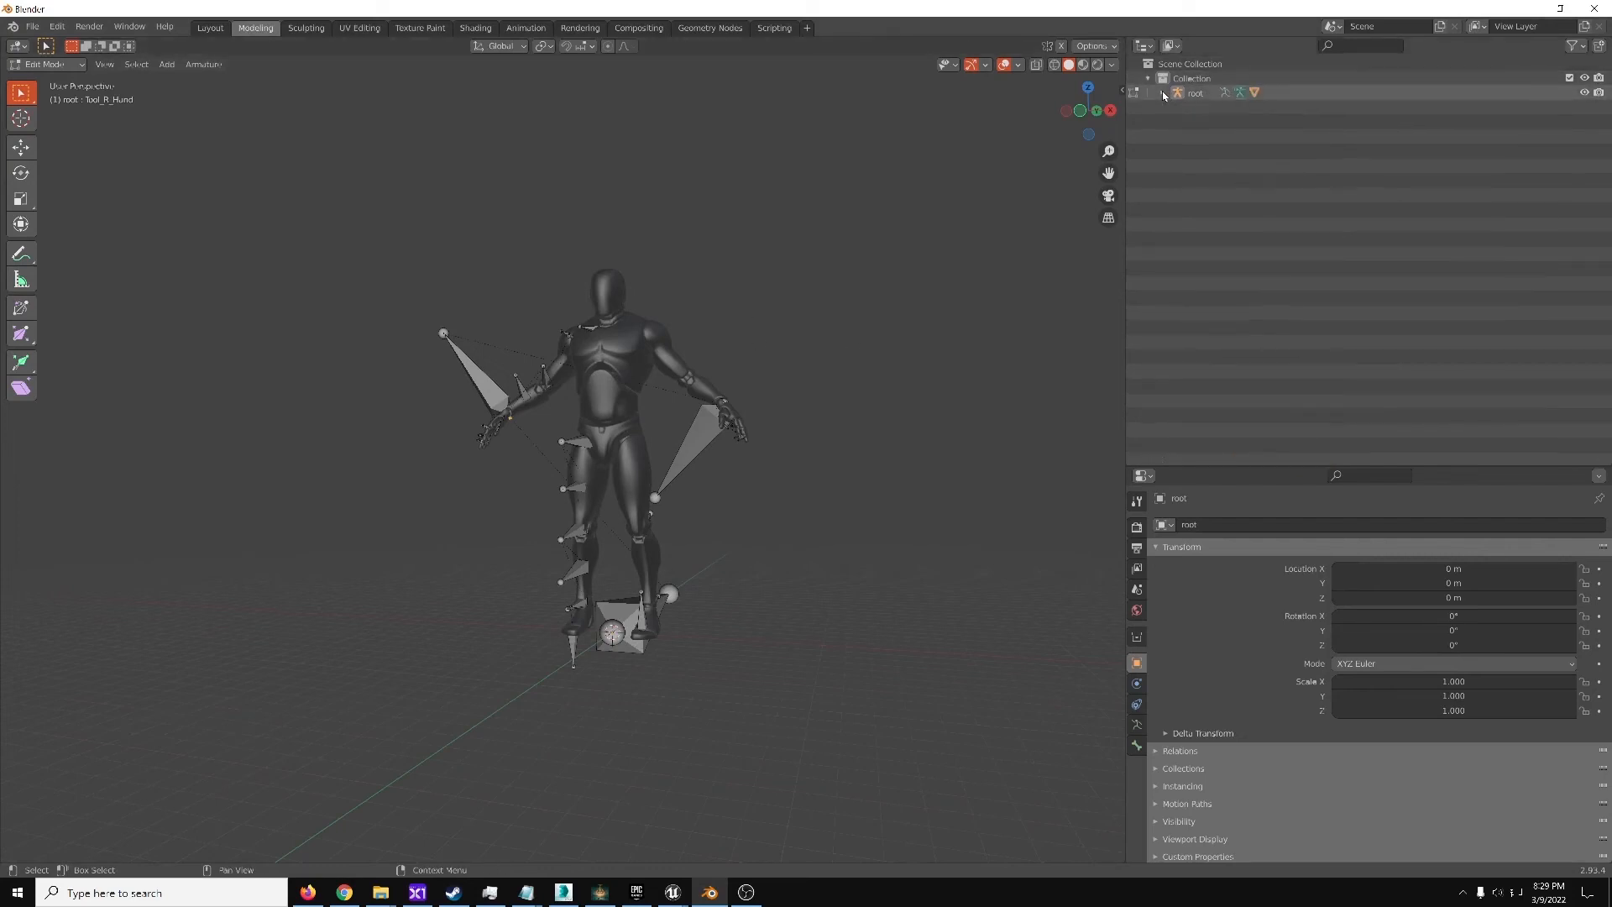
# Extrude a new bone from hand_r and rename it like Tool_R_Hand
pyautogui.click(1148, 92)
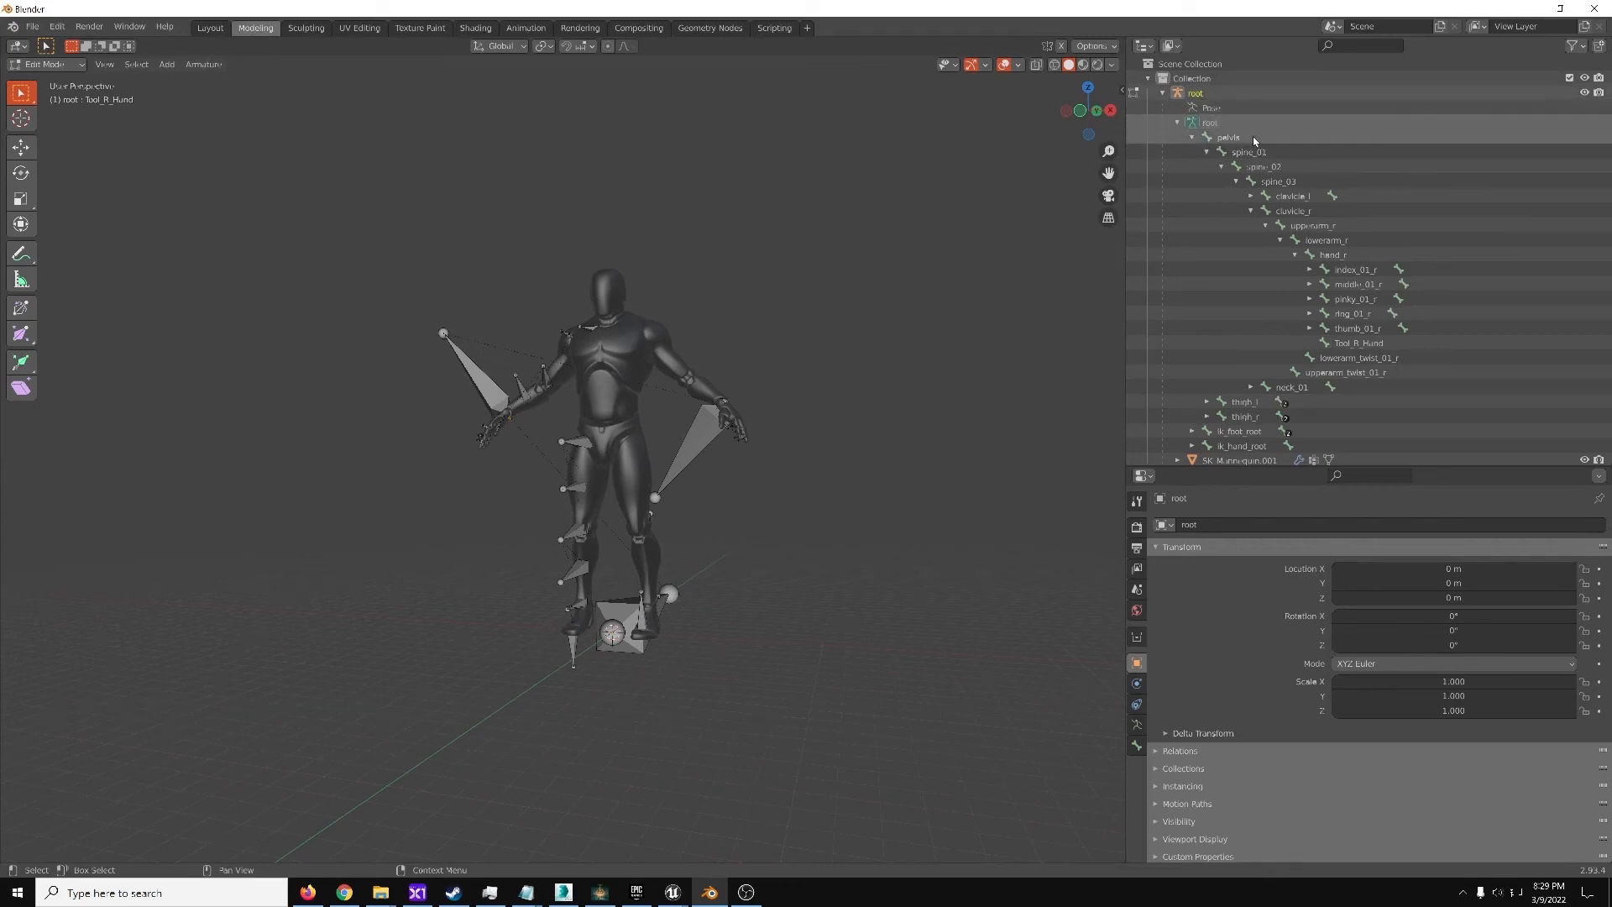
pyautogui.click(1327, 239)
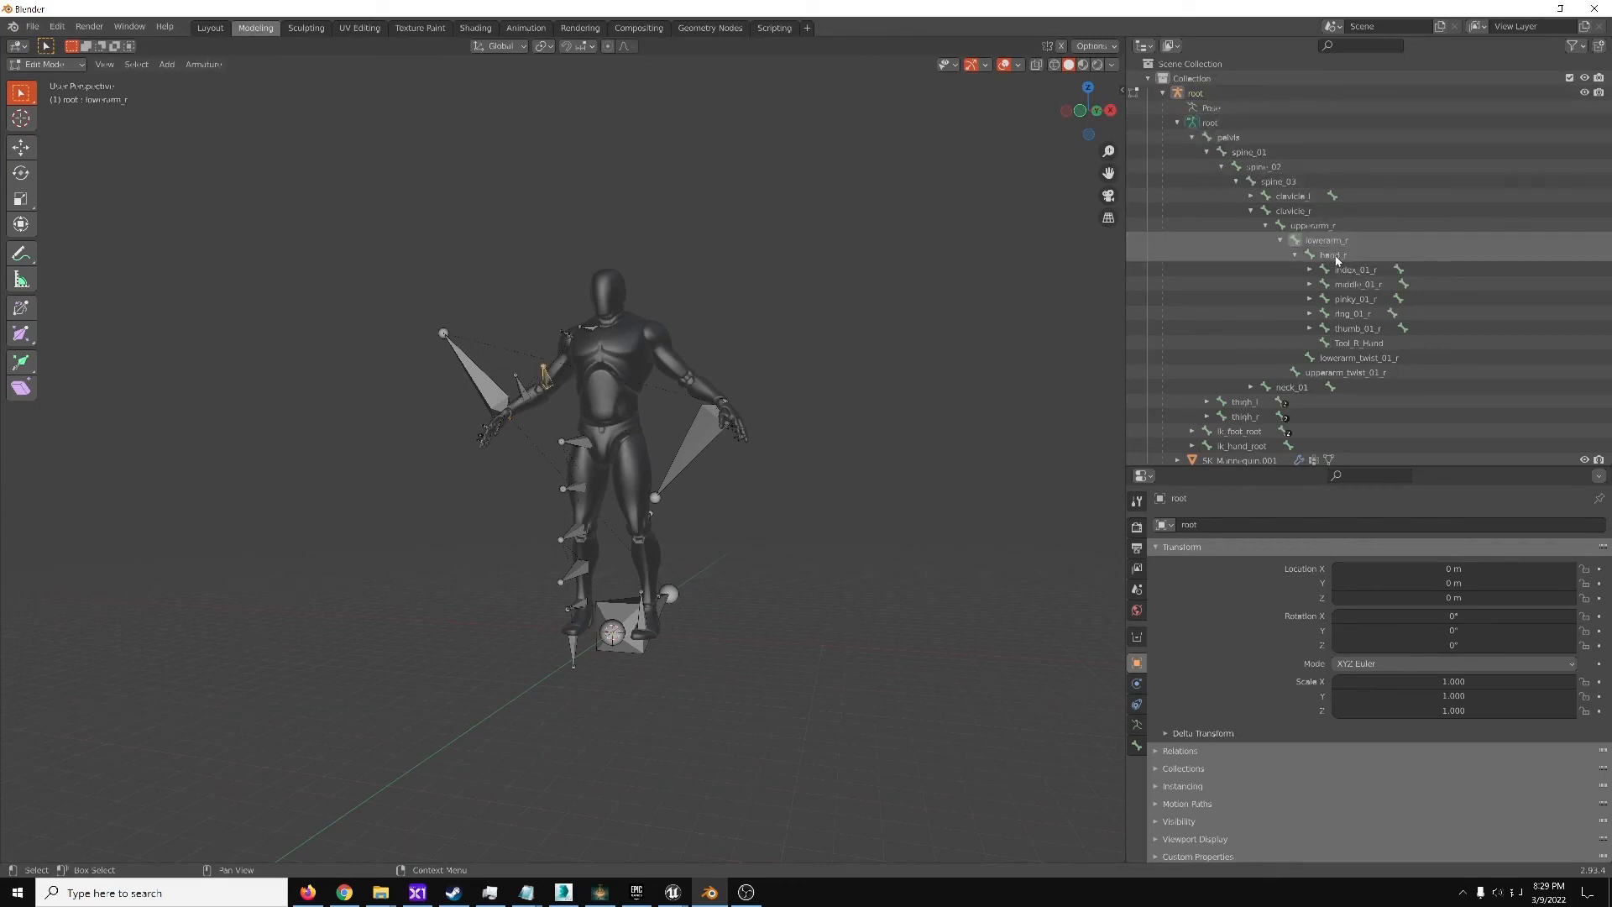
pyautogui.click(1336, 254)
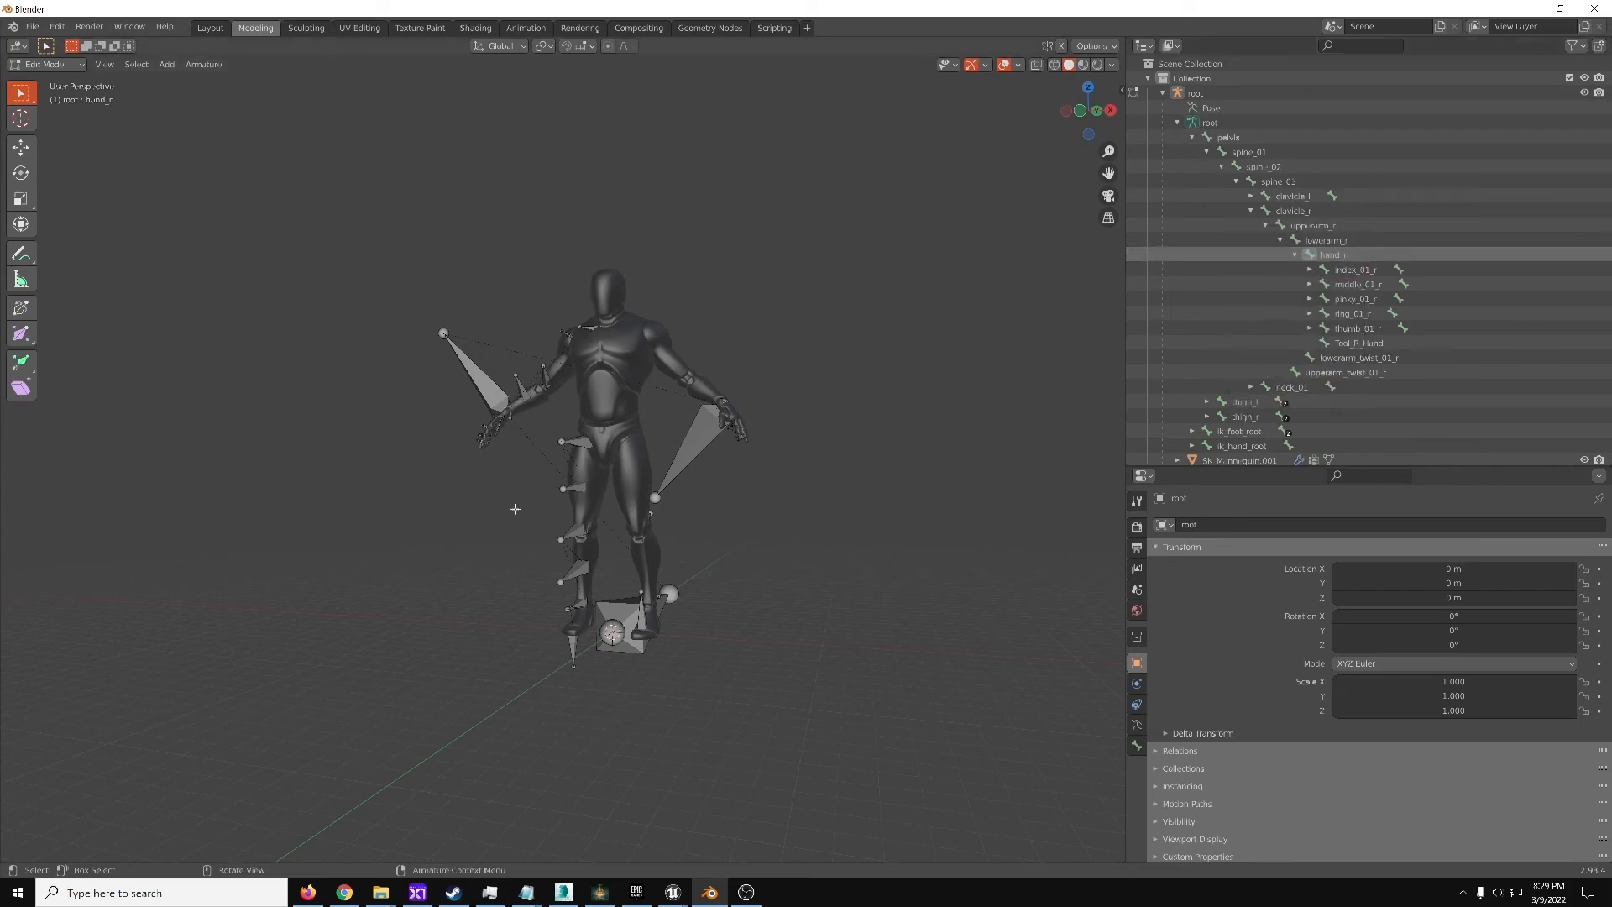
pyautogui.moveTo(20, 362)
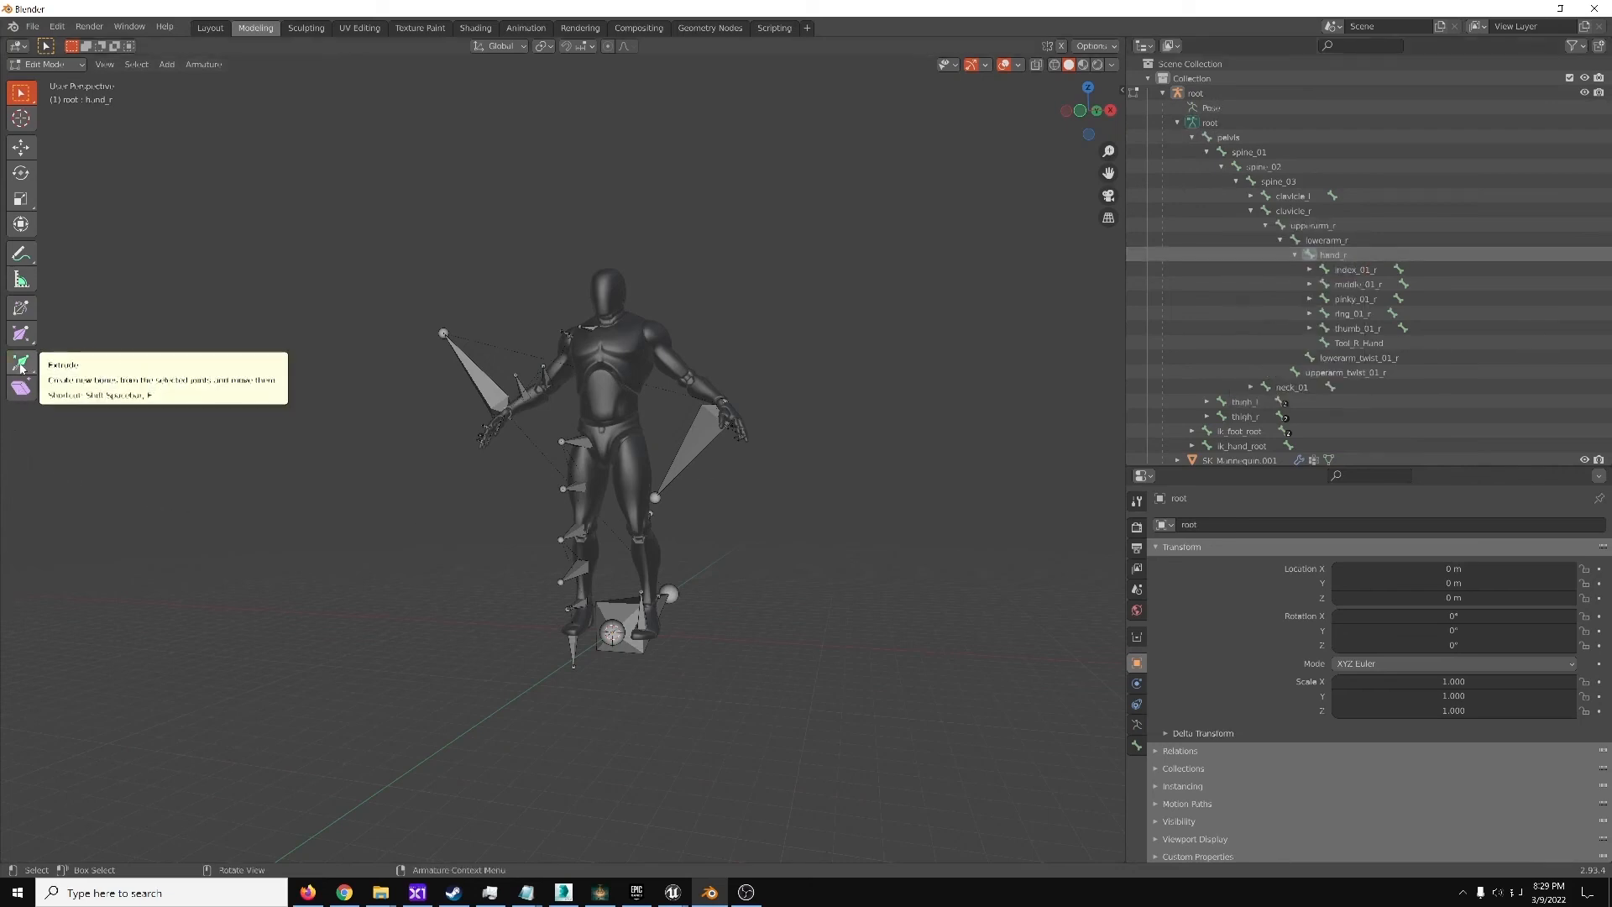
pyautogui.click(20, 362)
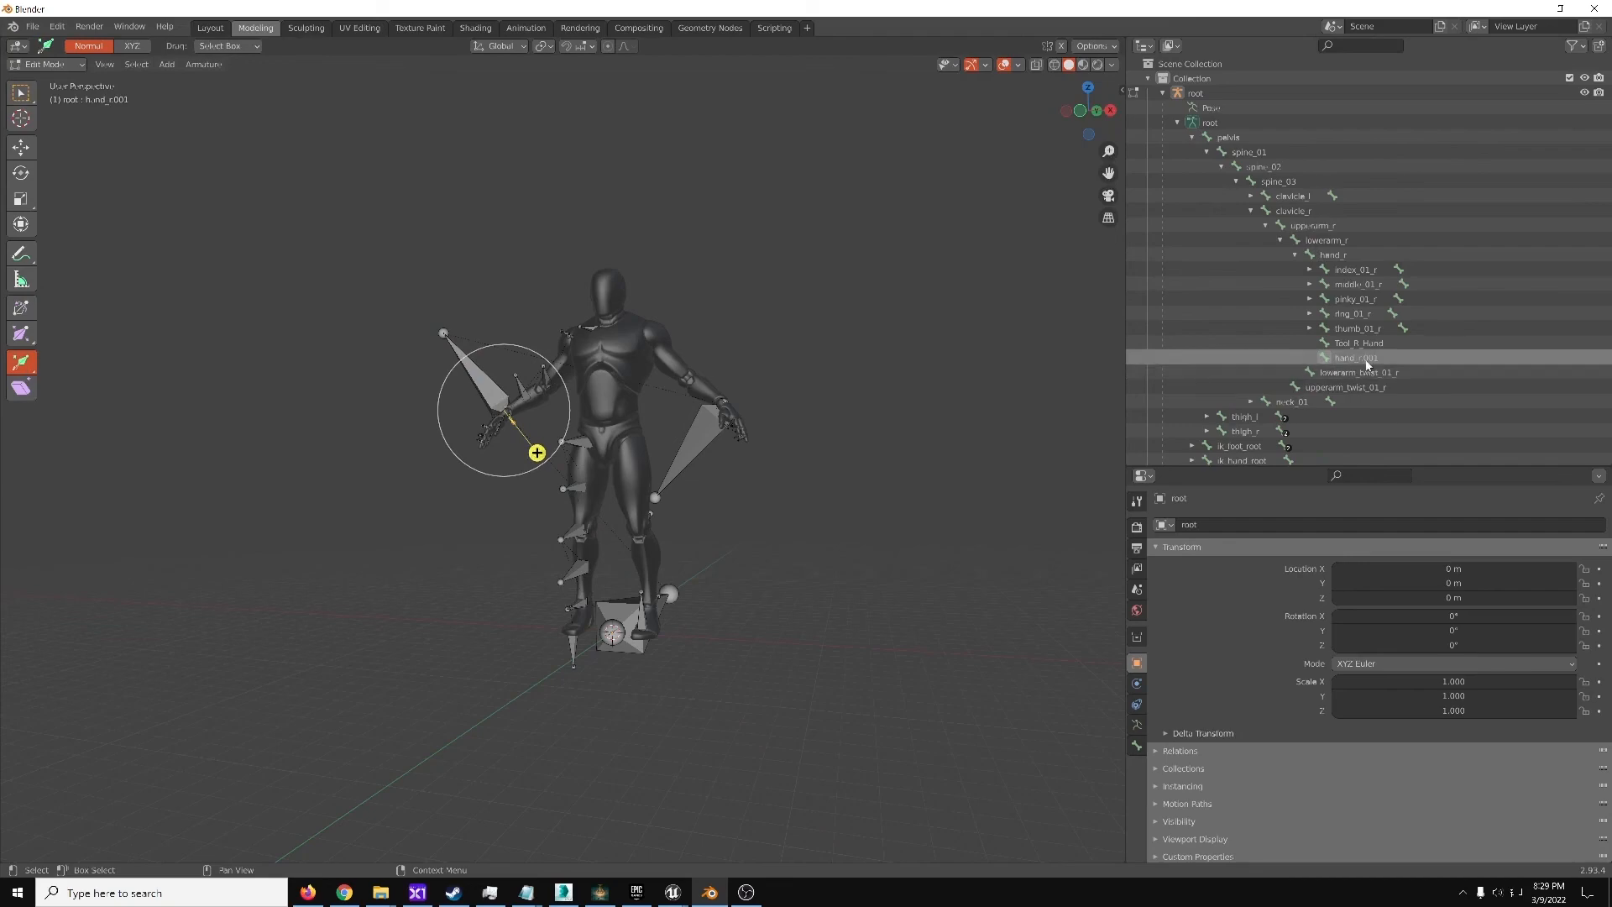
pyautogui.doubleClick(1356, 357)
pyautogui.write('Tool_R_Hand')
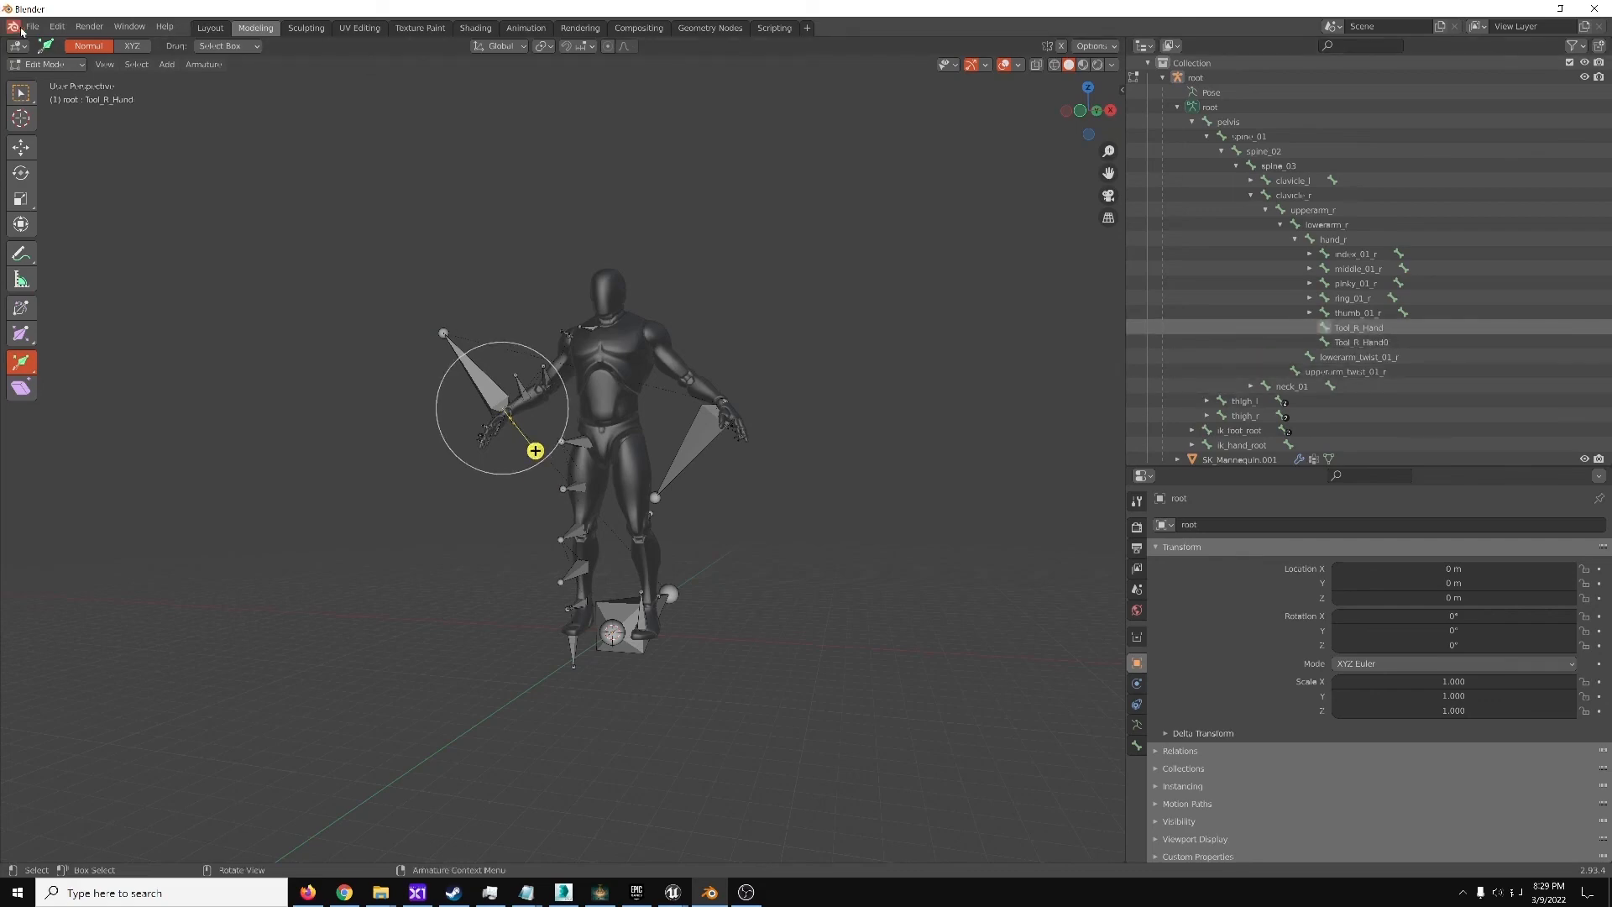
pyautogui.click(32, 26)
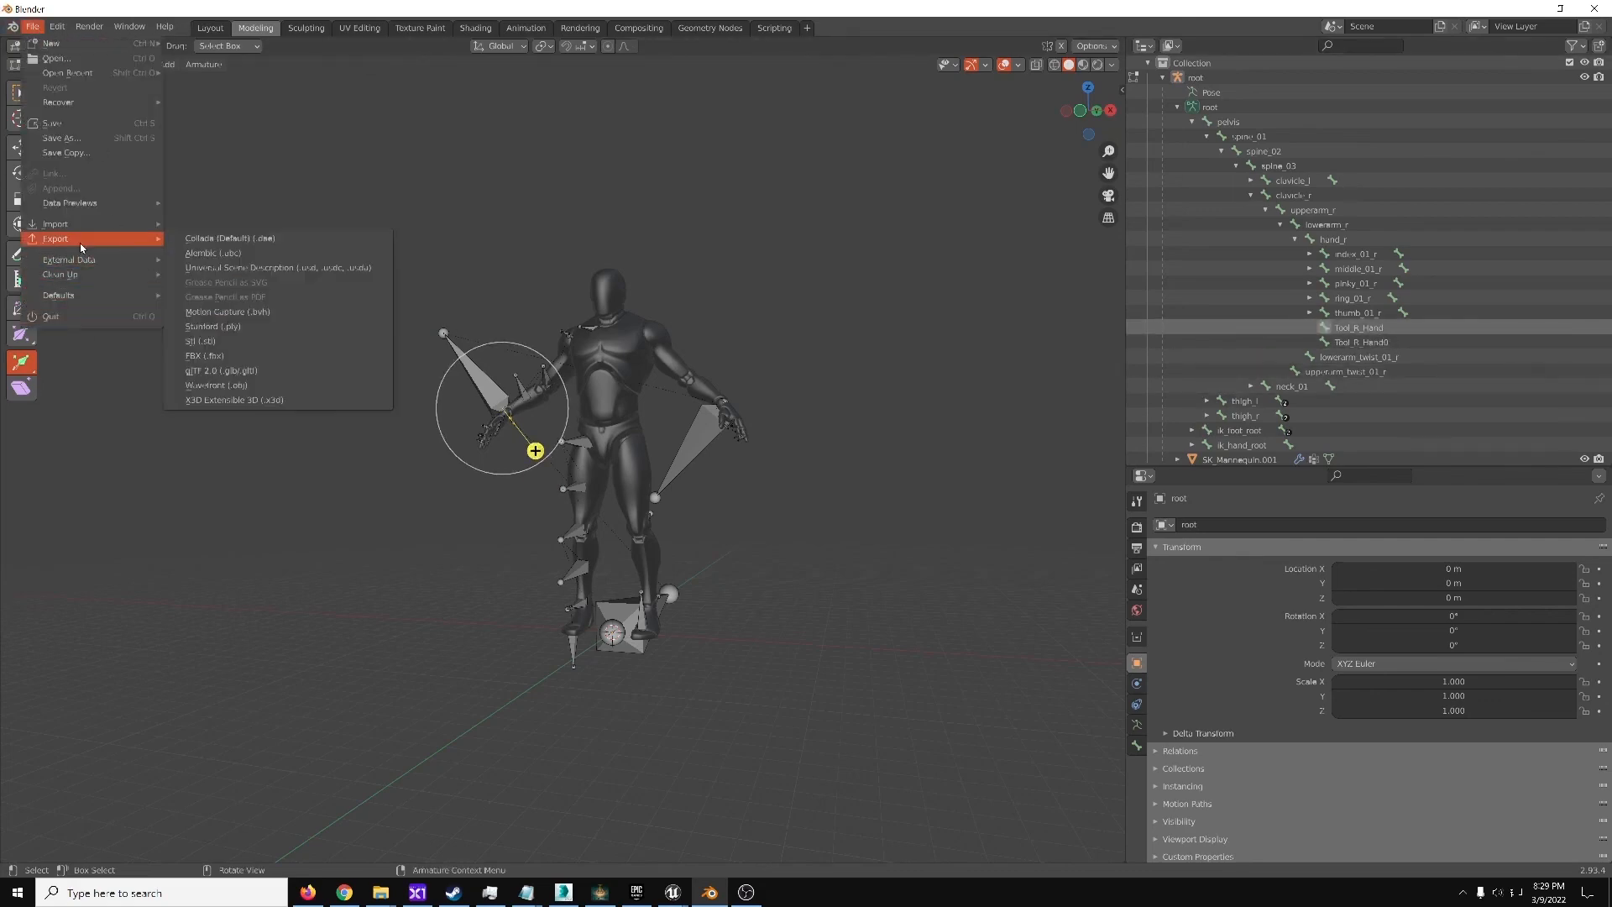
pyautogui.click(203, 356)
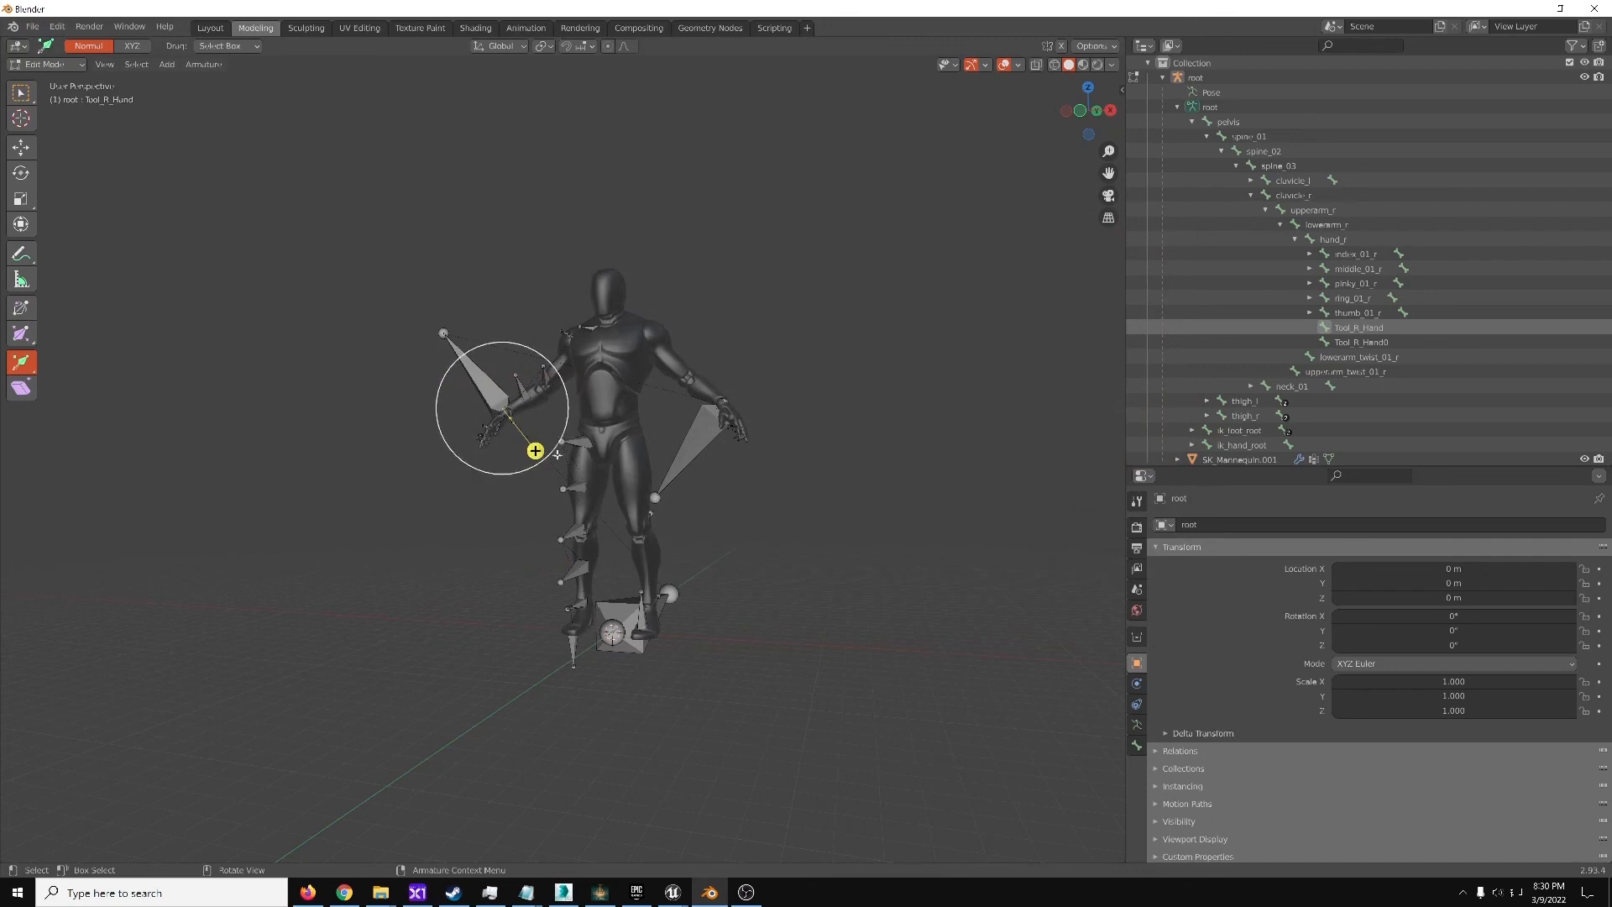
pyautogui.moveTo(576, 623)
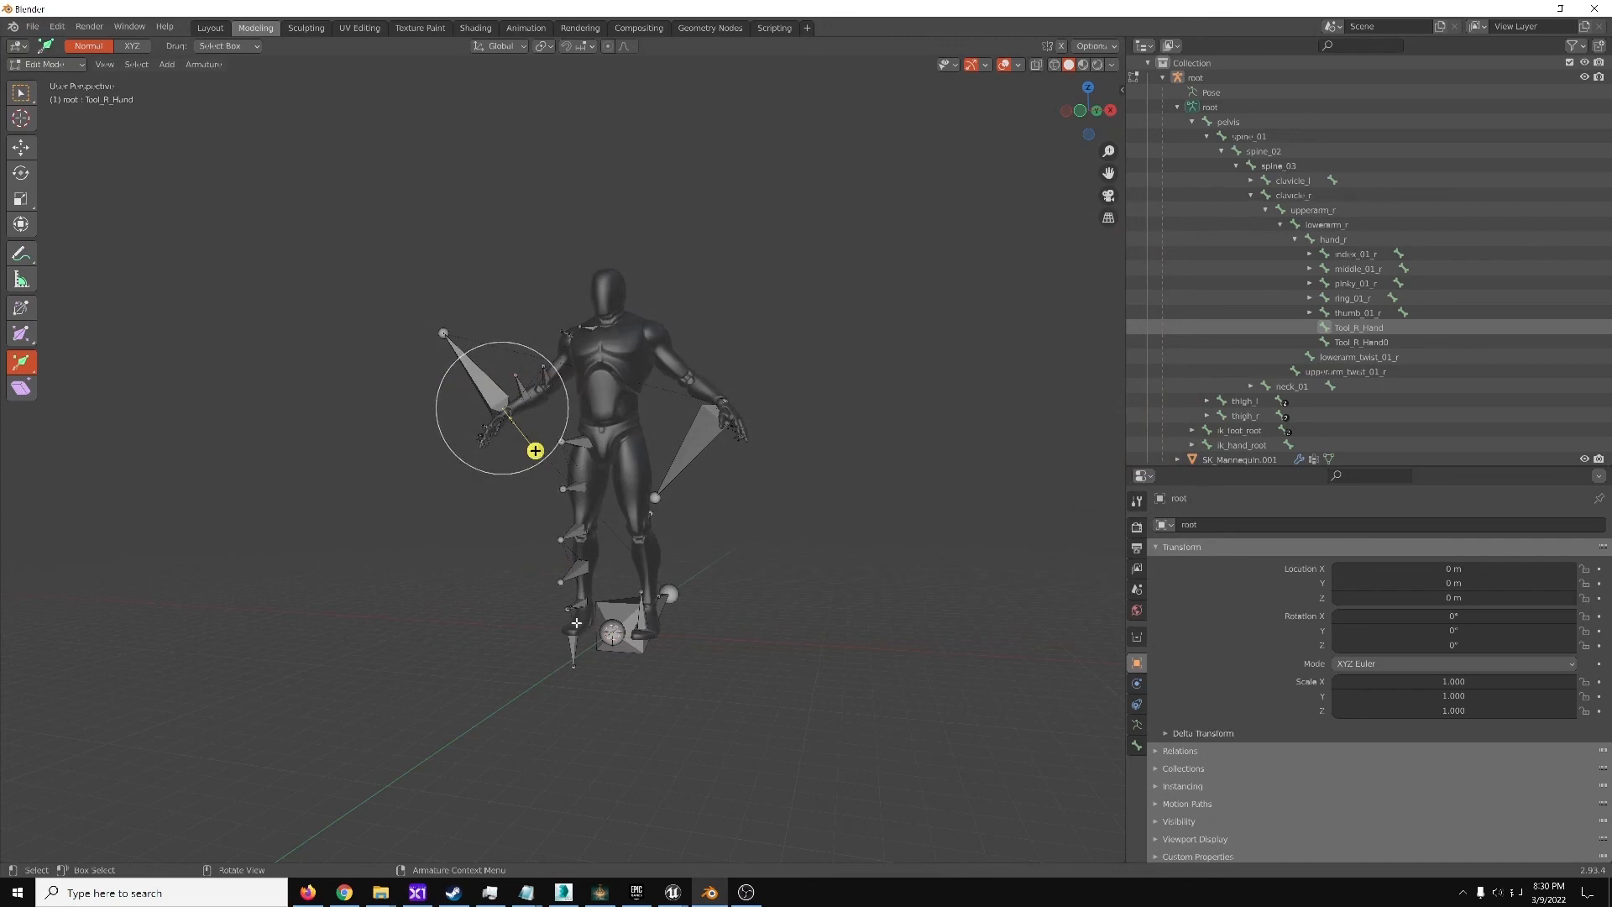
pyautogui.moveTo(429, 386)
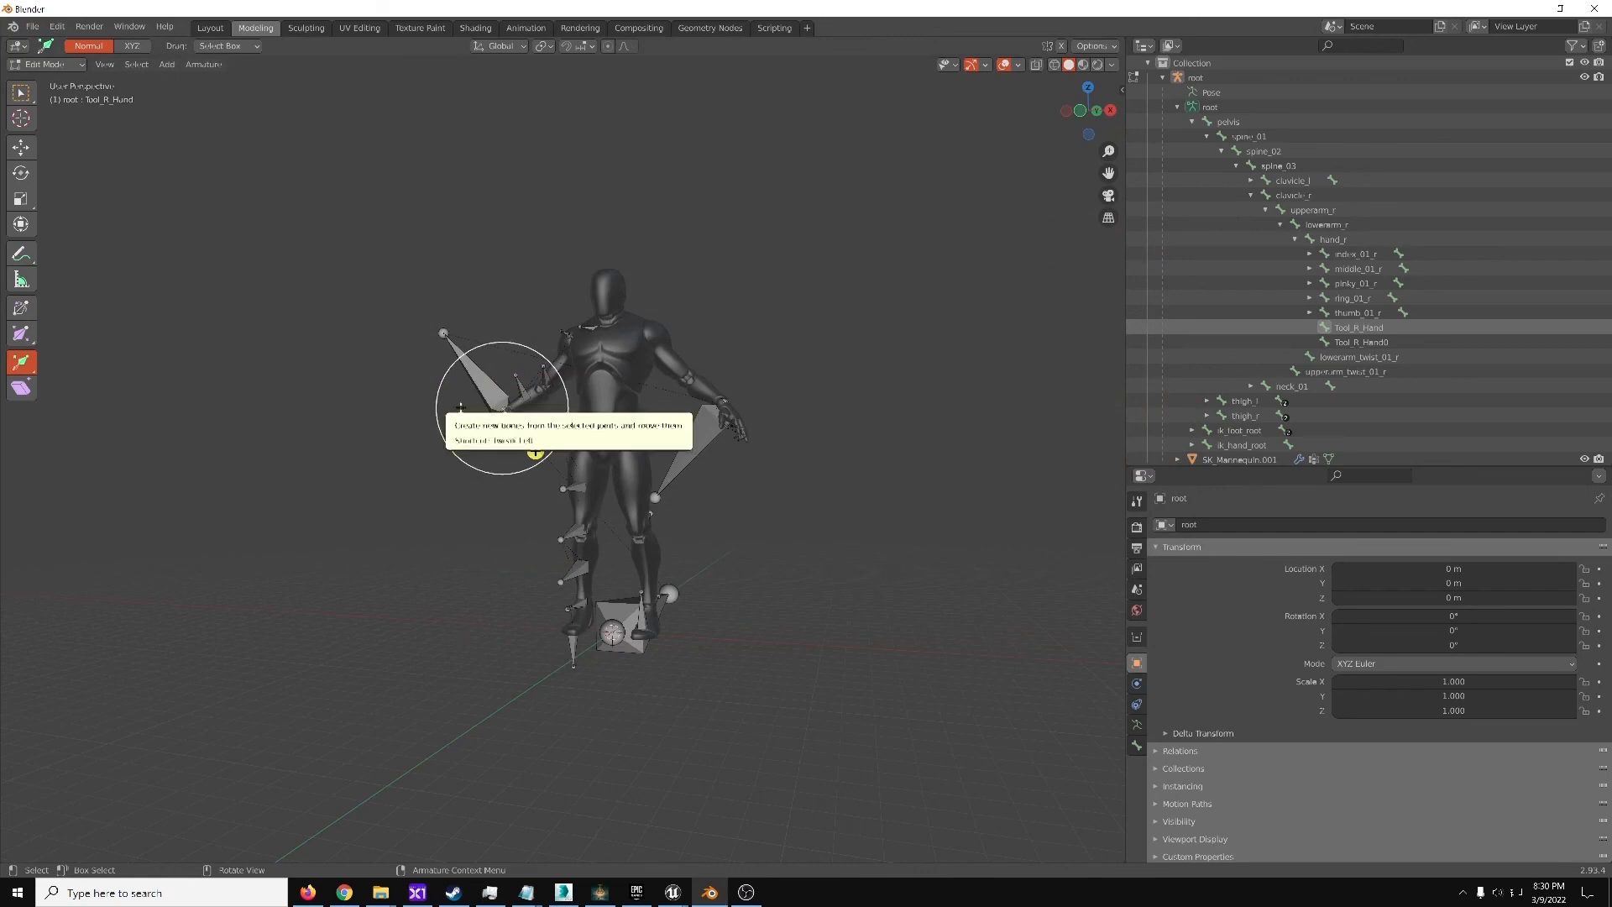
pyautogui.moveTo(459, 406)
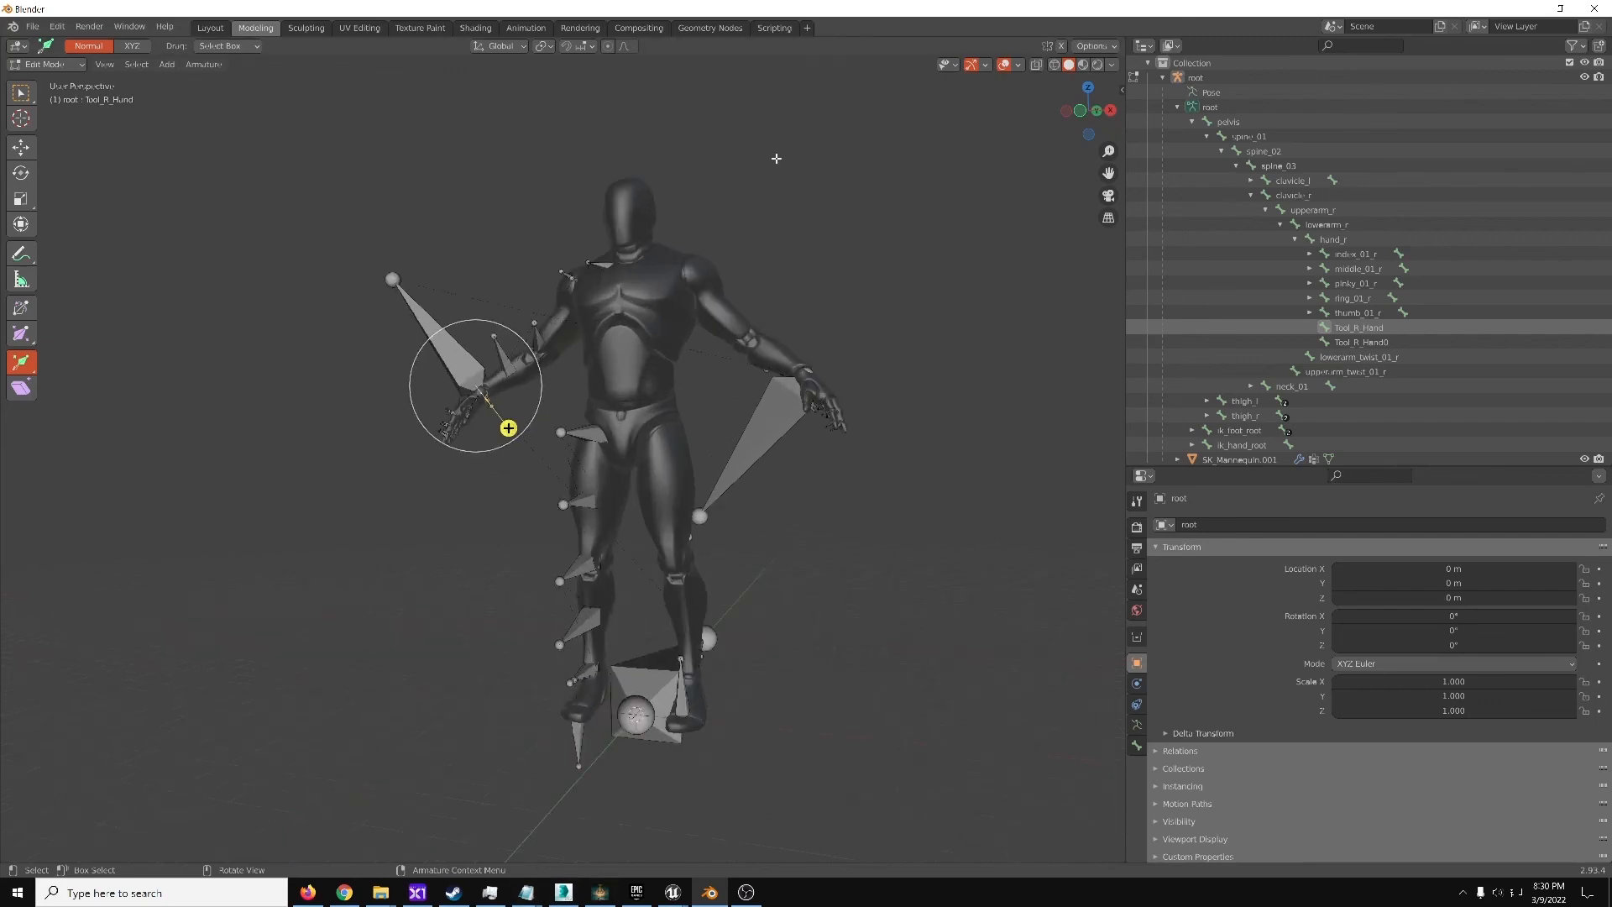
pyautogui.moveTo(810, 714)
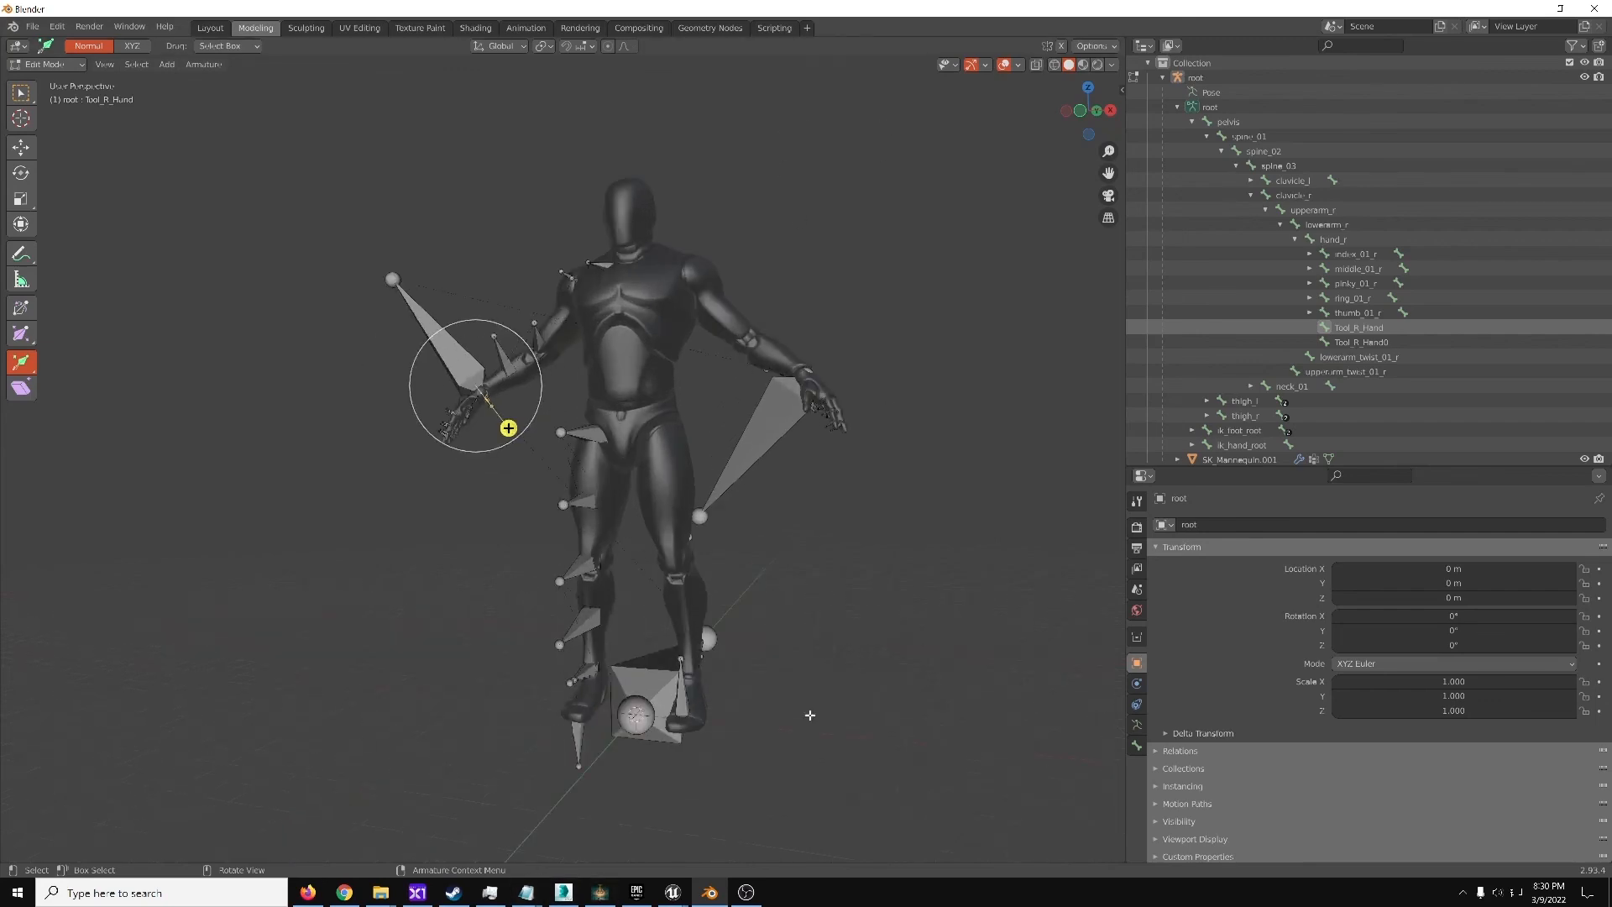